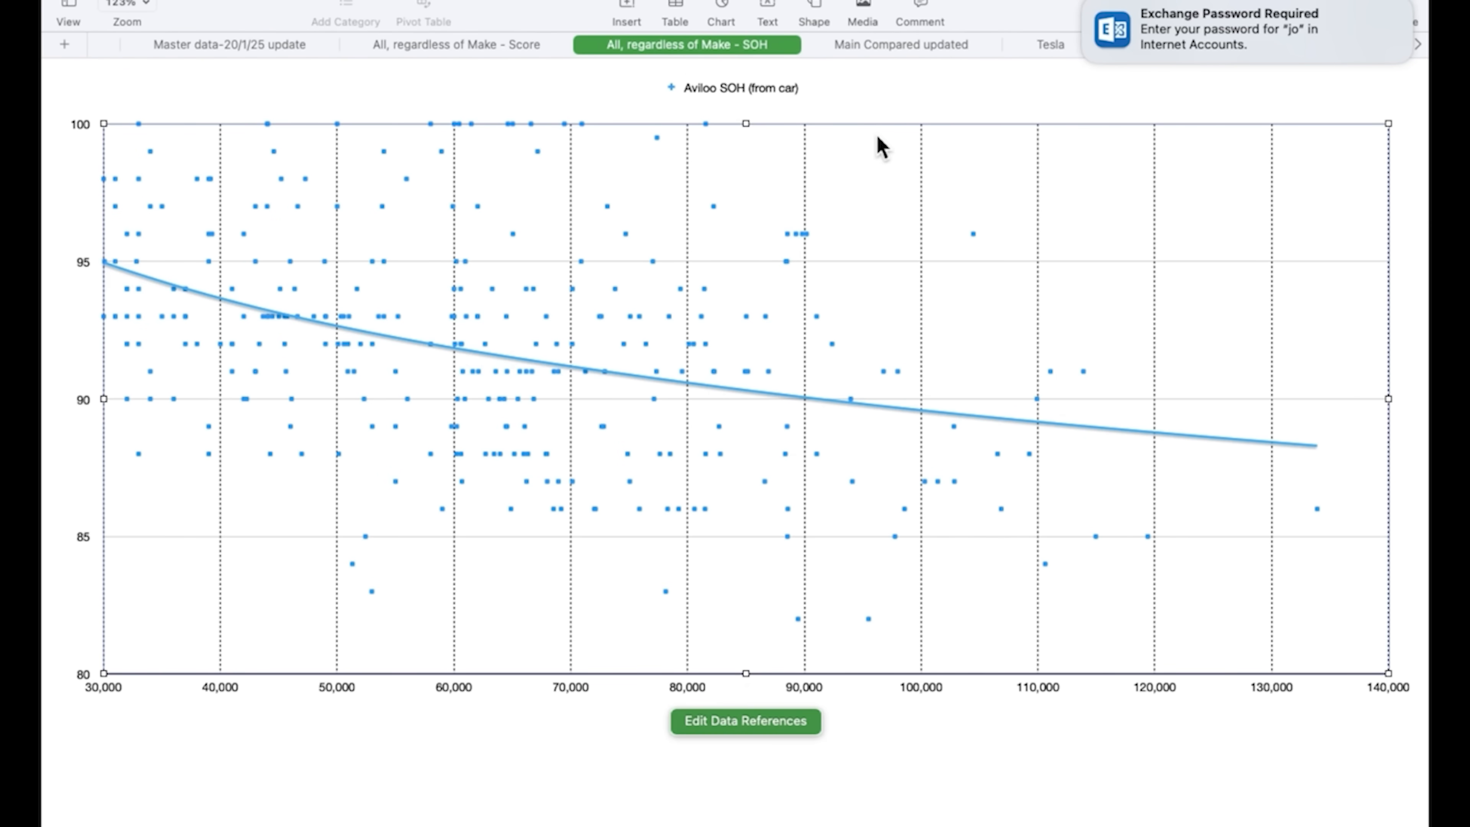
mouse_move(1077, 92)
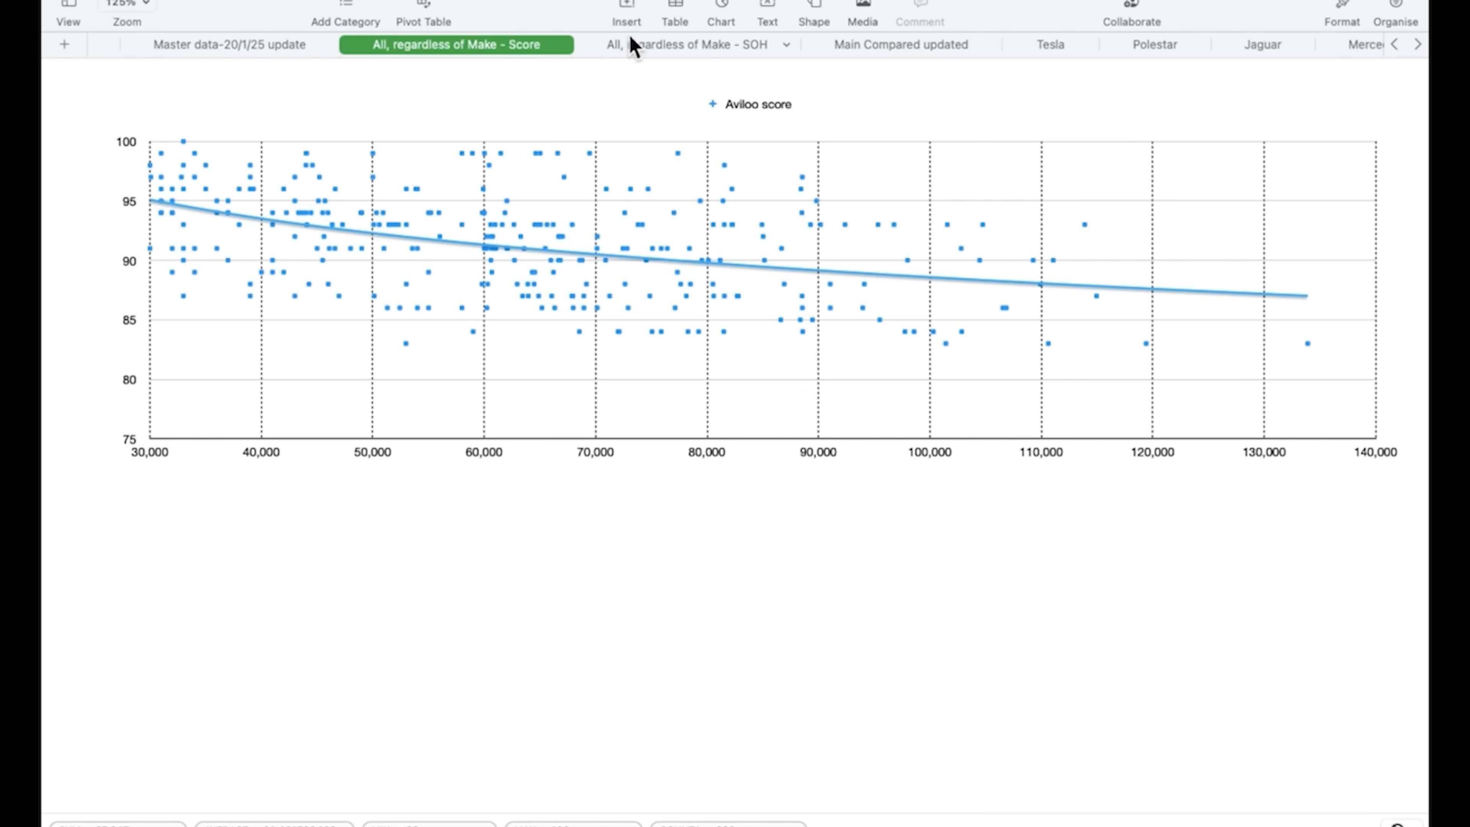
View the all-makes Score chart, then the all-makes SOH chart
left_click(685, 44)
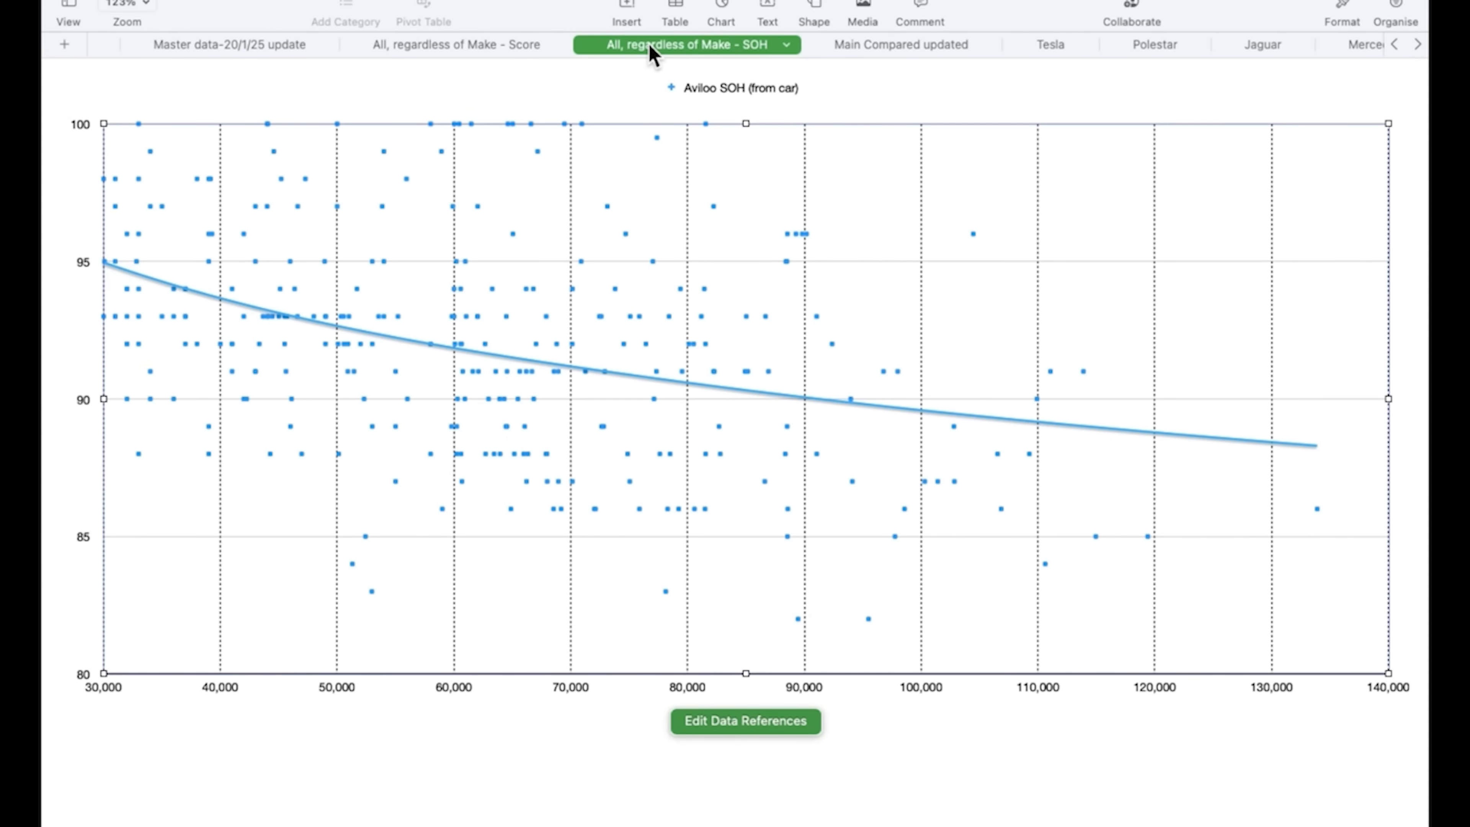
left_click(455, 44)
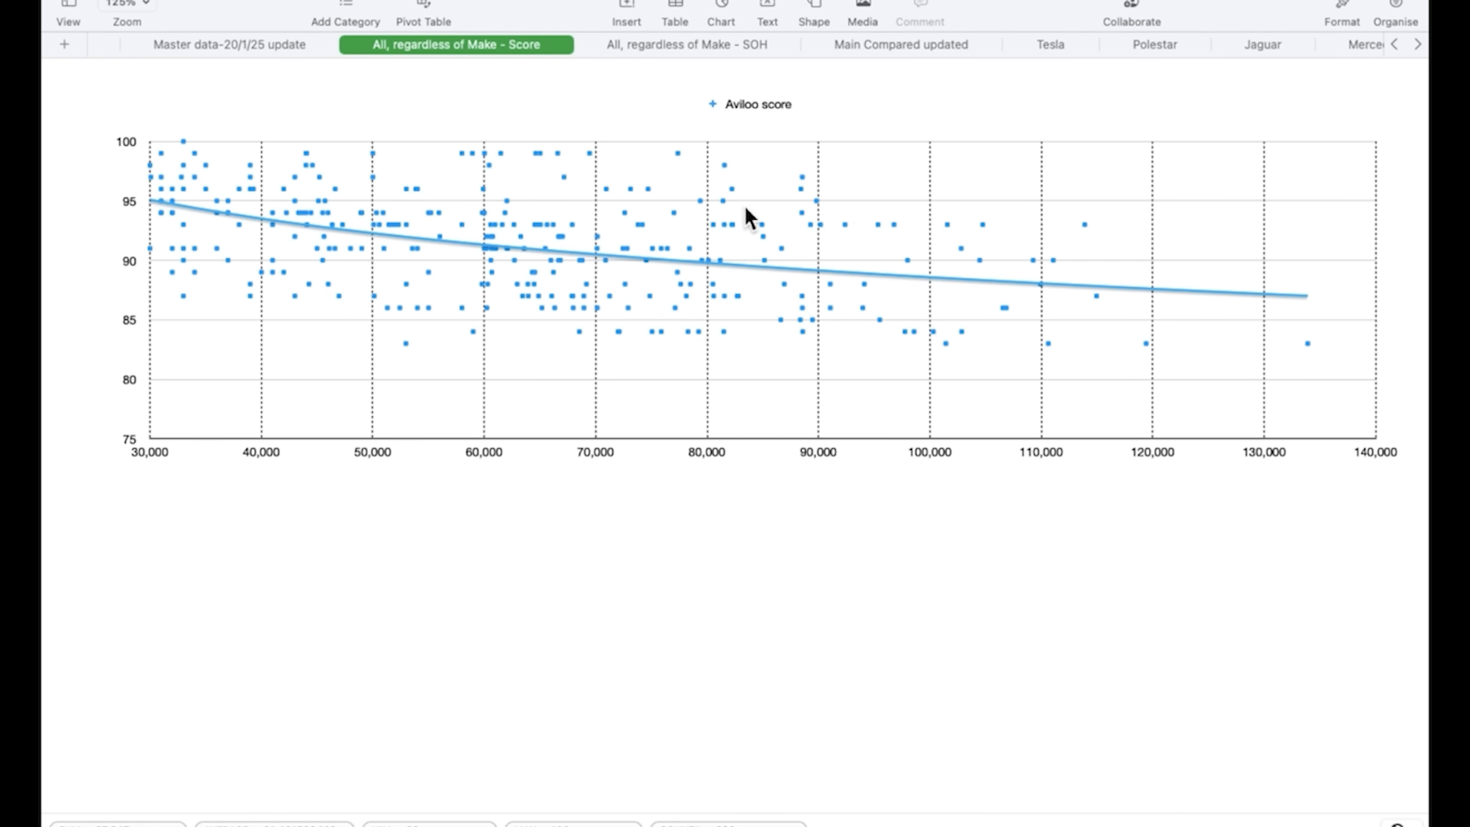
mouse_move(680, 260)
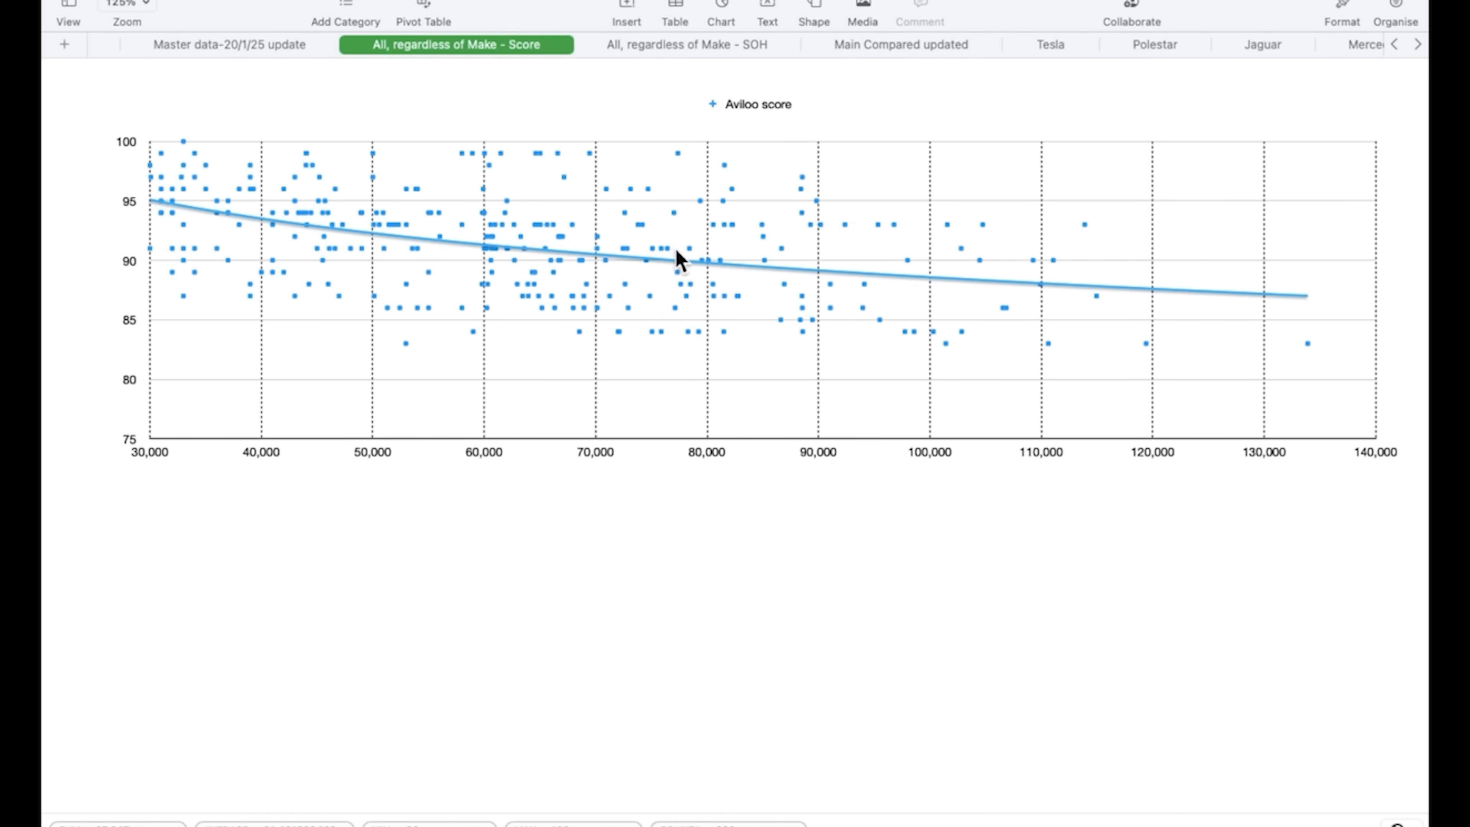
mouse_move(208, 273)
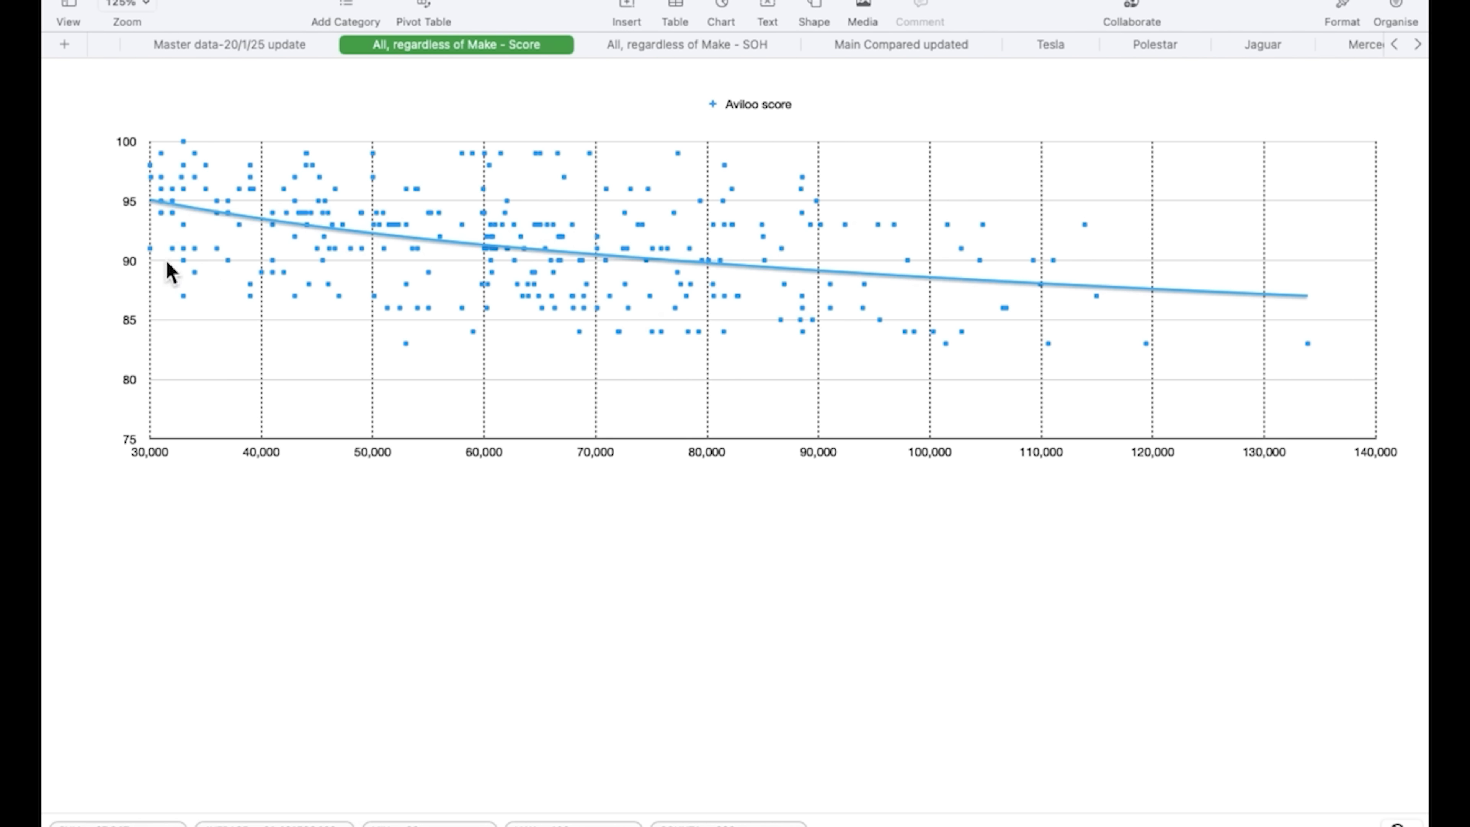
mouse_move(708, 267)
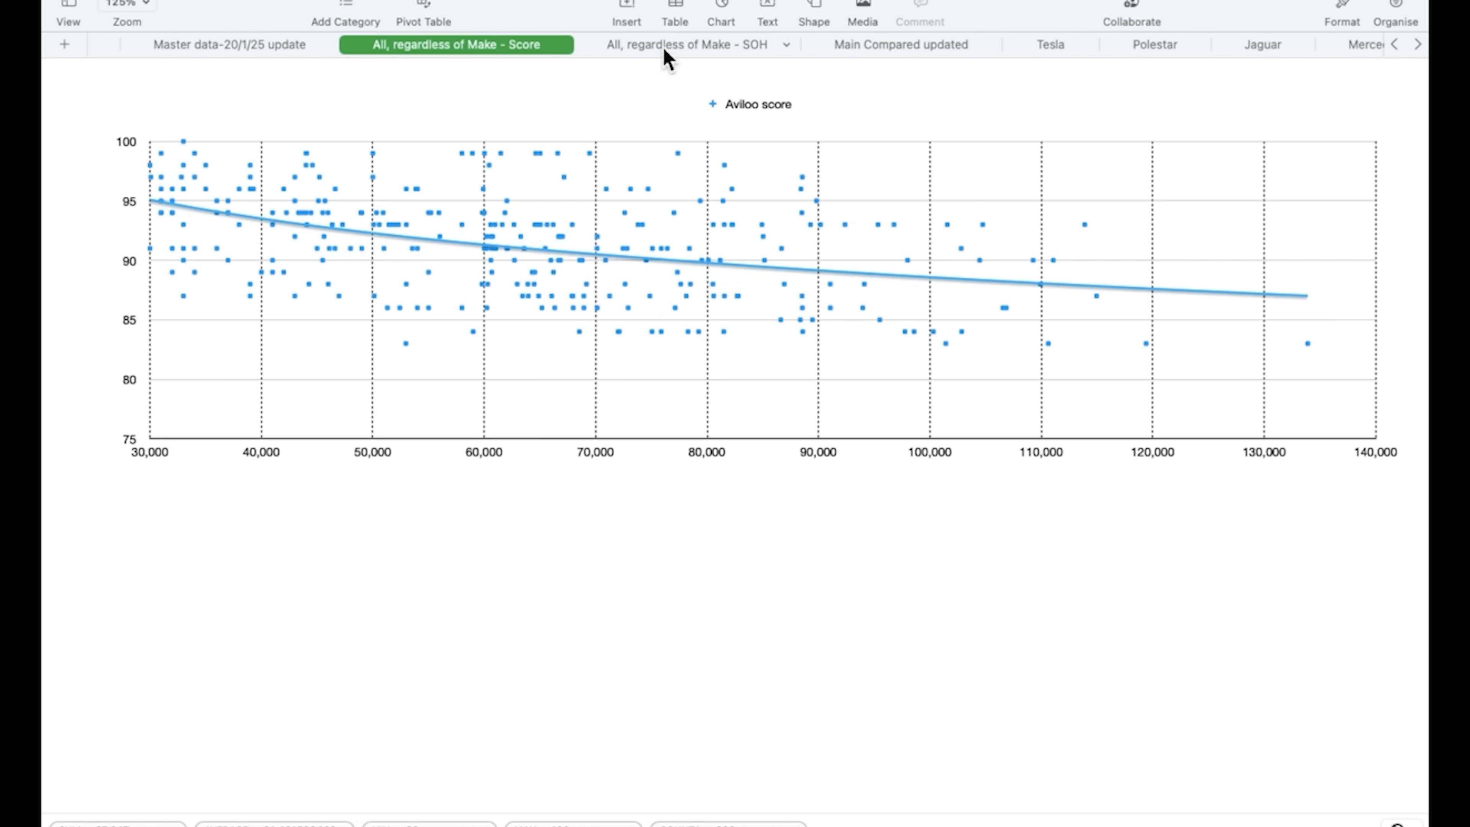
Return to the all-makes SOH mileage-versus-SOH chart
left_click(689, 44)
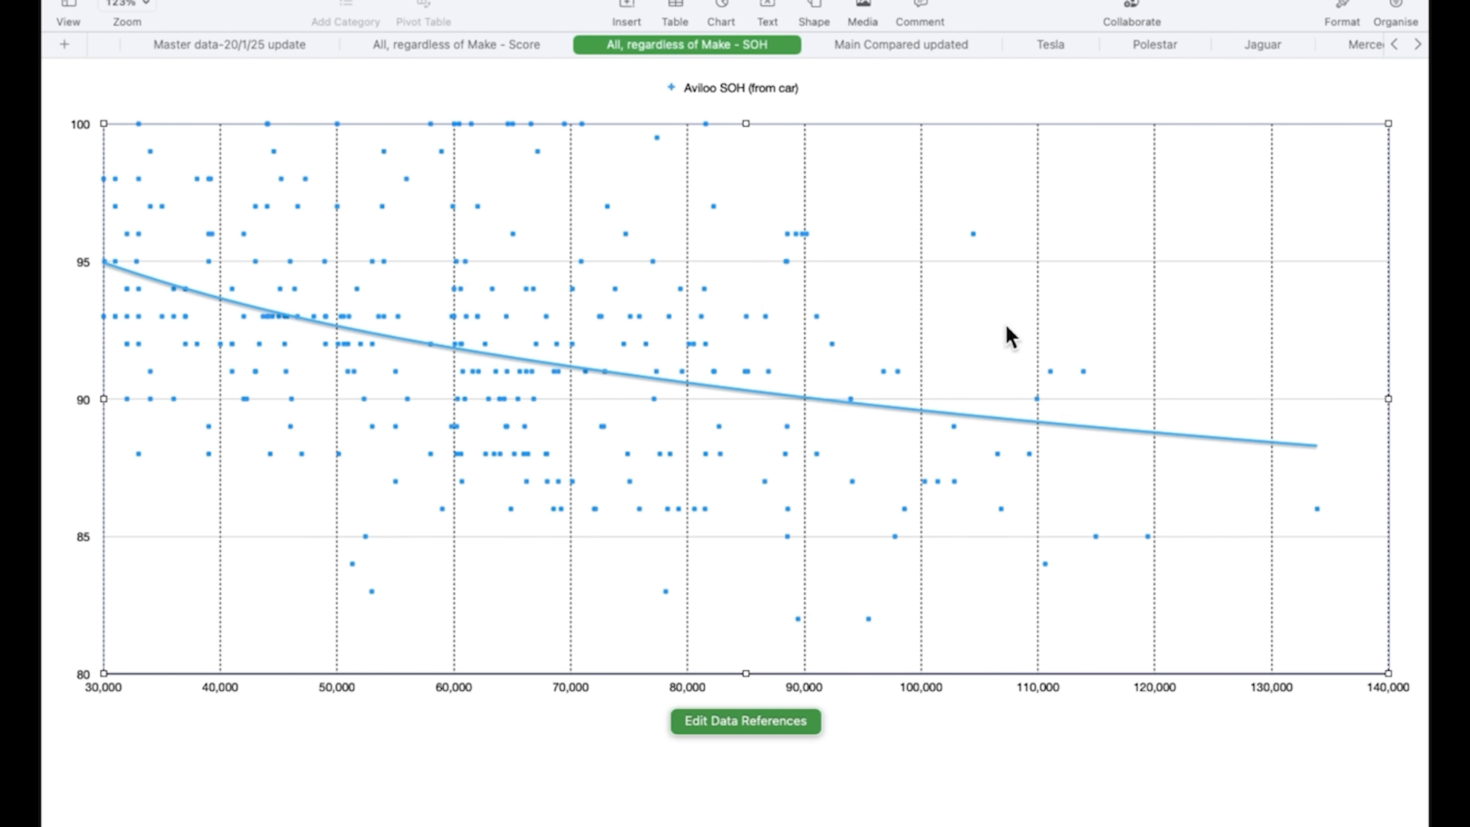
mouse_move(739, 418)
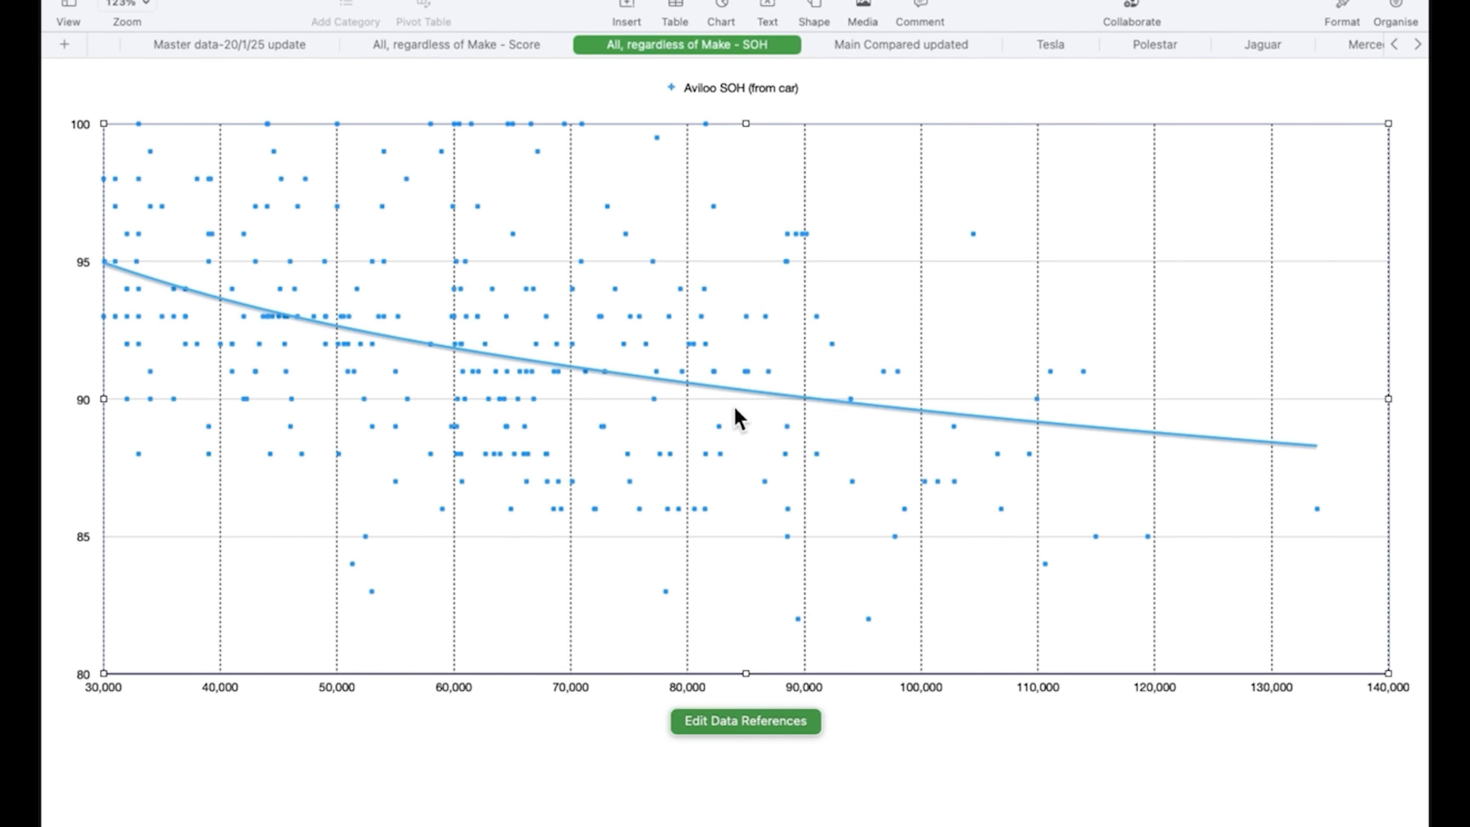
mouse_move(809, 406)
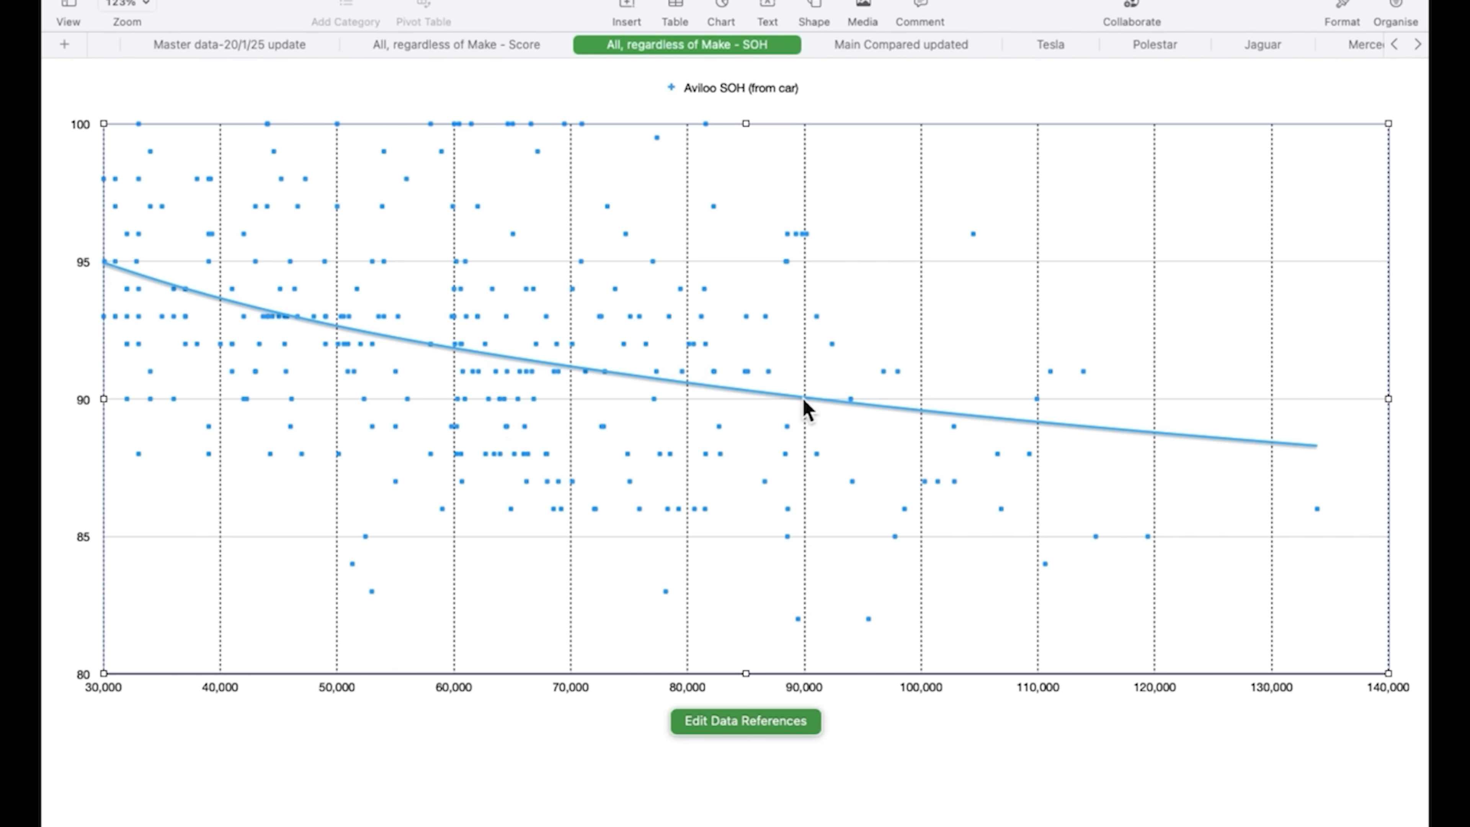
mouse_move(810, 401)
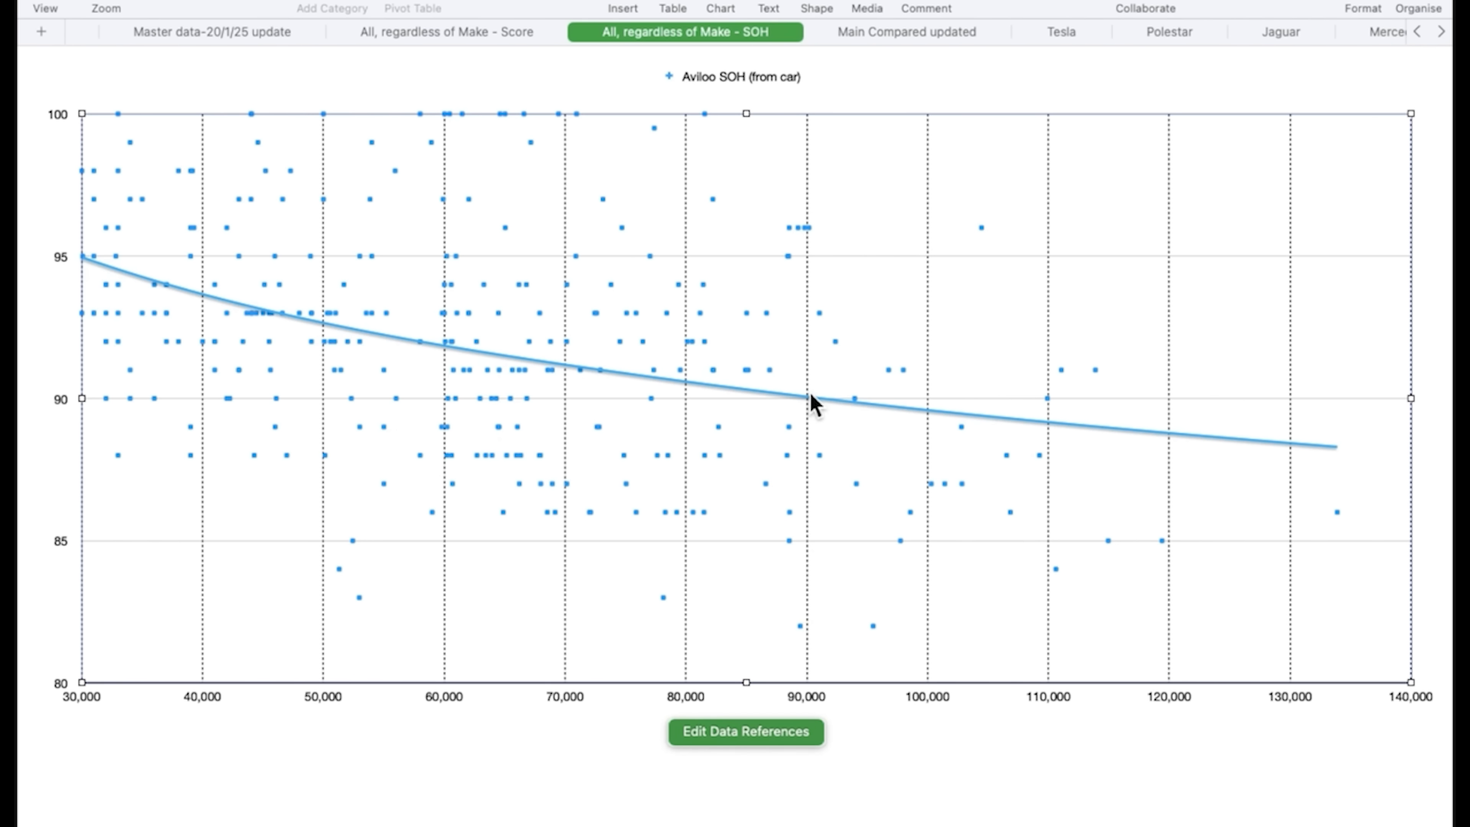
mouse_move(1054, 430)
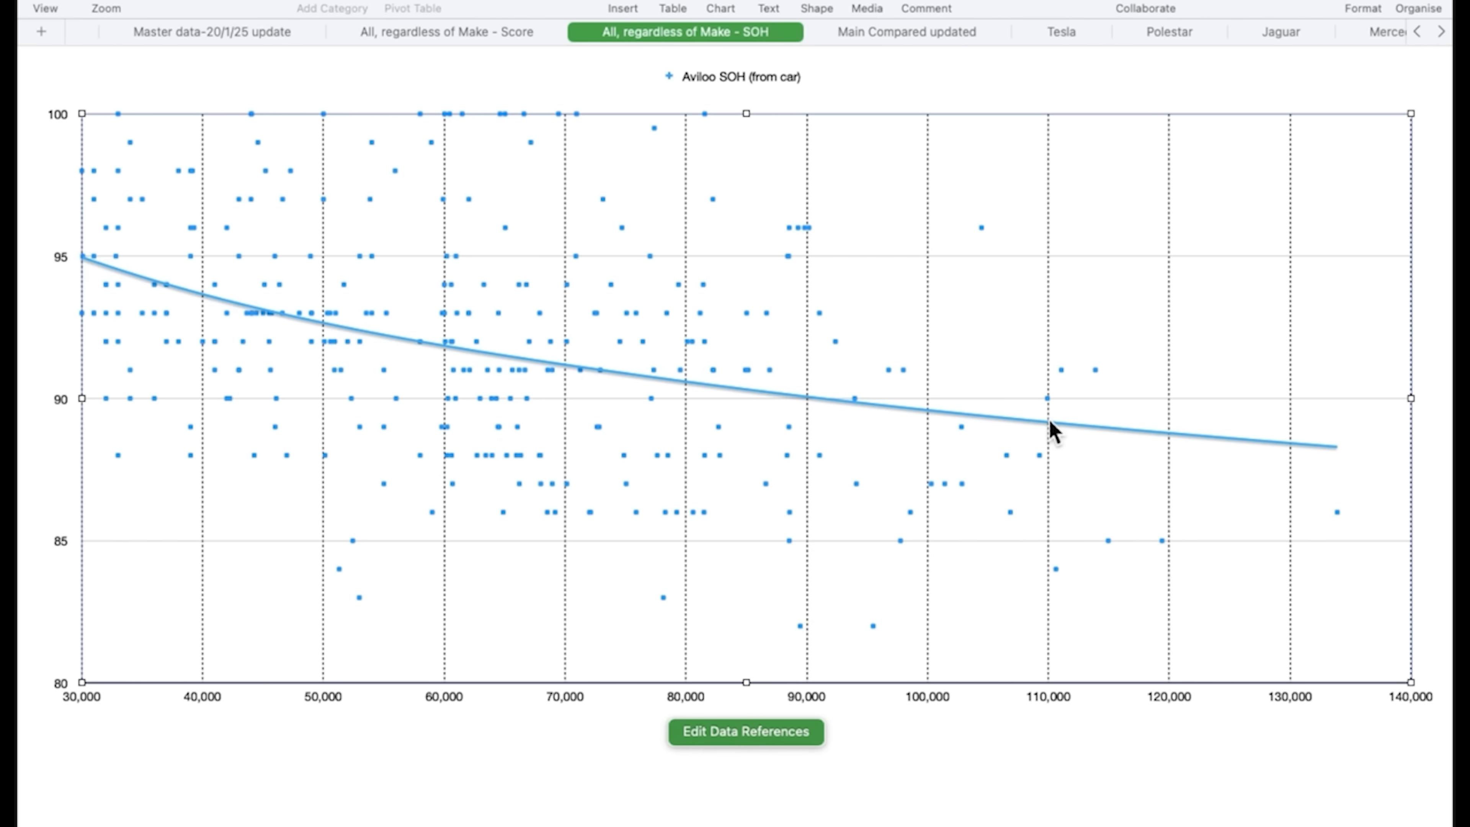
mouse_move(868, 383)
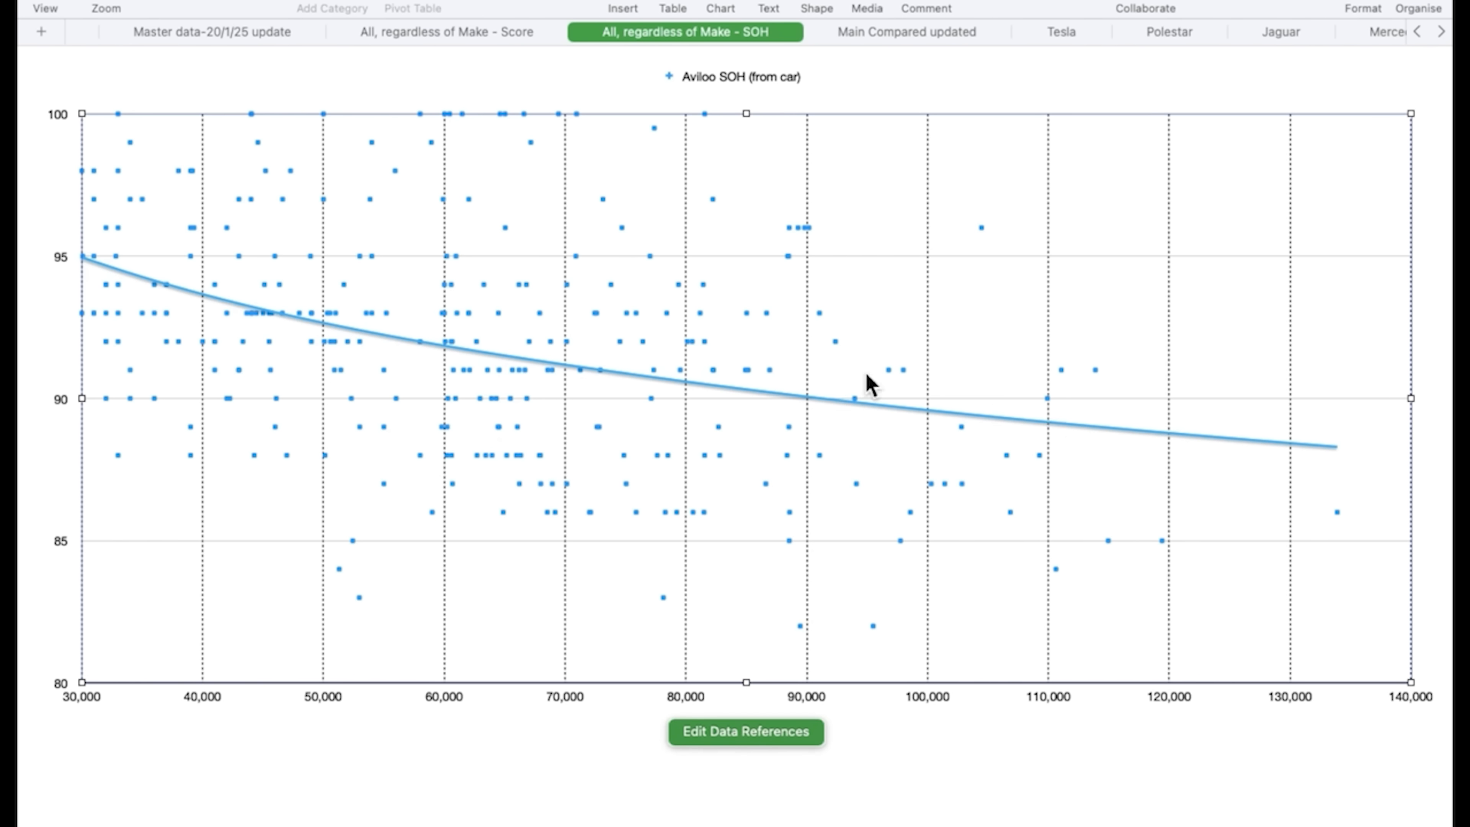
mouse_move(497, 373)
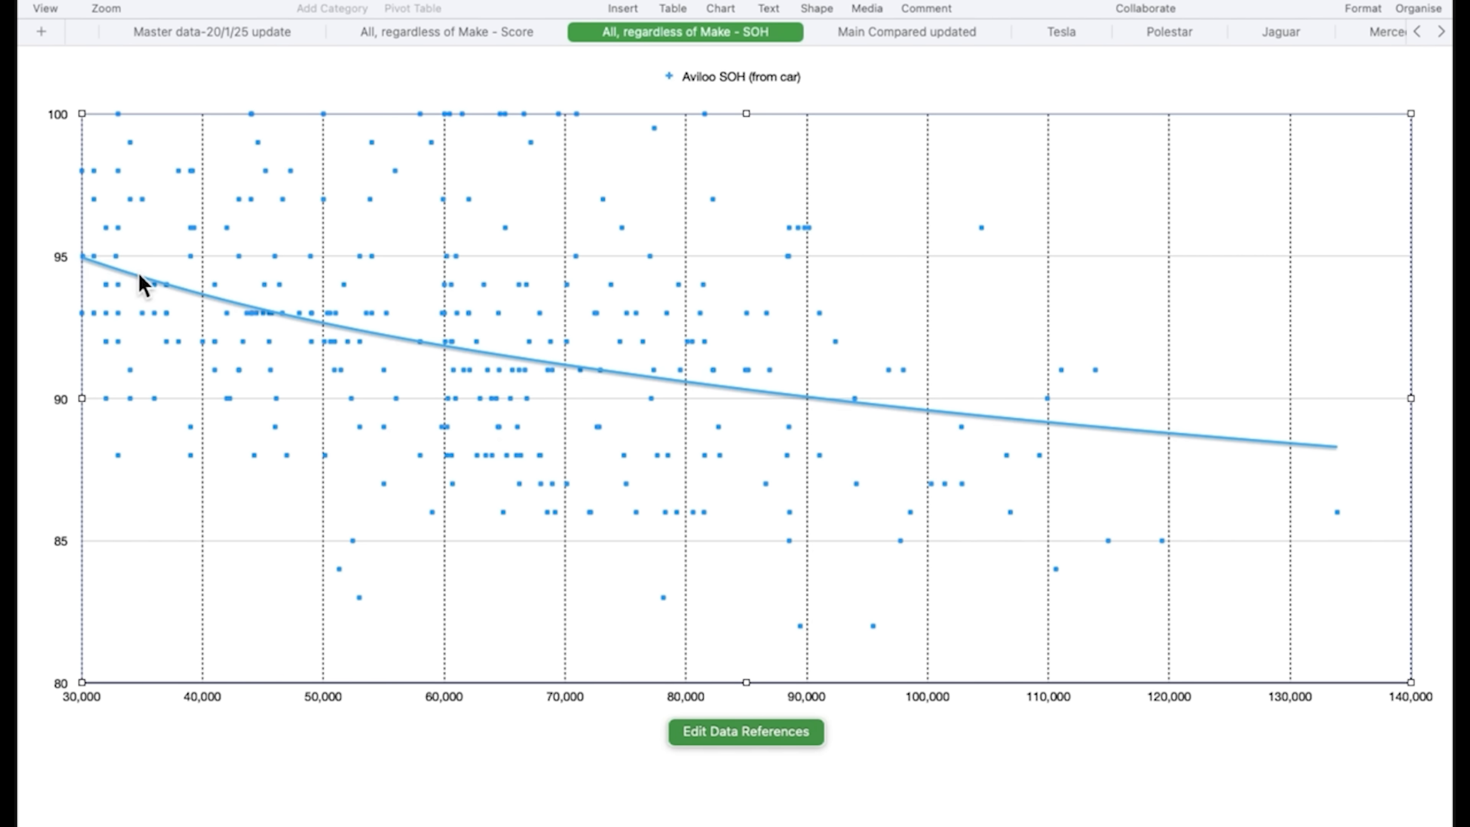
mouse_move(655, 397)
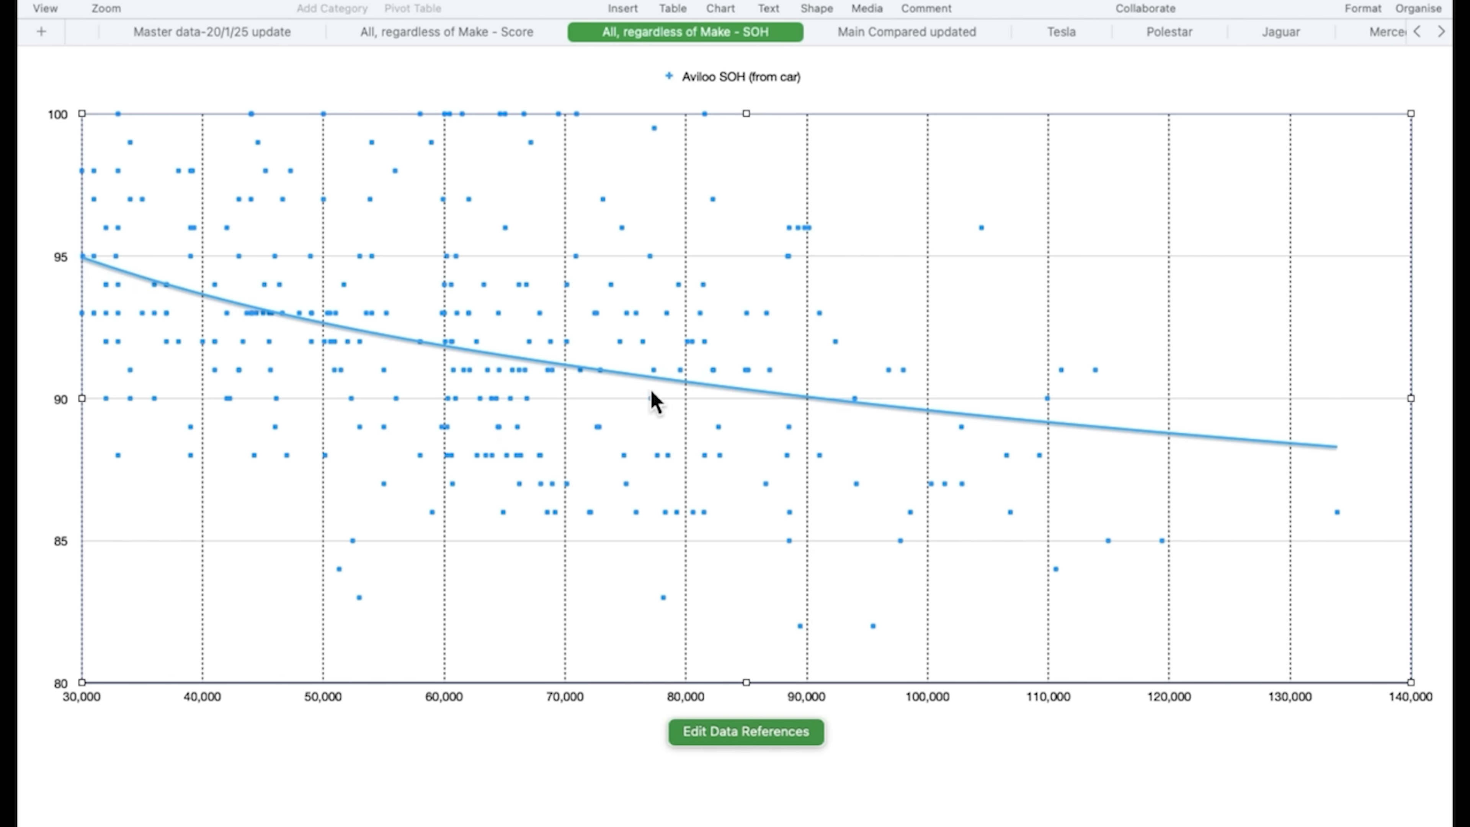
mouse_move(857, 461)
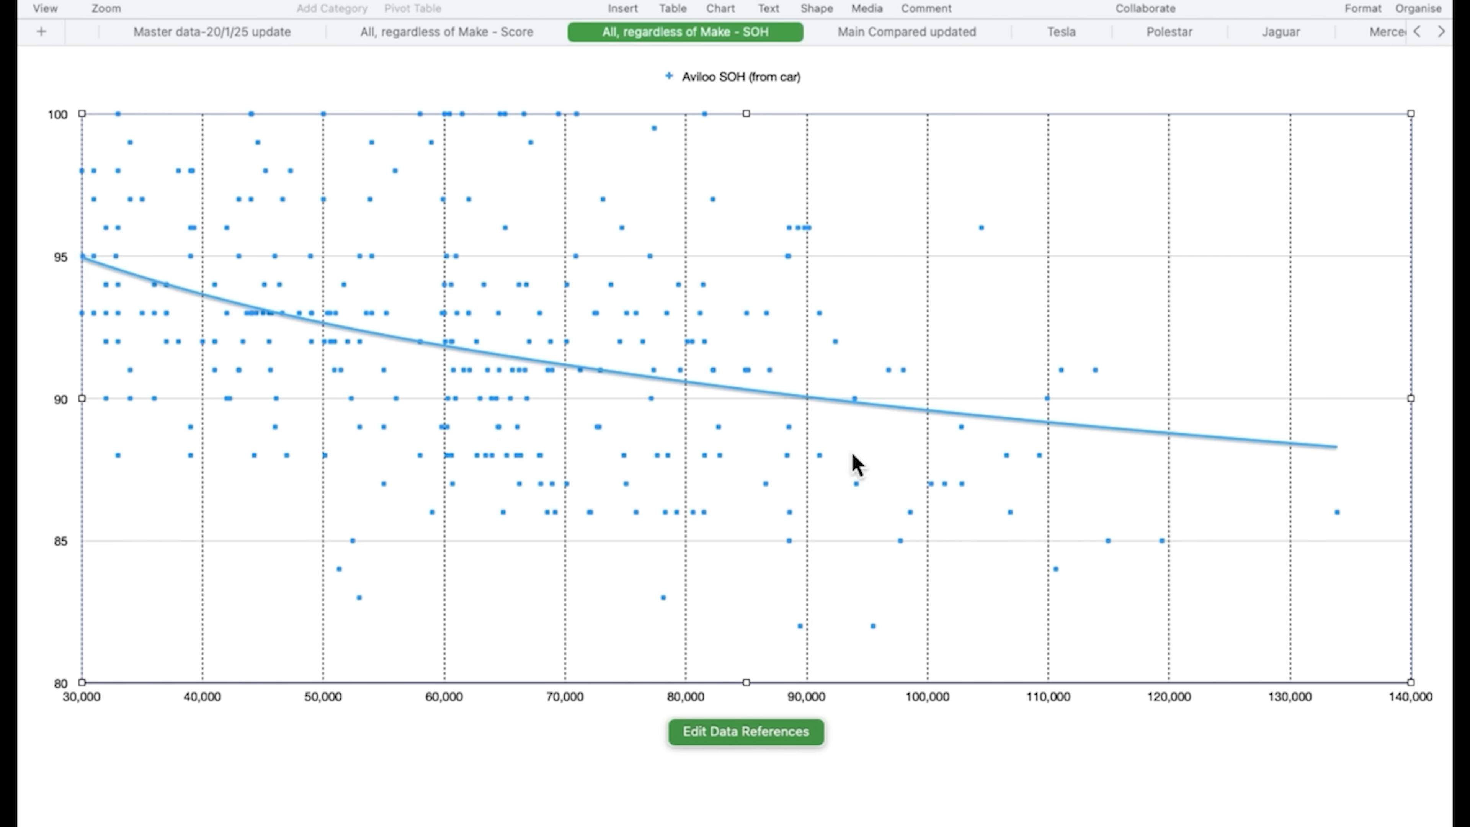
mouse_move(868, 68)
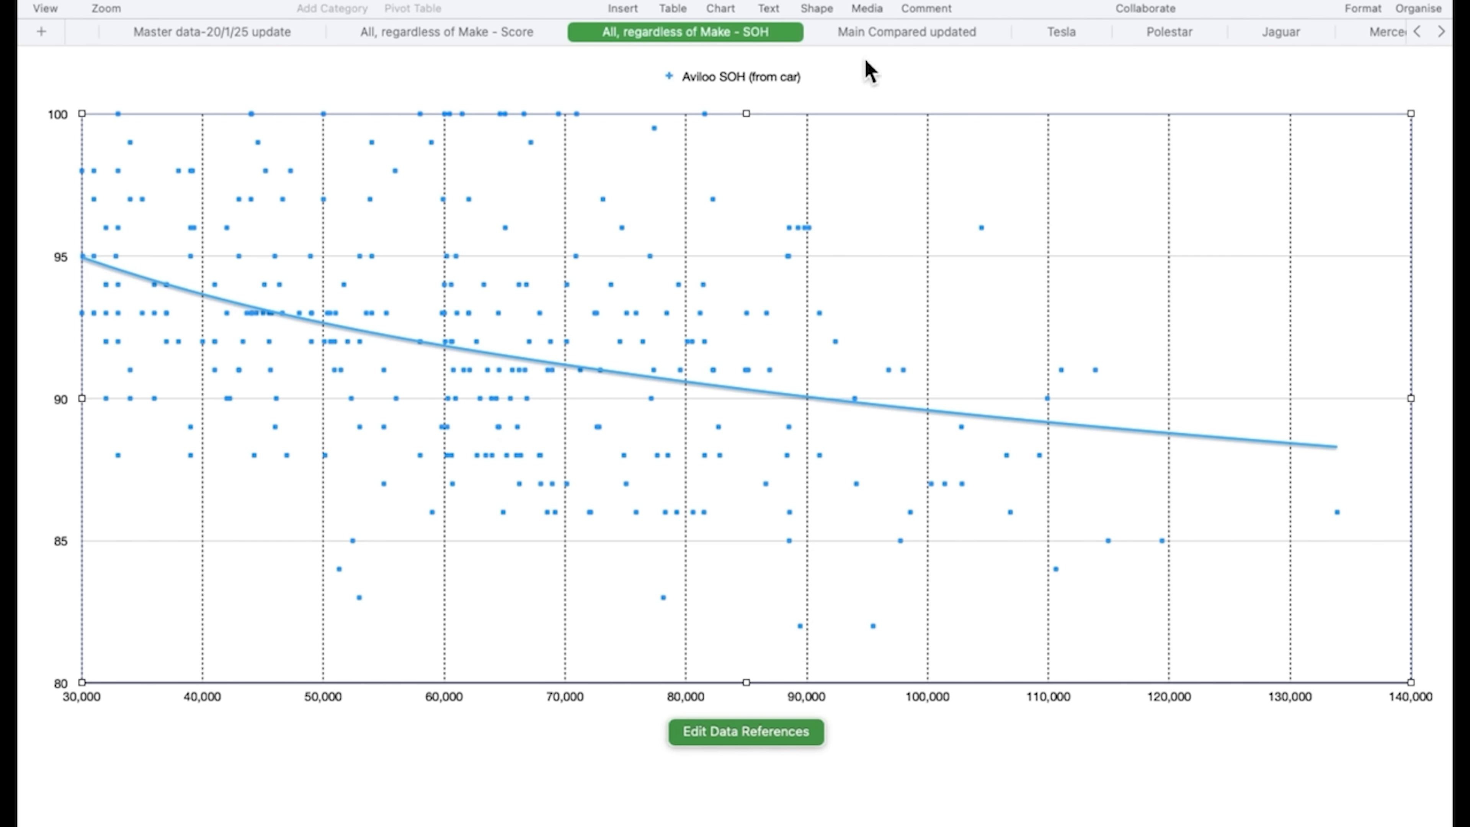
mouse_move(748, 669)
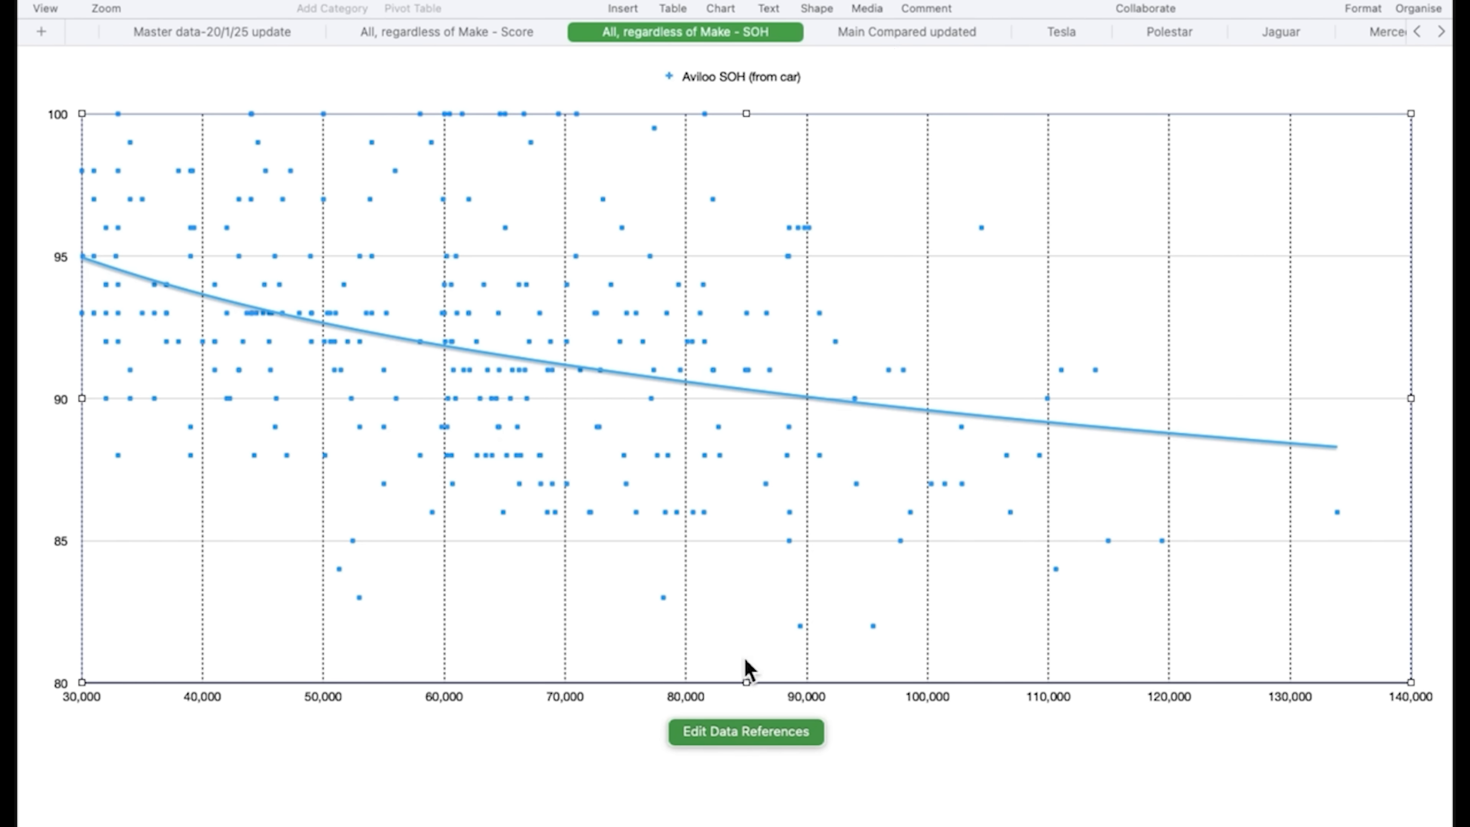
mouse_move(54, 473)
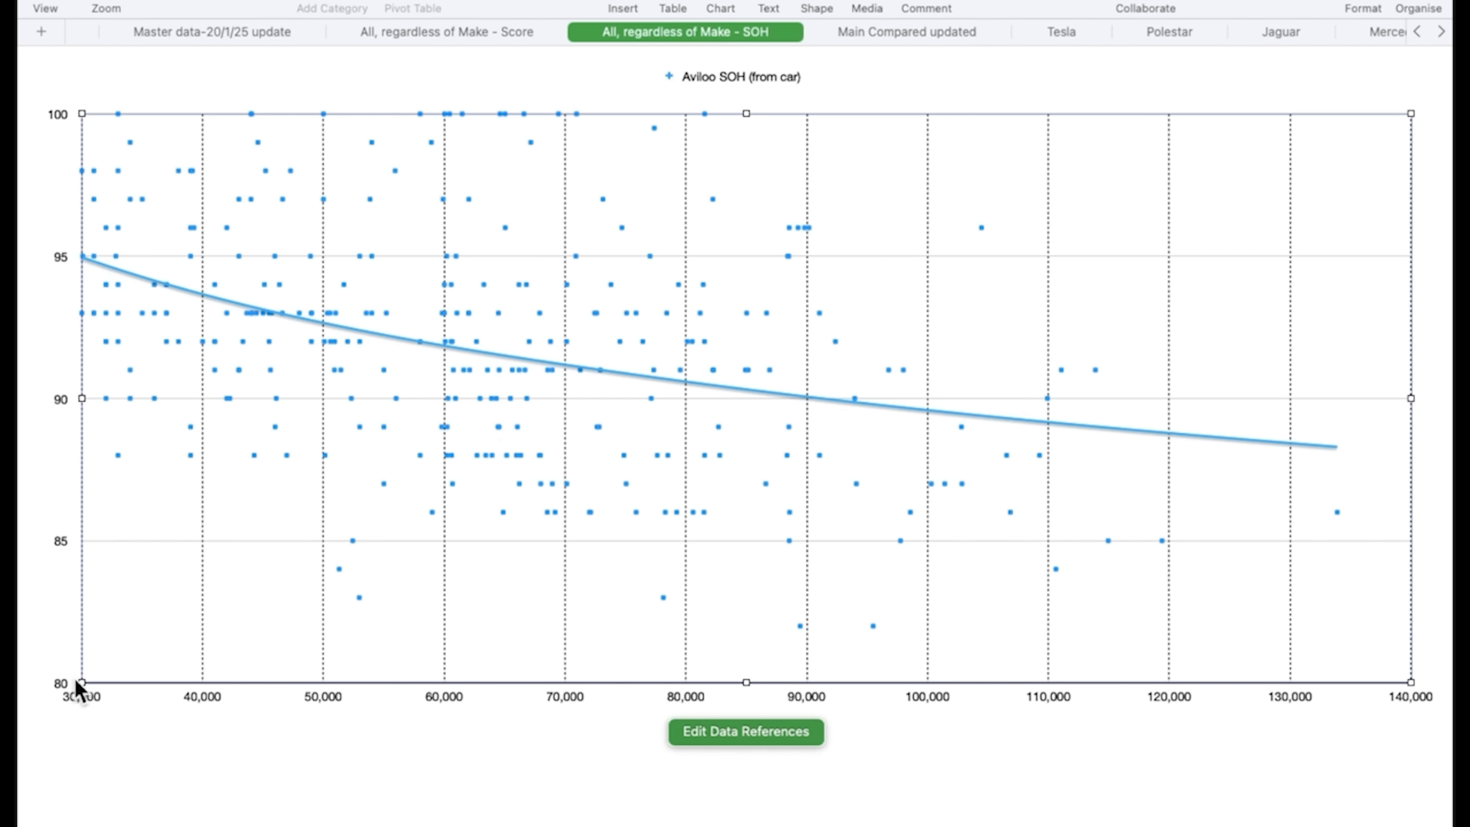
mouse_move(657, 149)
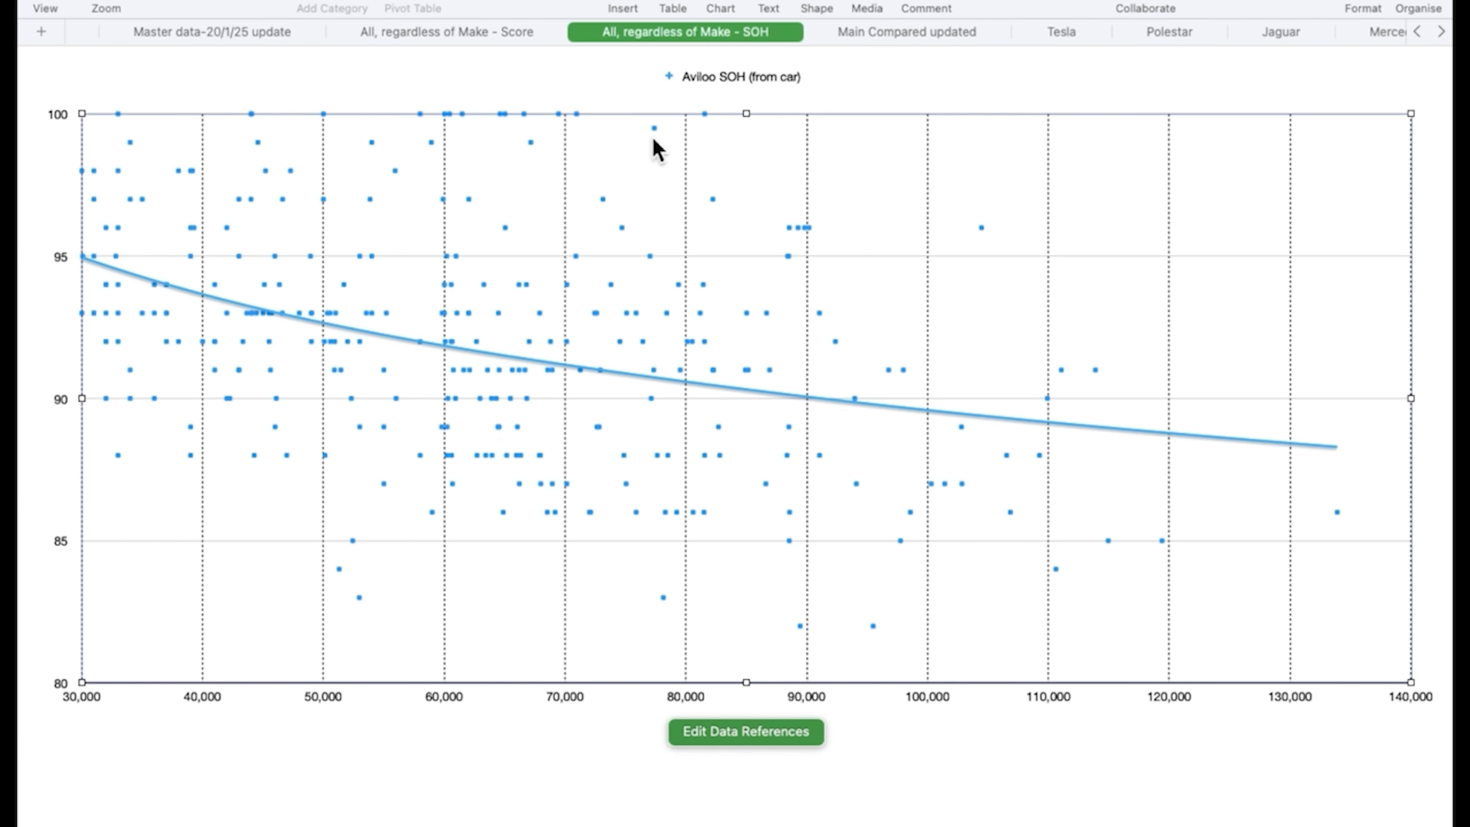
View the Main Compared updated sheet, then the Tesla-only SOH chart
scroll("down", 3)
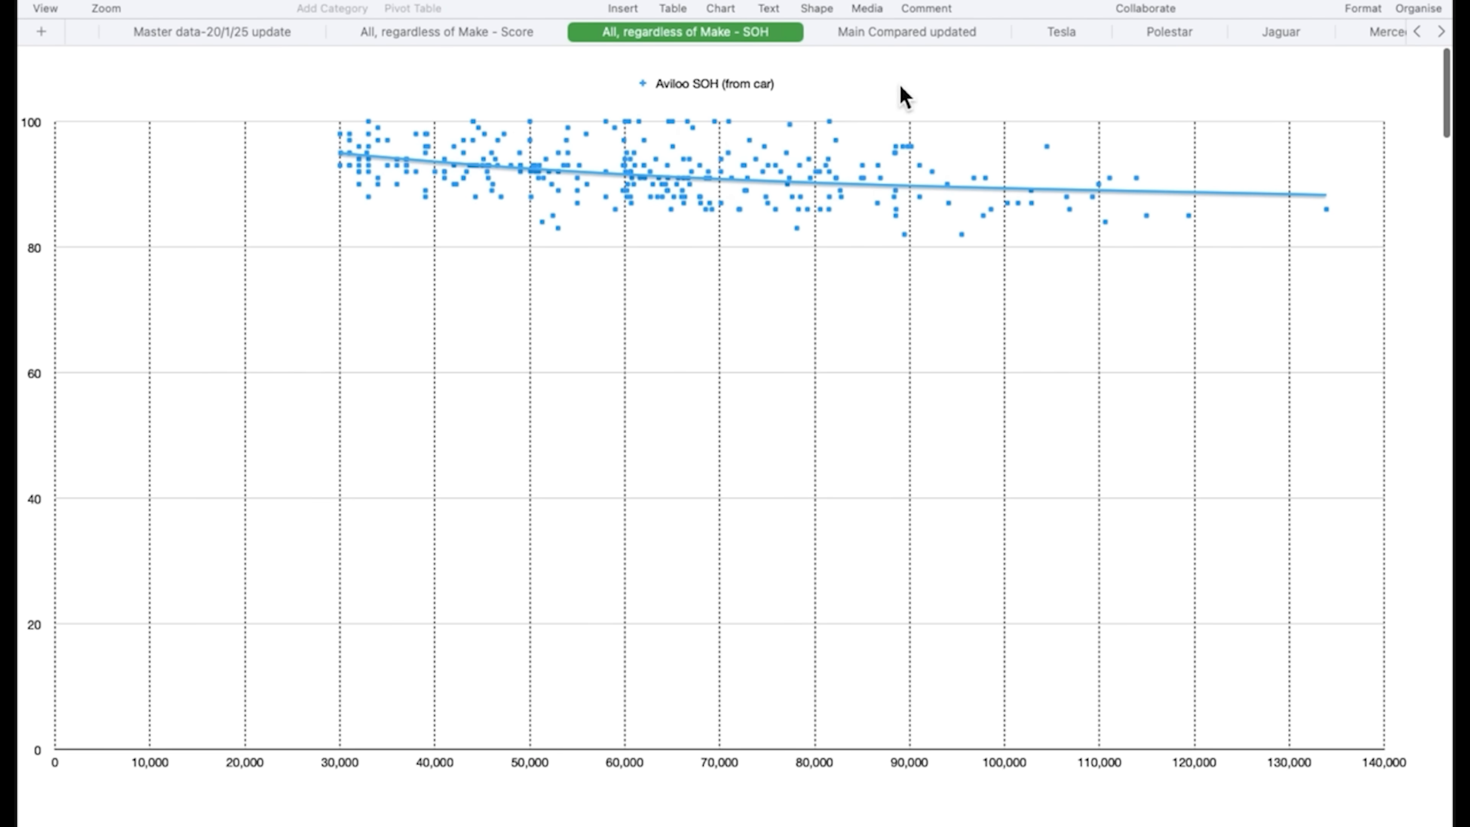
mouse_move(422, 139)
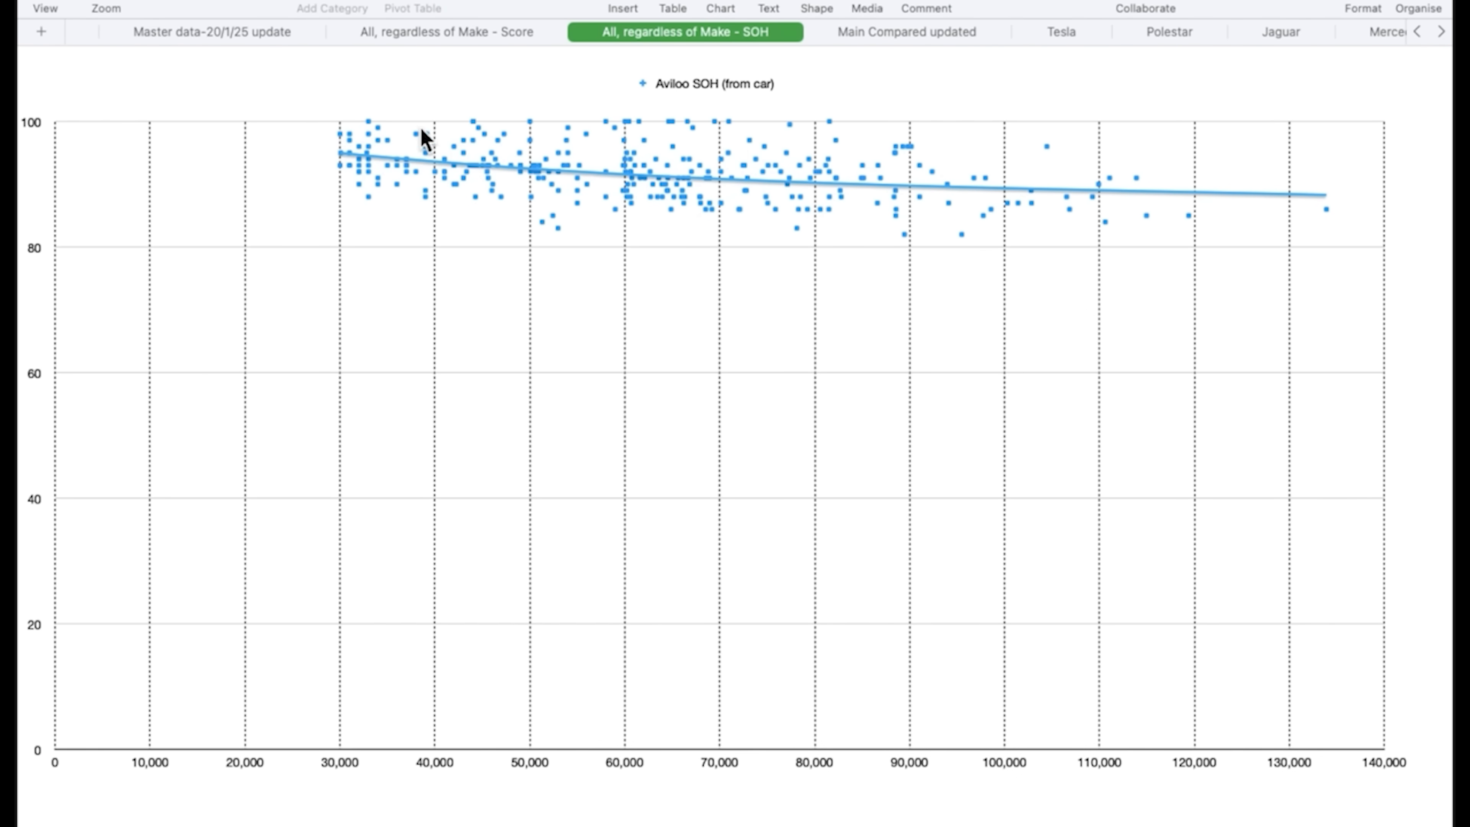
mouse_move(1215, 196)
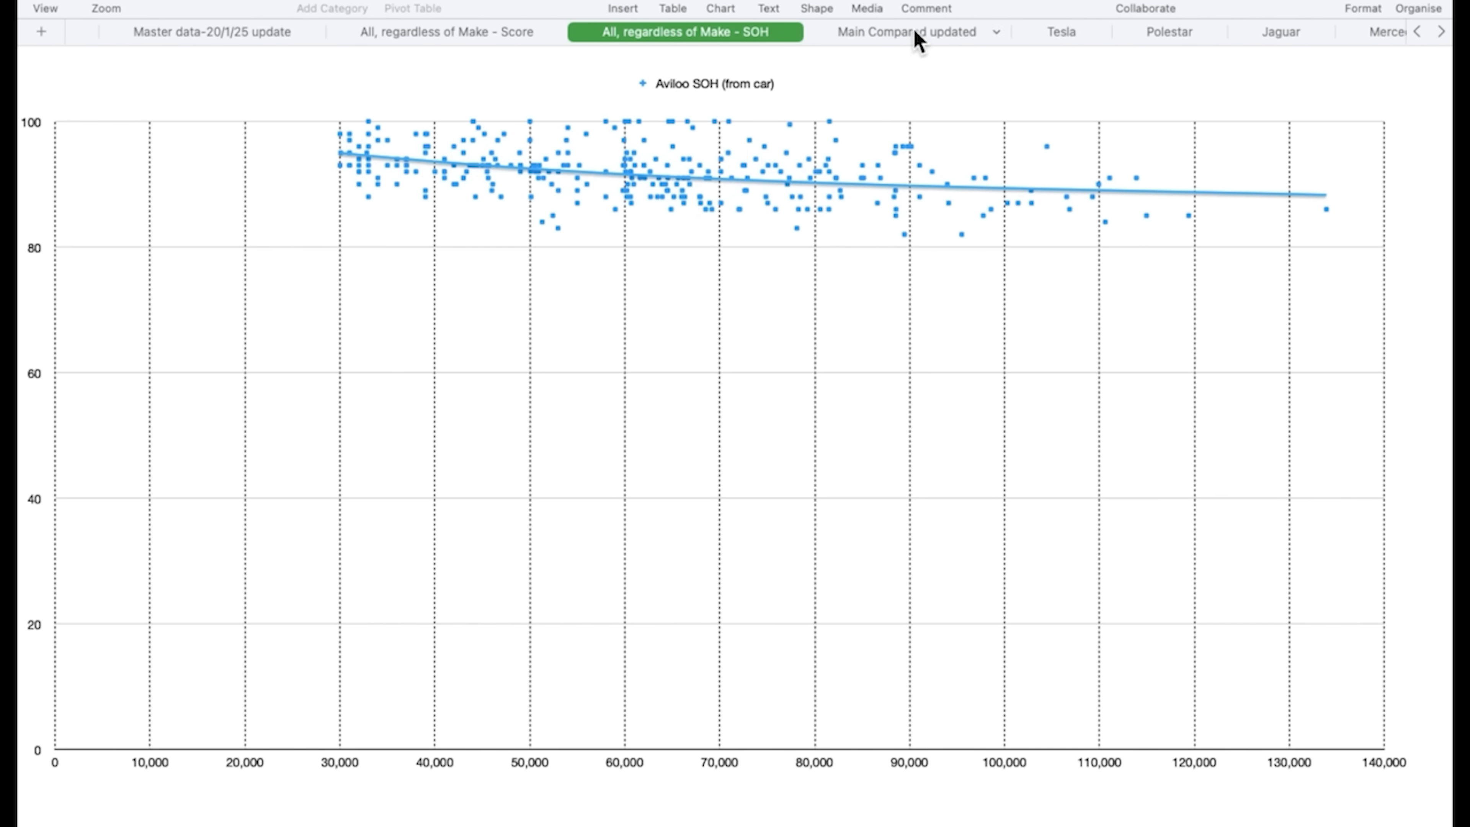
left_click(906, 31)
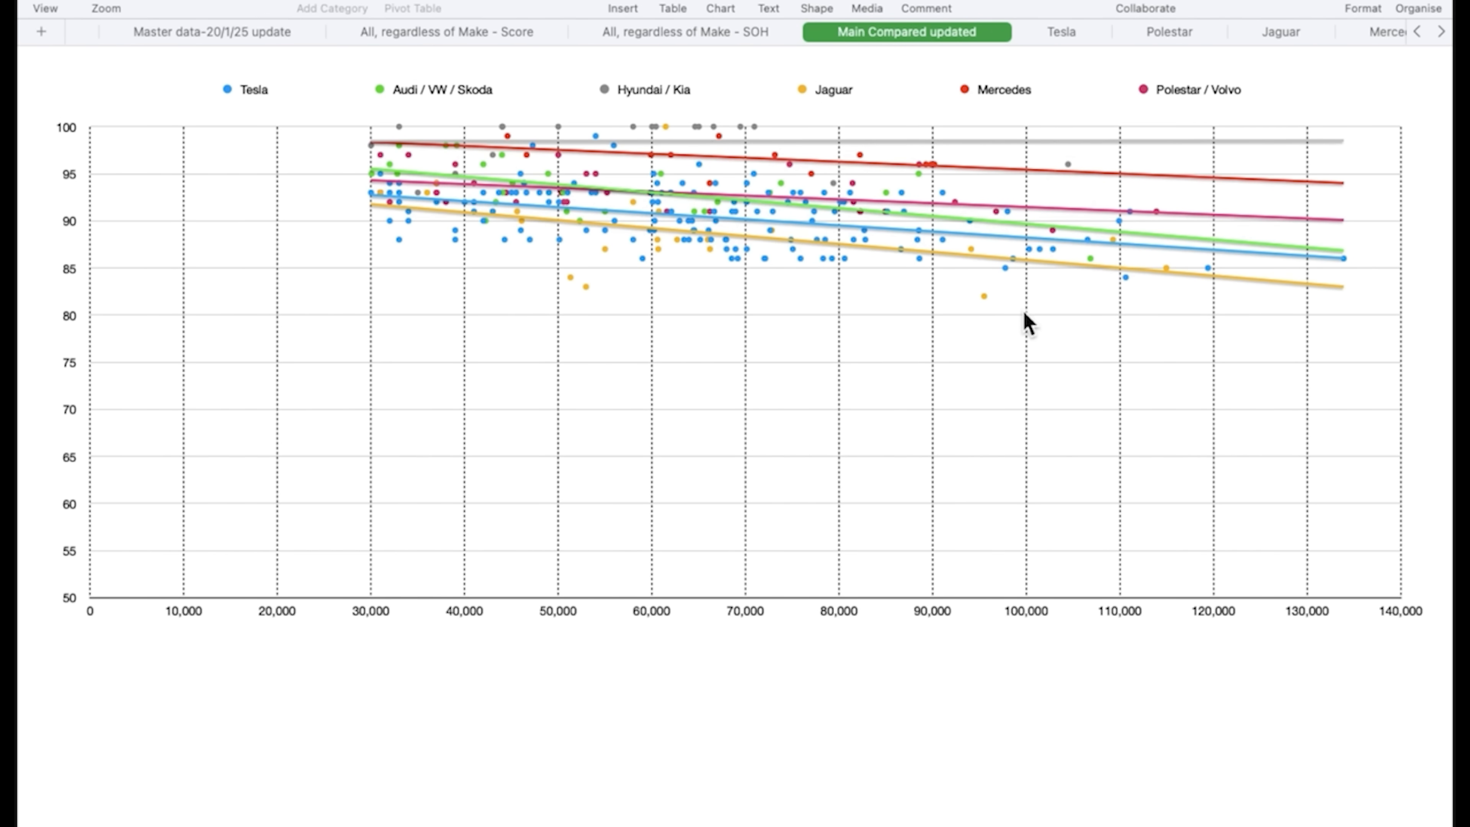
mouse_move(1030, 79)
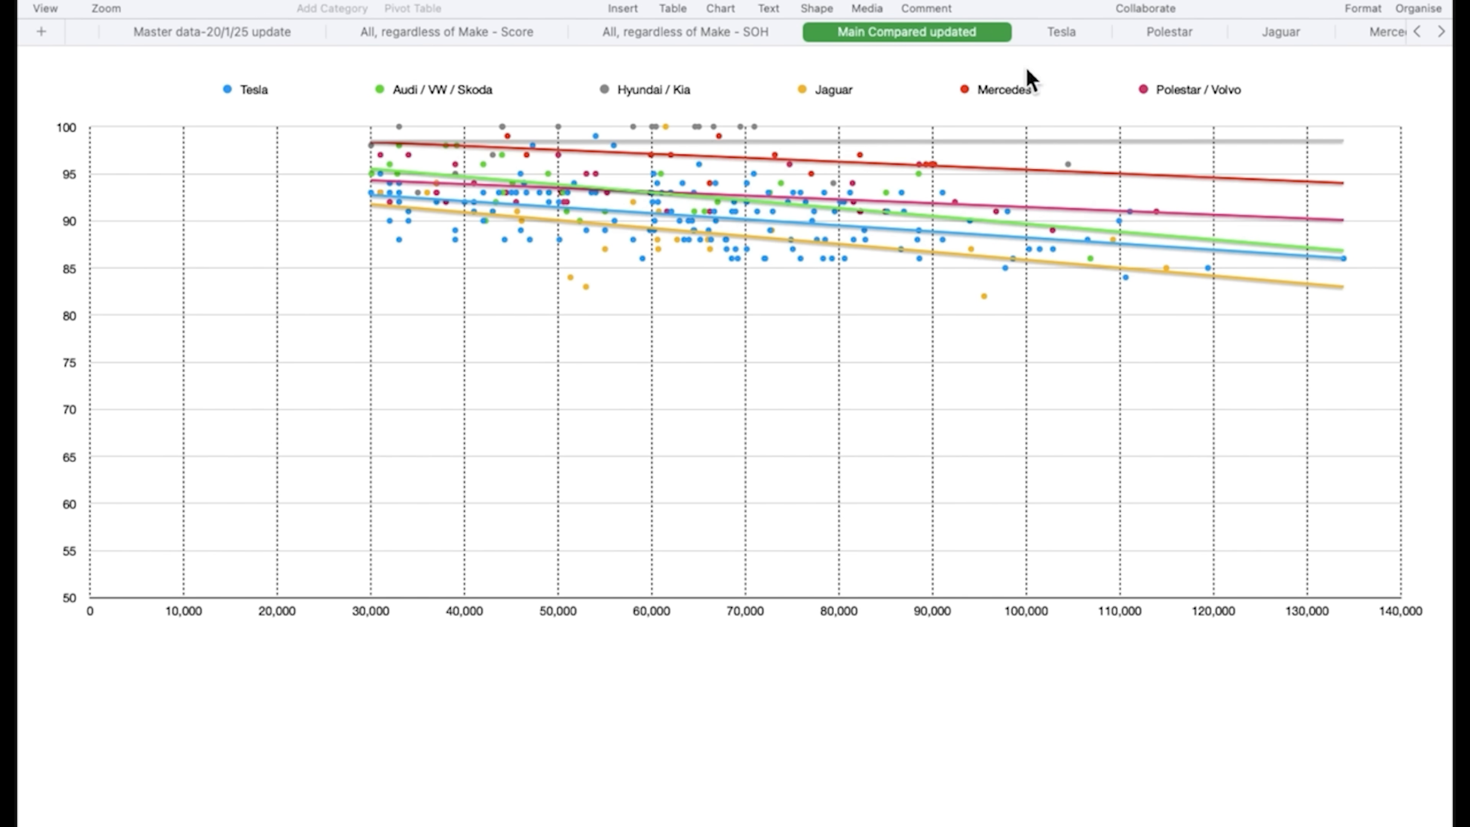
left_click(1060, 32)
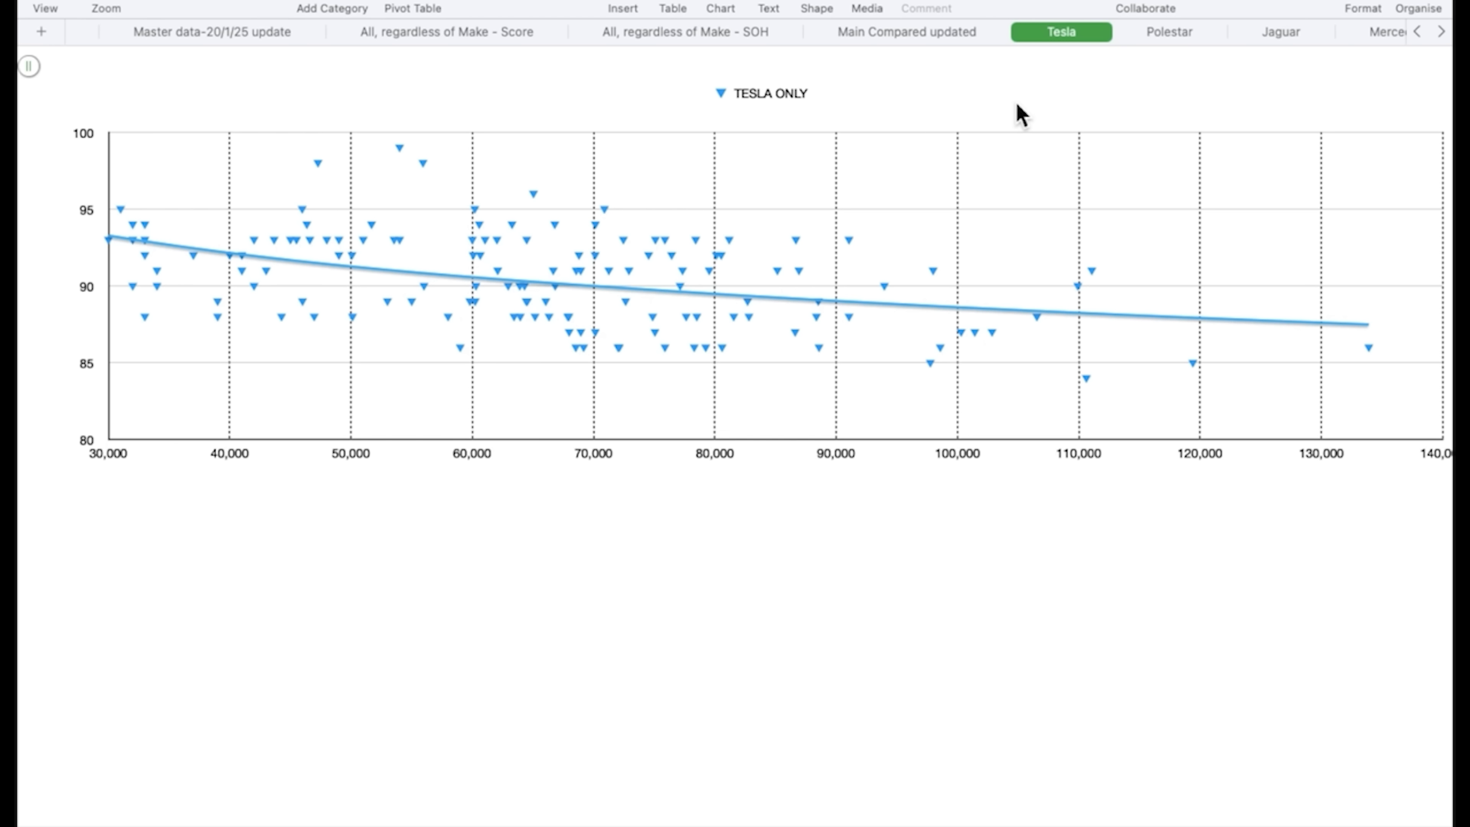
mouse_move(1057, 331)
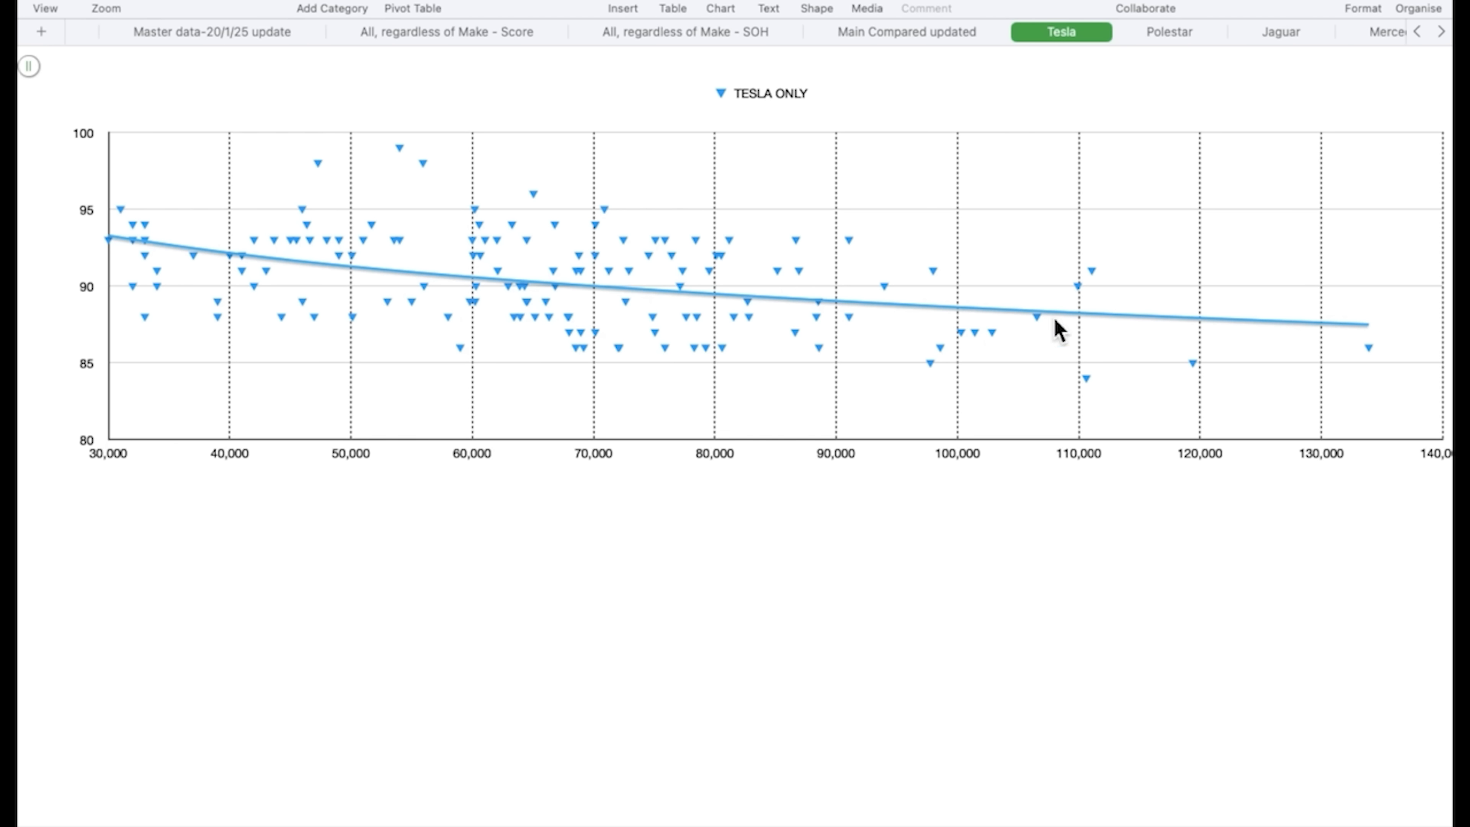
mouse_move(682, 329)
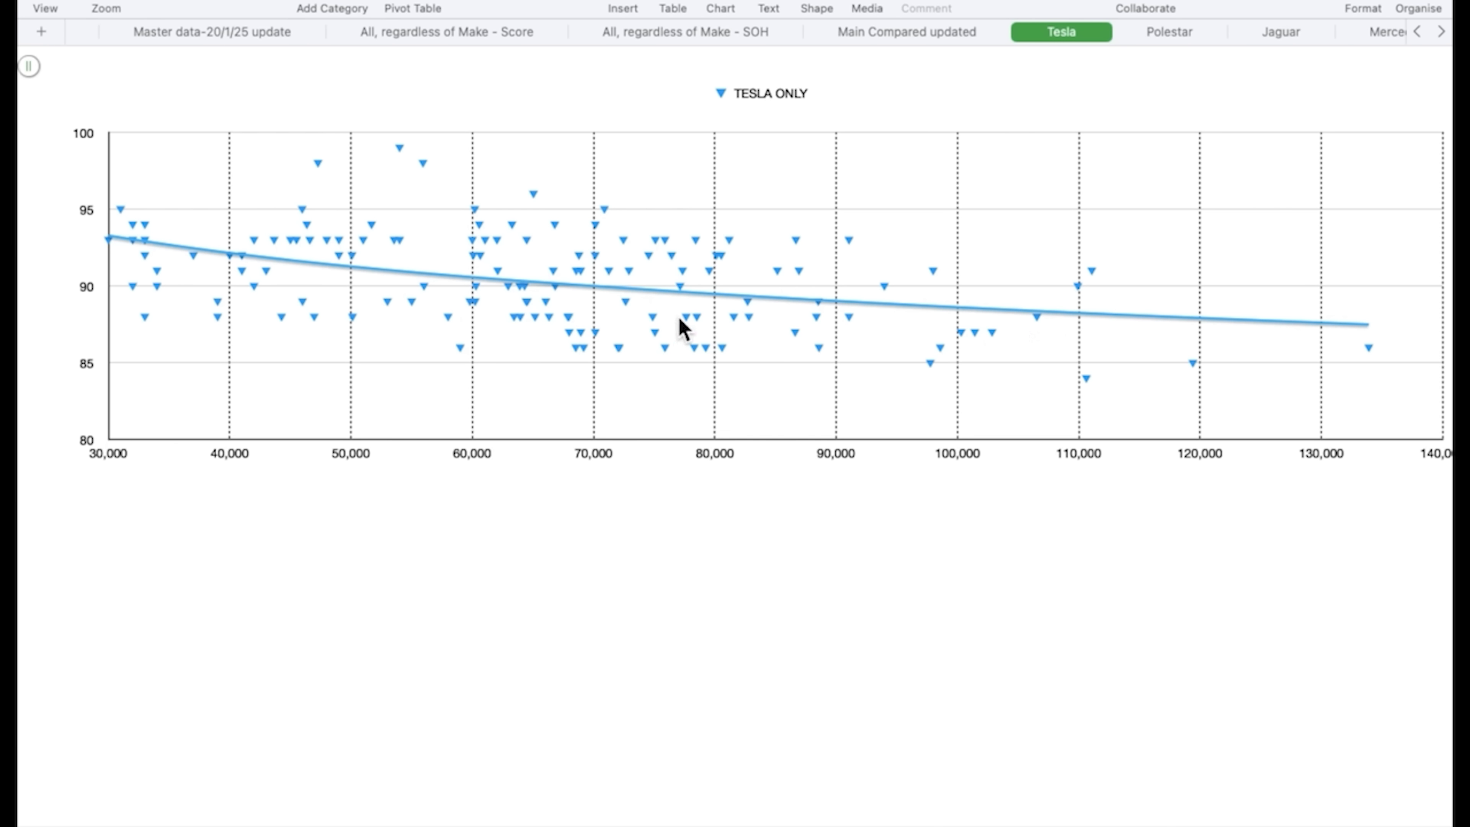
mouse_move(910, 323)
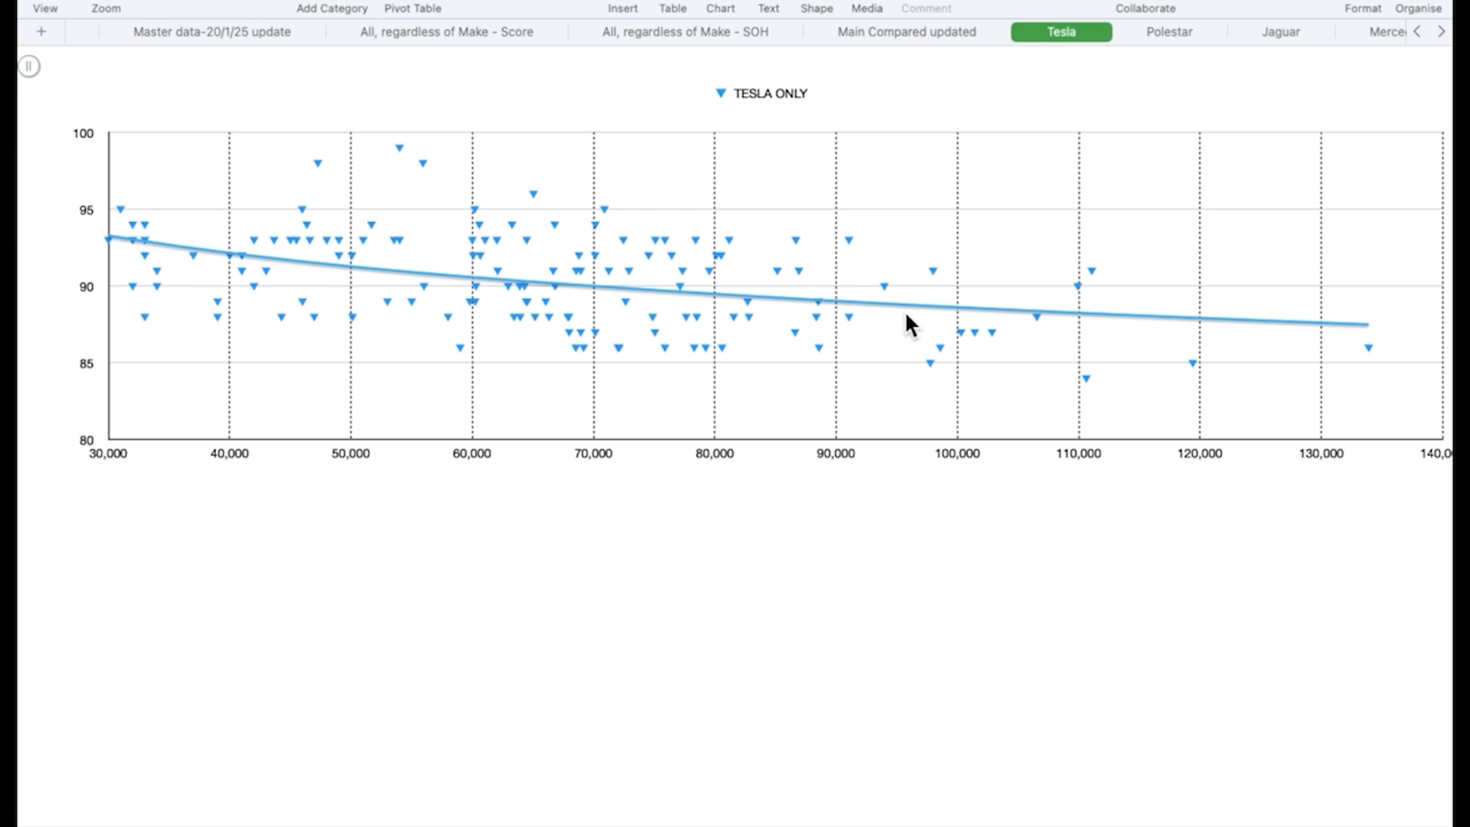
mouse_move(1003, 314)
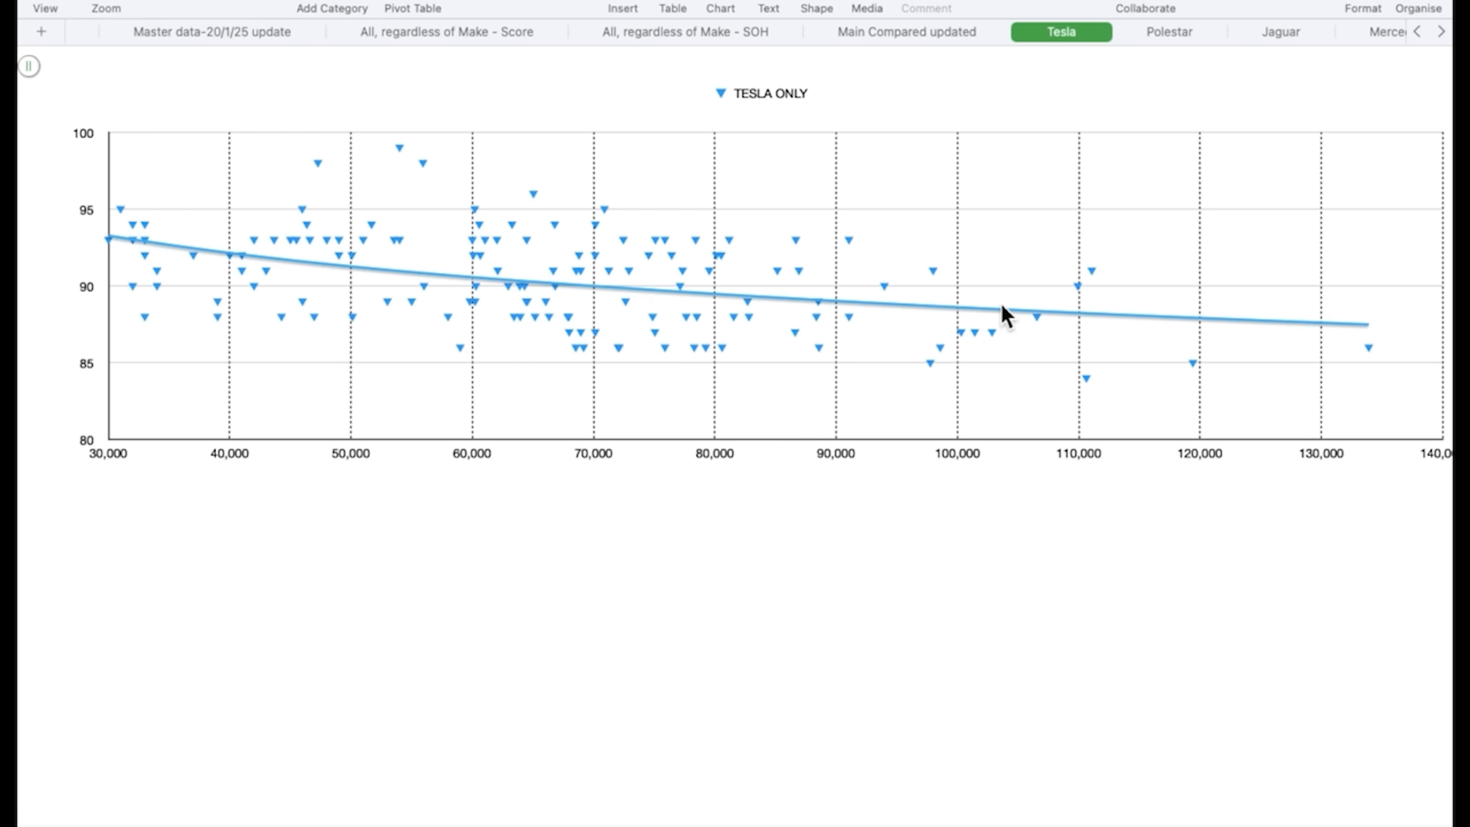
mouse_move(961, 319)
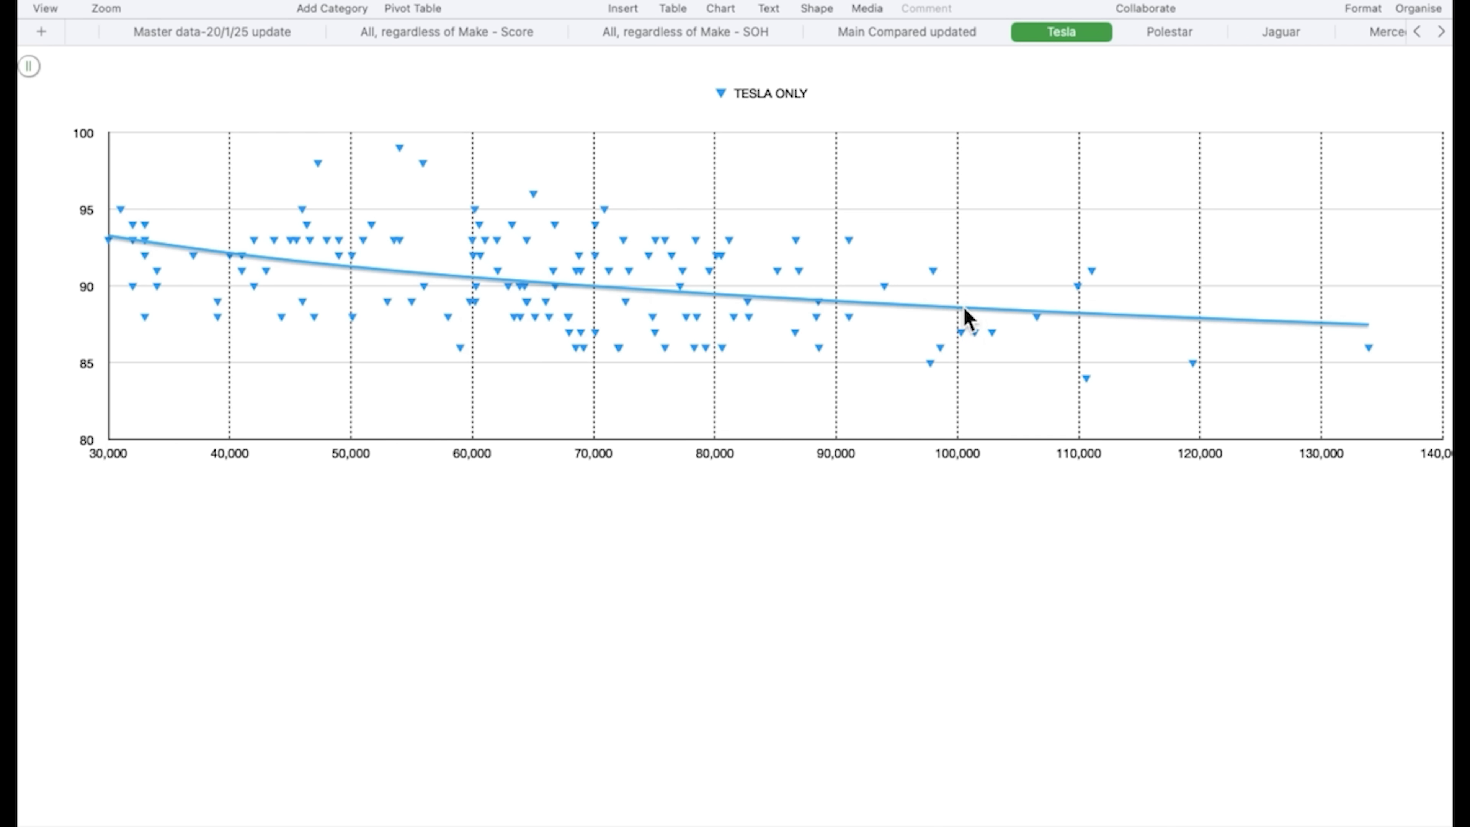
mouse_move(796, 298)
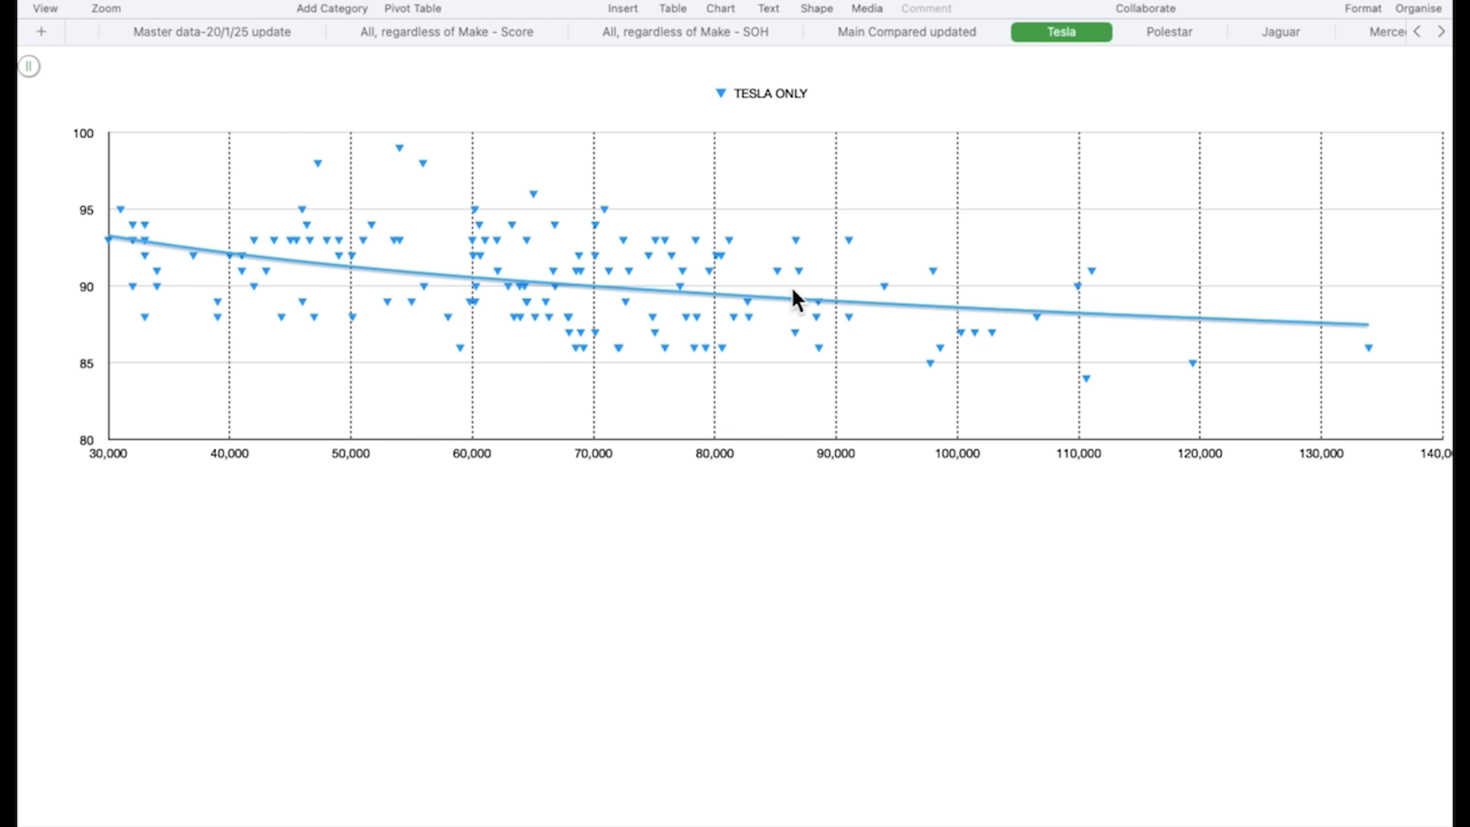
mouse_move(698, 294)
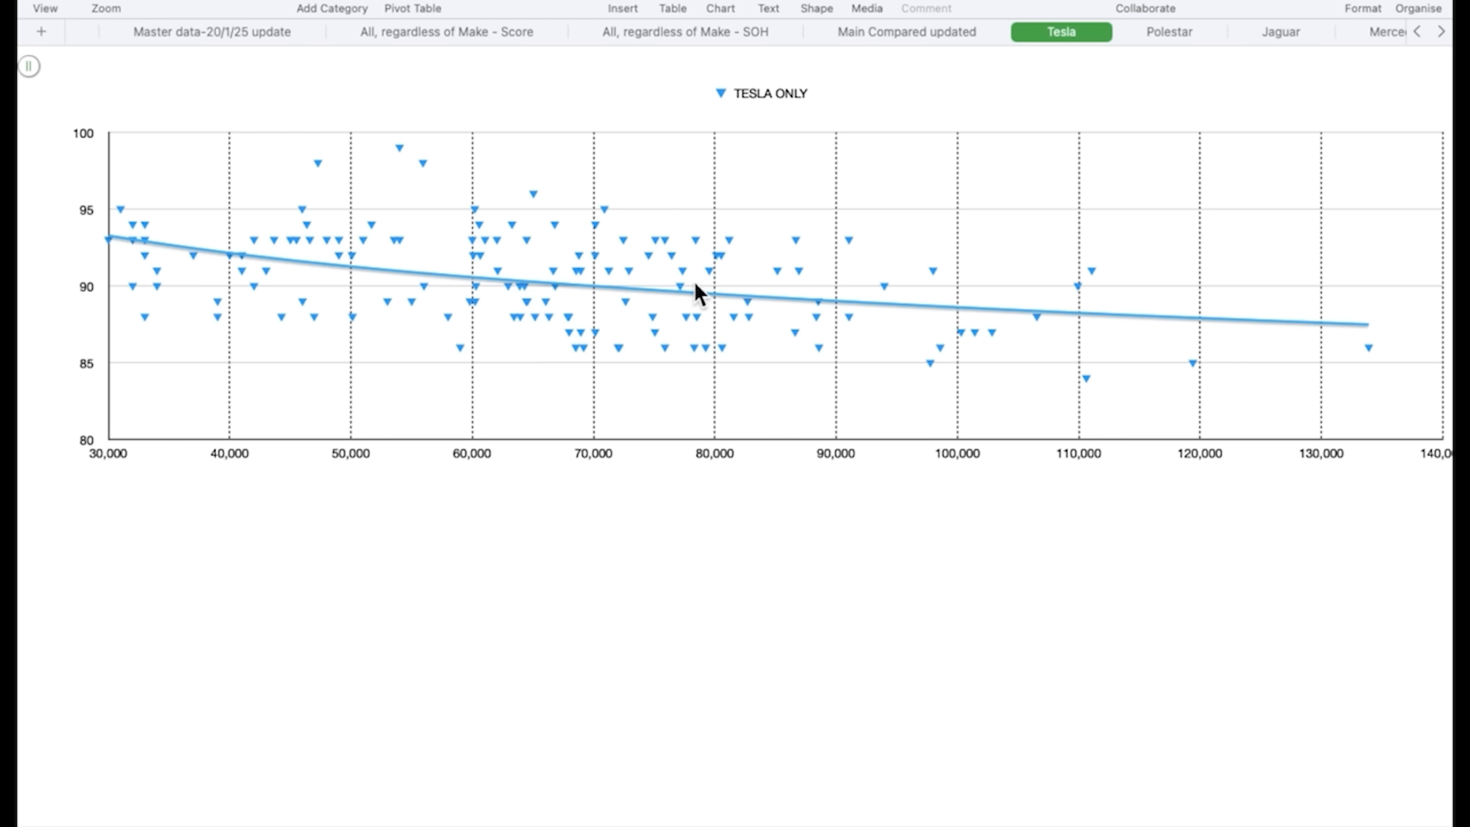
mouse_move(736, 292)
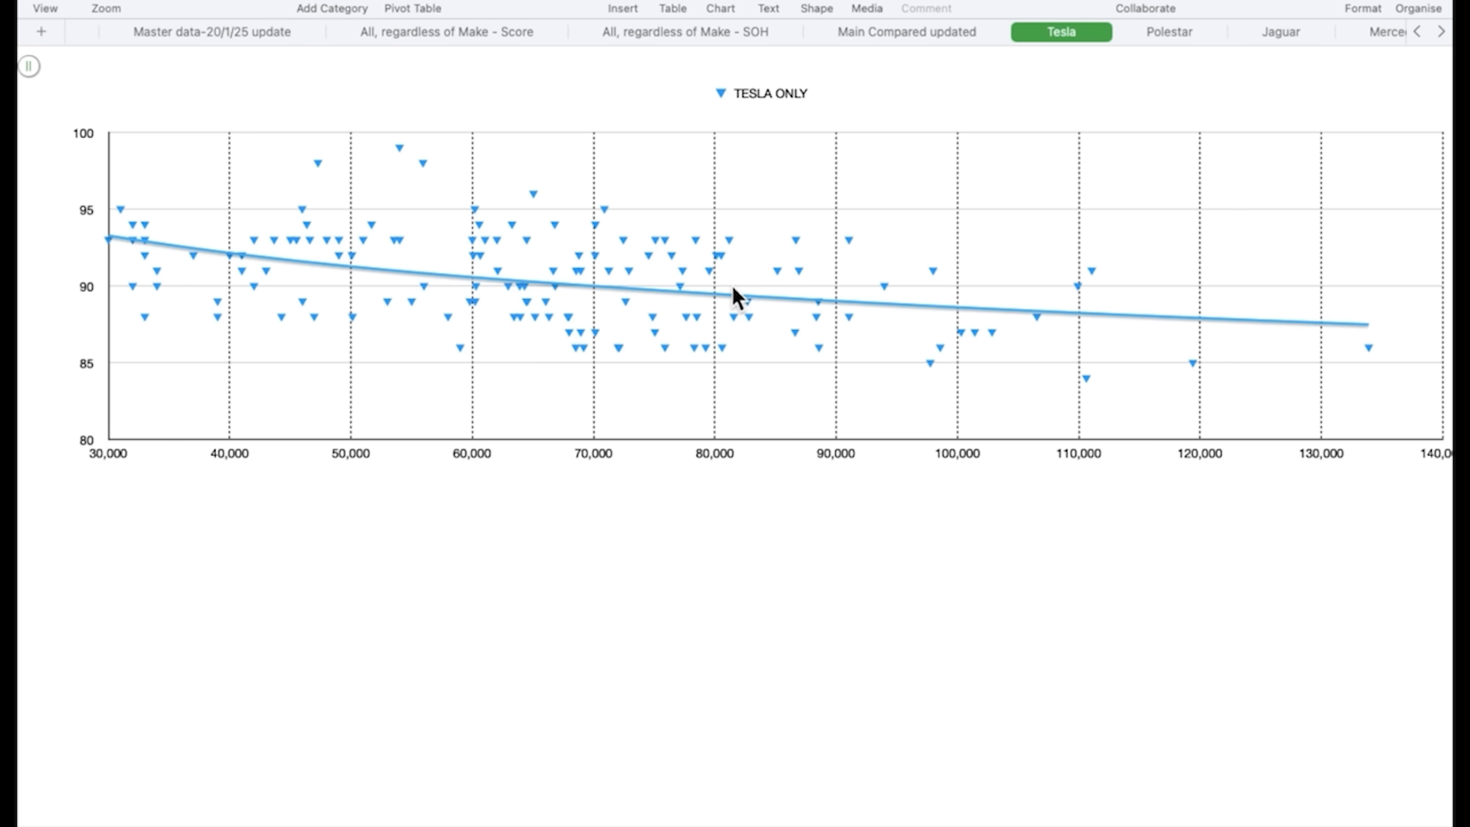
mouse_move(961, 298)
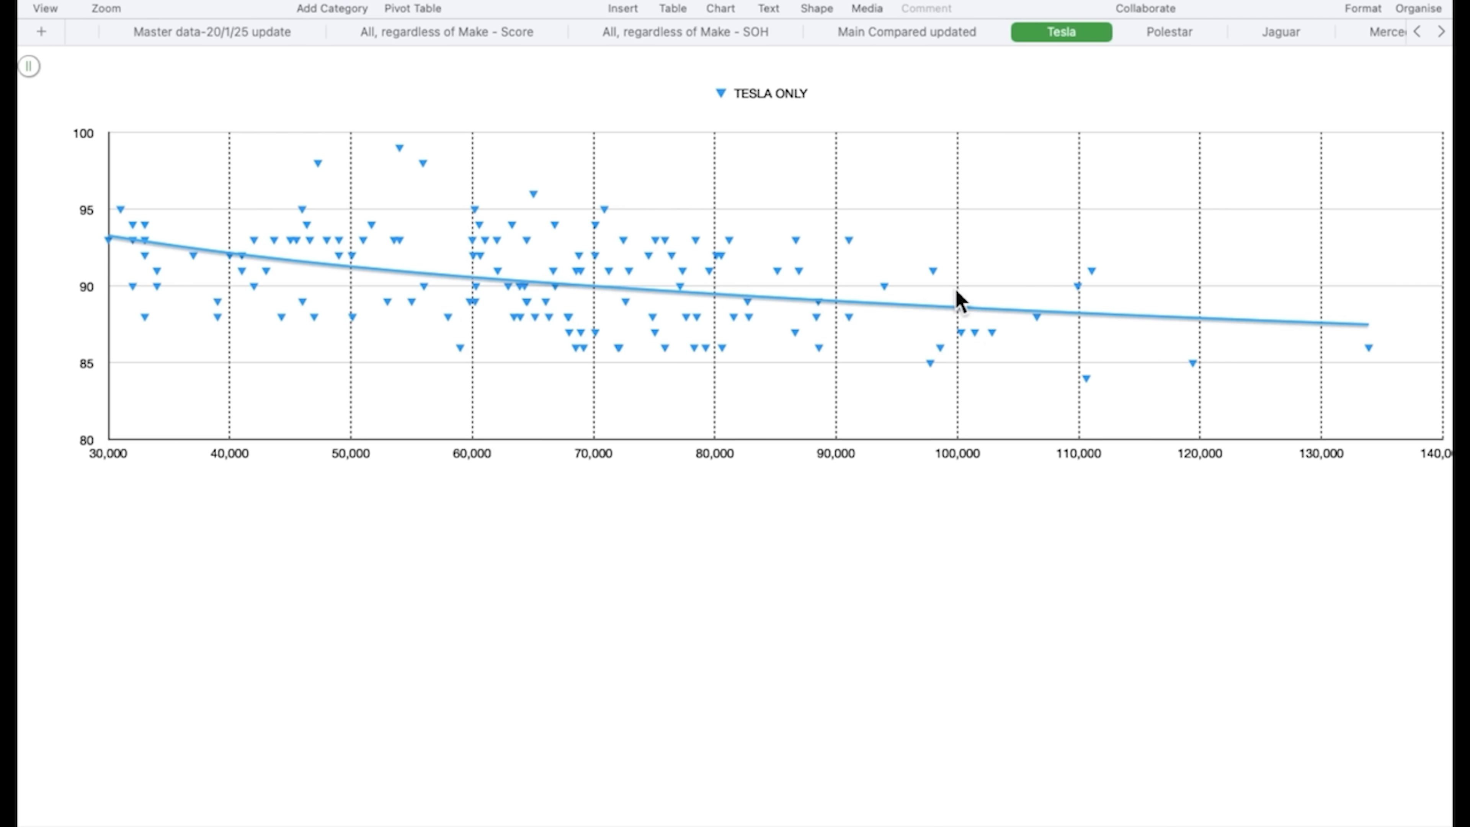
mouse_move(899, 296)
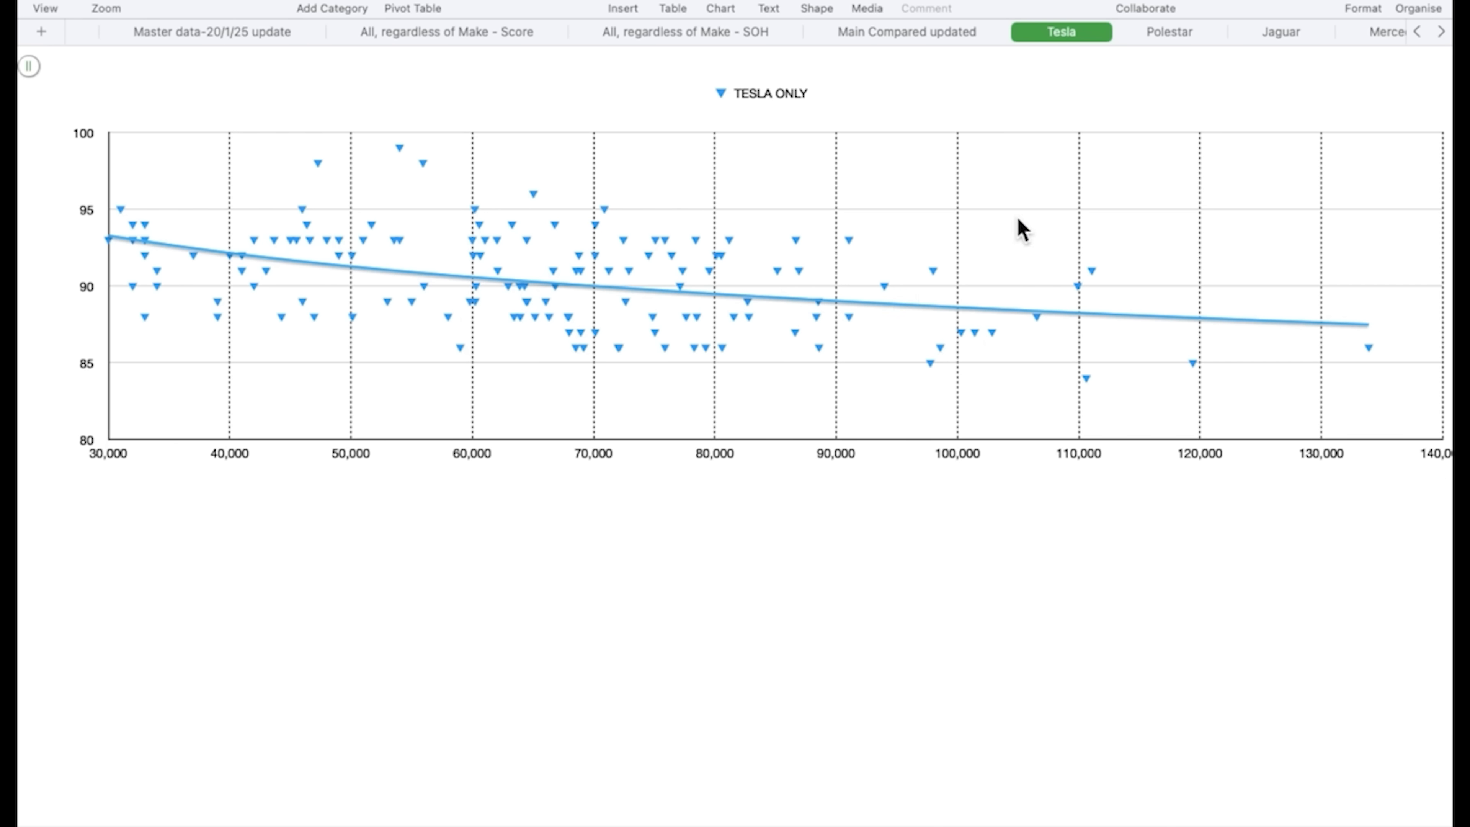
mouse_move(1011, 267)
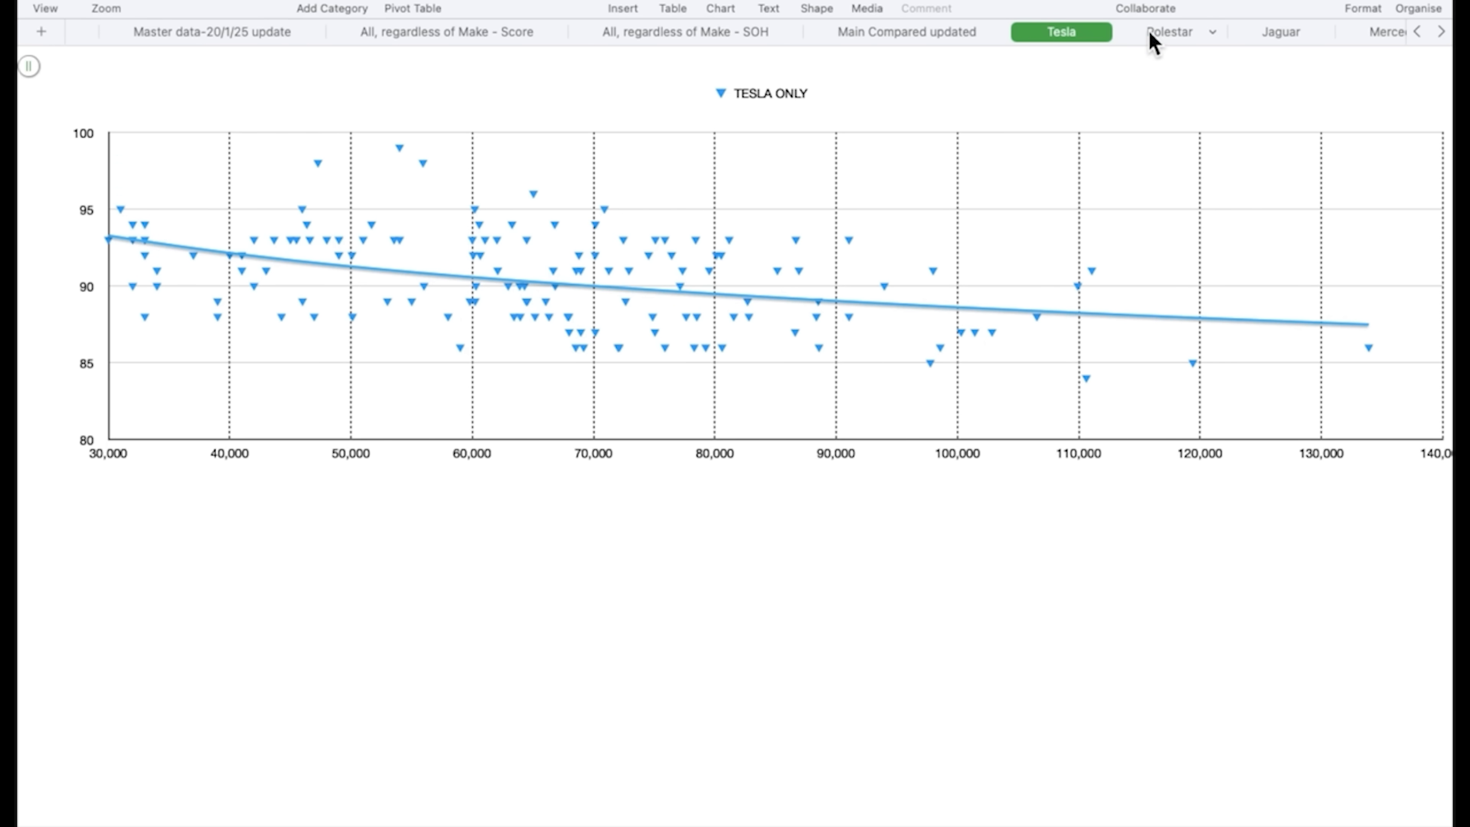
View the Polestar sheet's mileage-versus-SOH scatter chart
left_click(1169, 33)
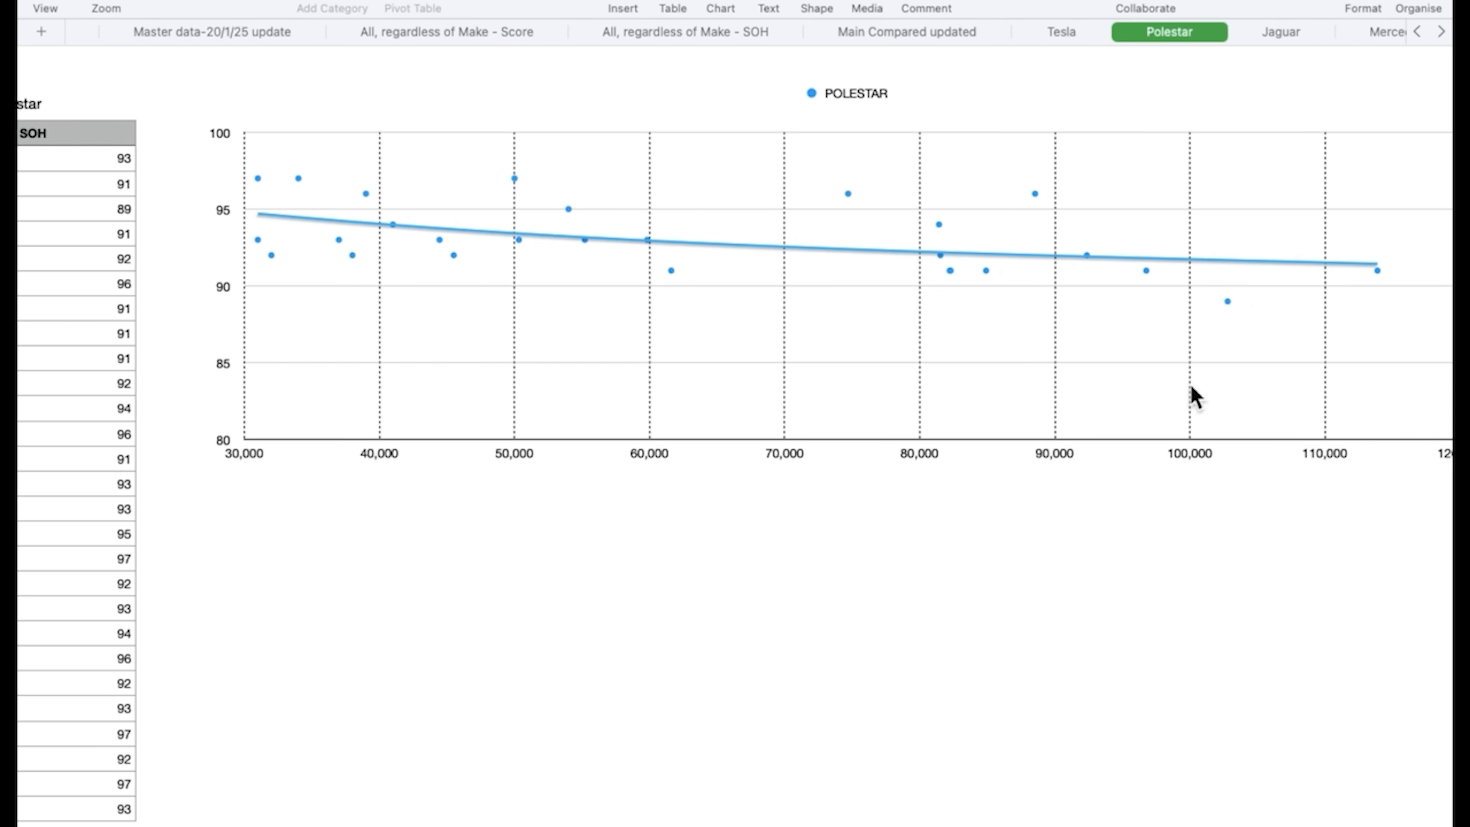
mouse_move(1202, 271)
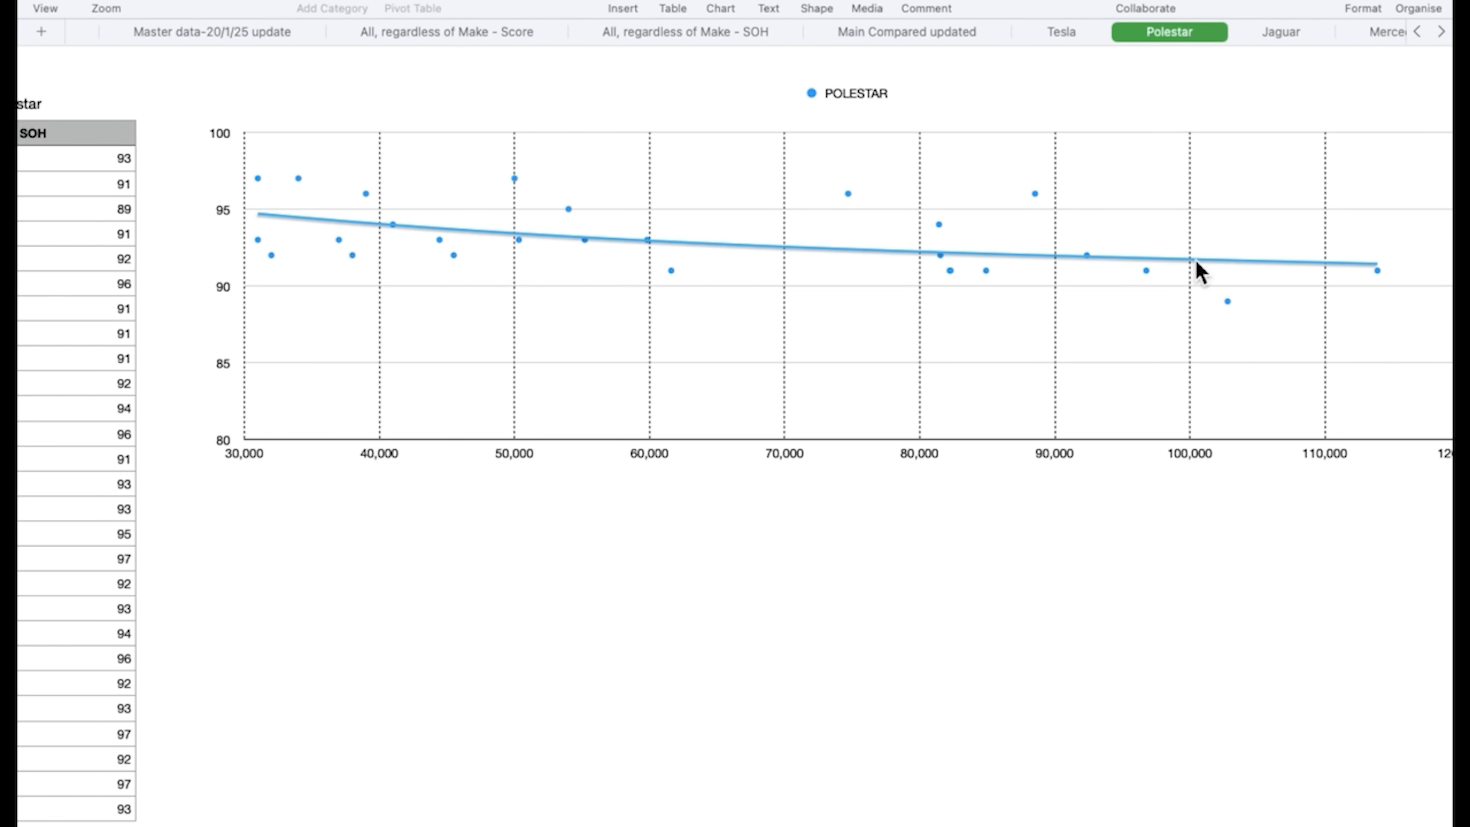
mouse_move(945, 324)
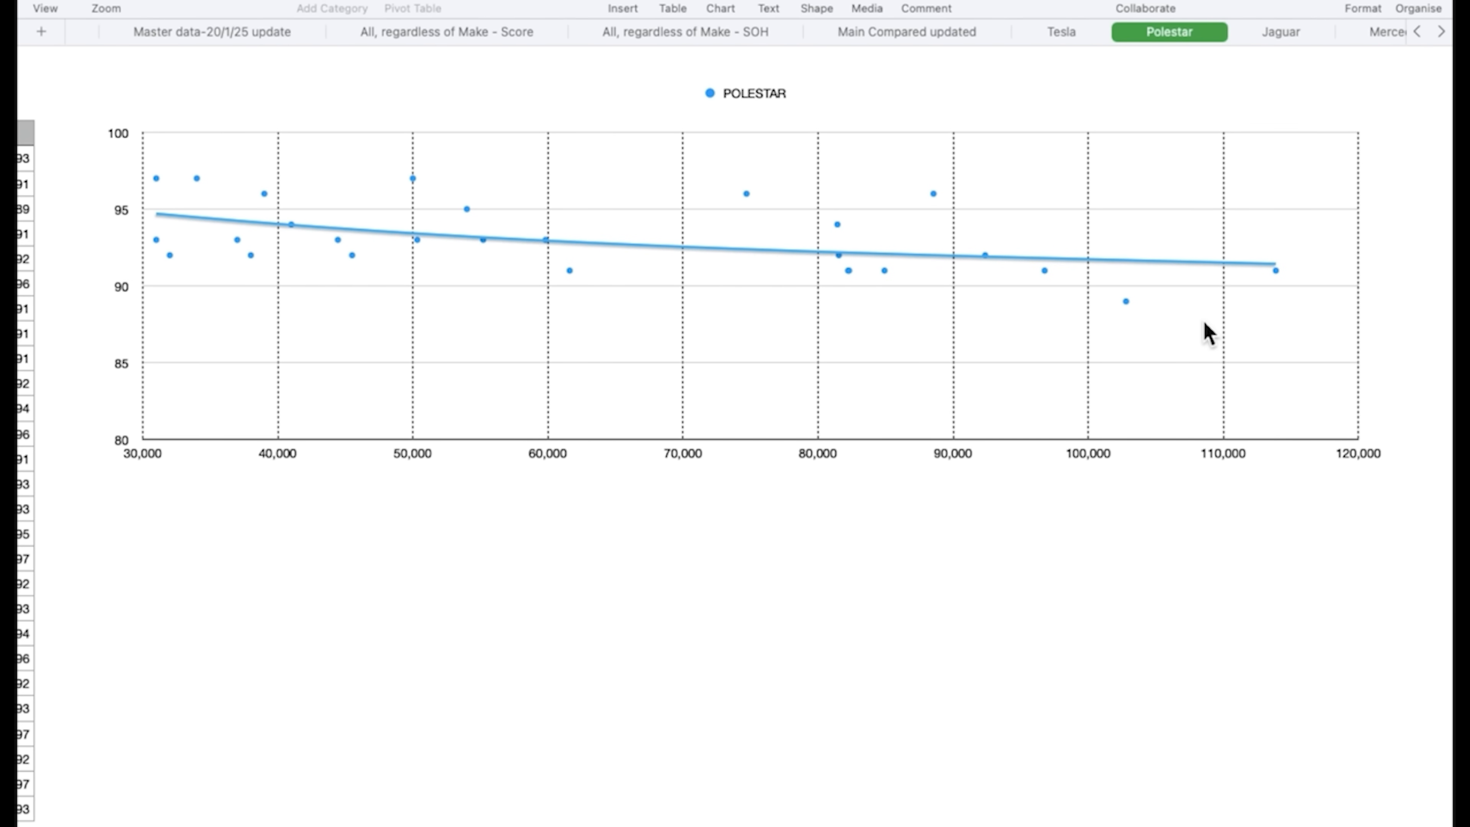
mouse_move(1098, 317)
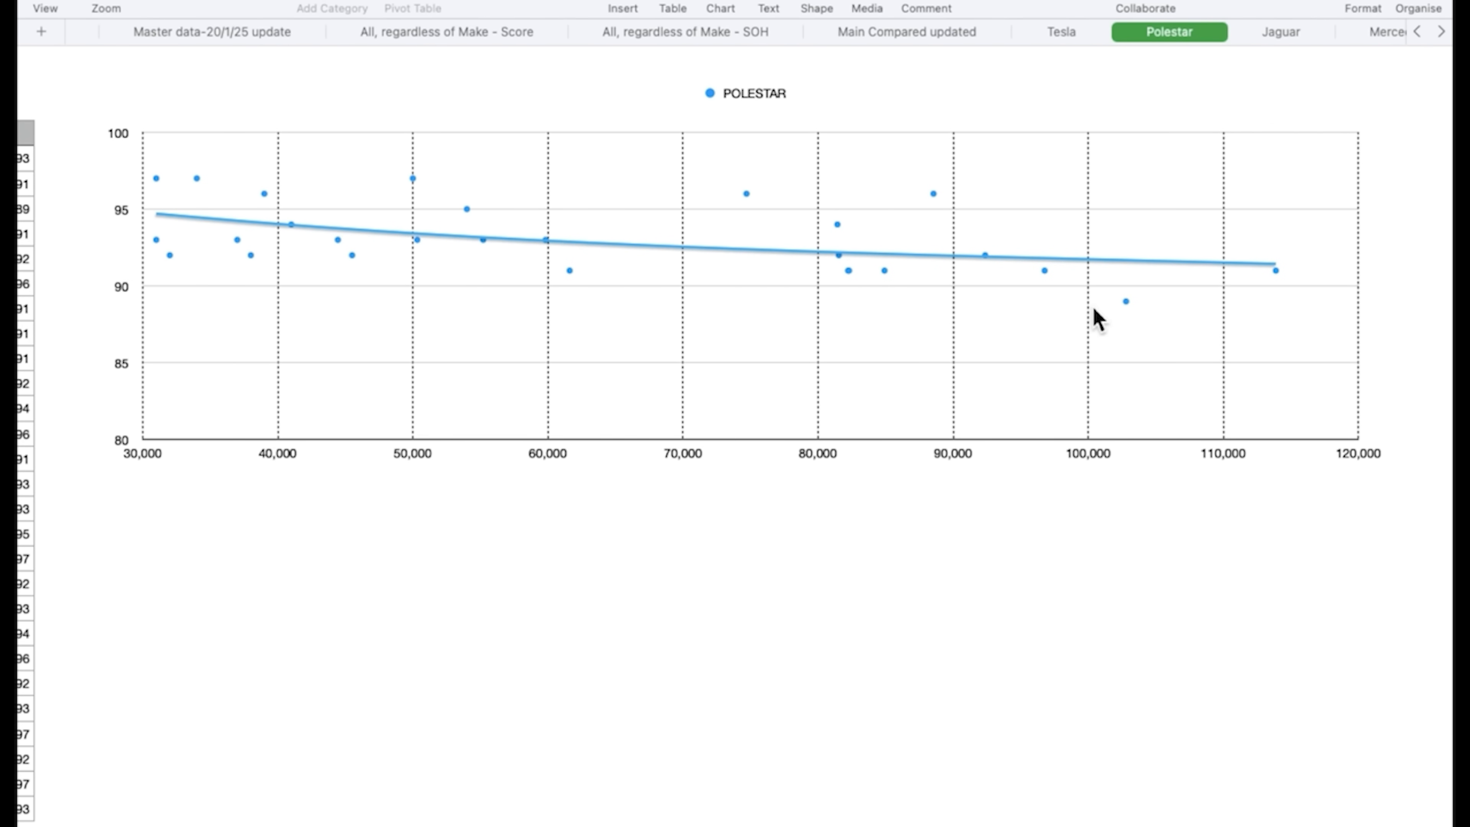
mouse_move(1162, 315)
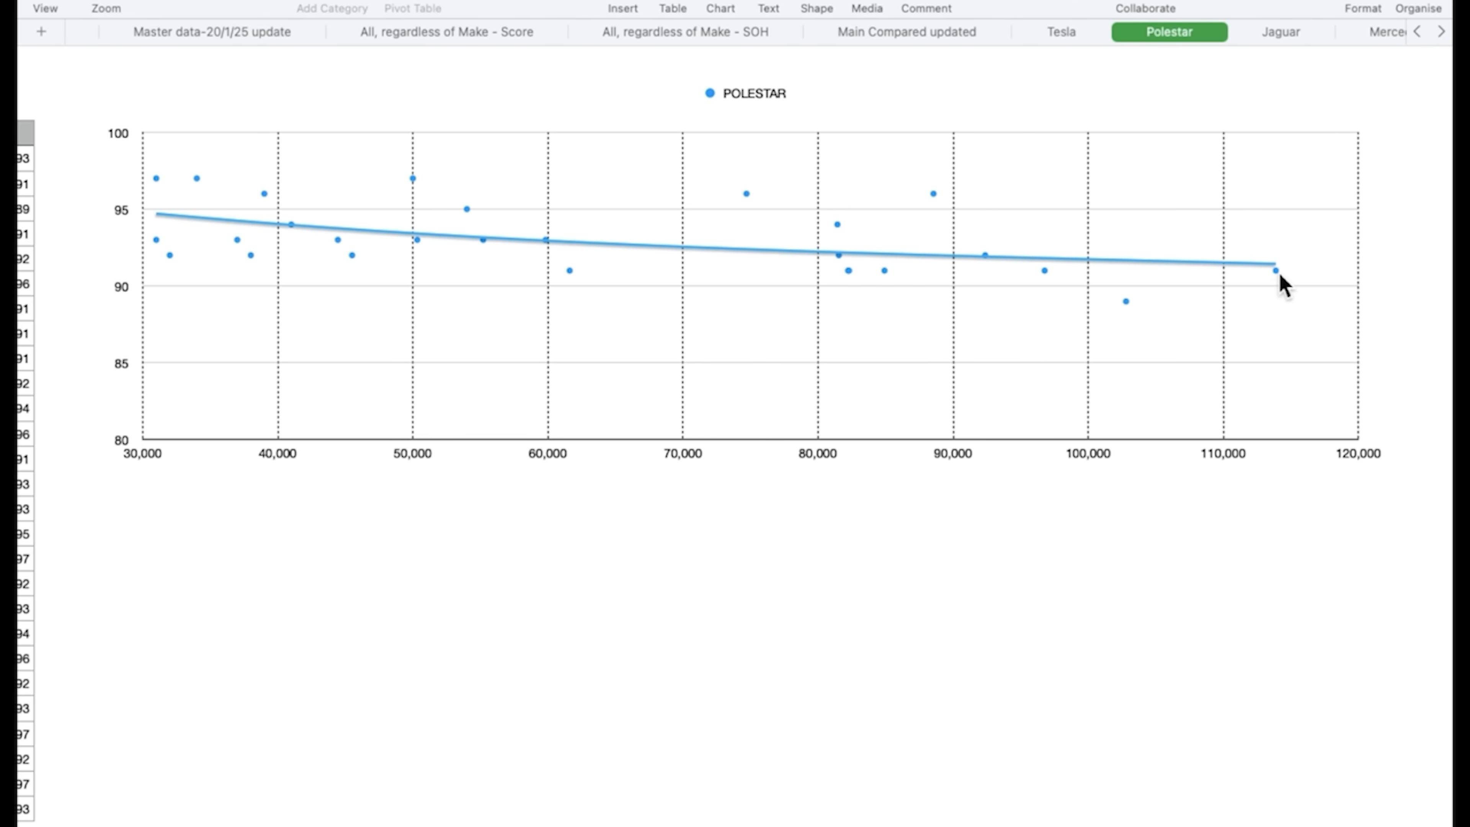
mouse_move(1282, 288)
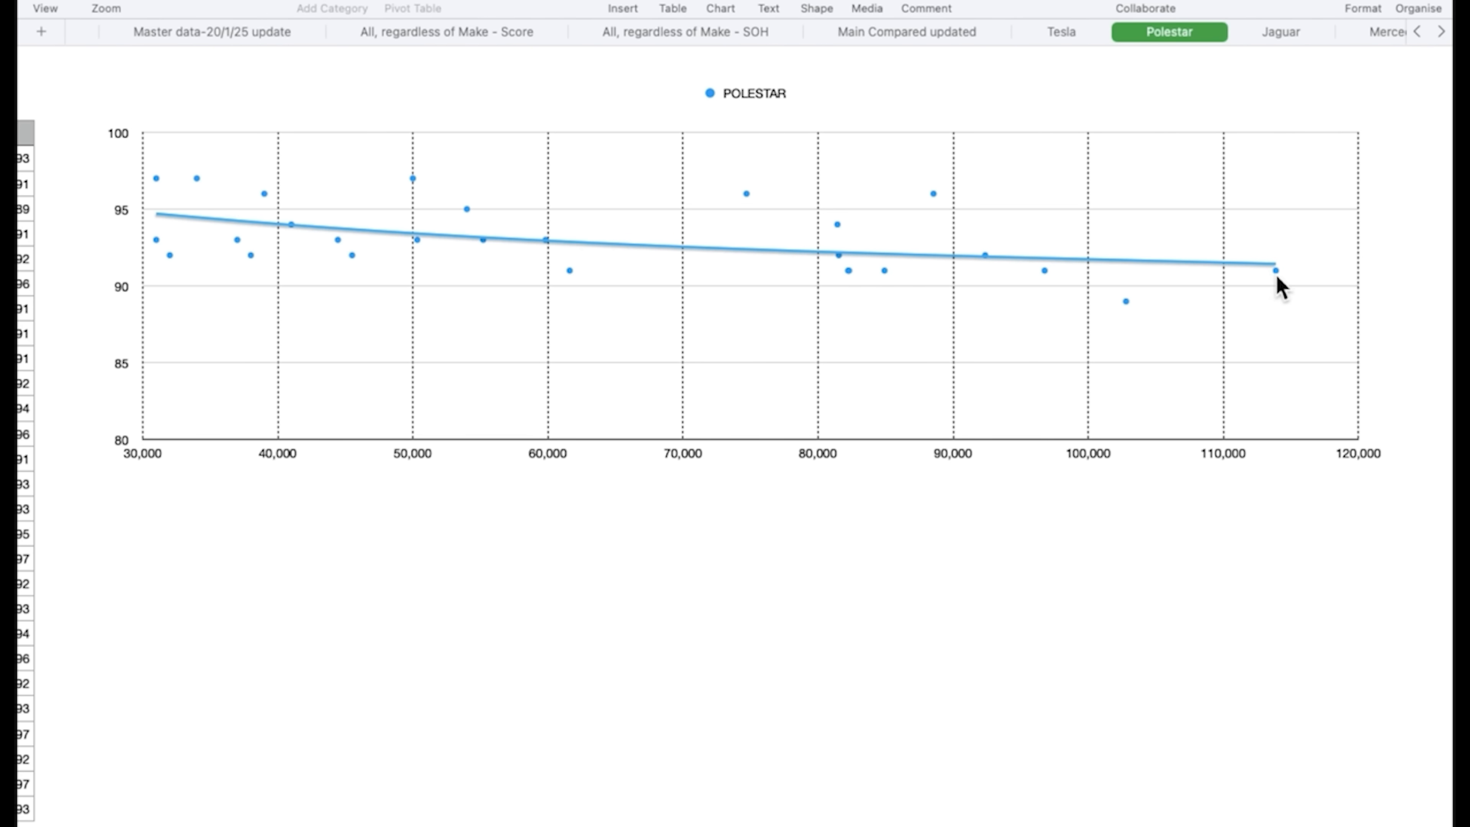
mouse_move(1286, 283)
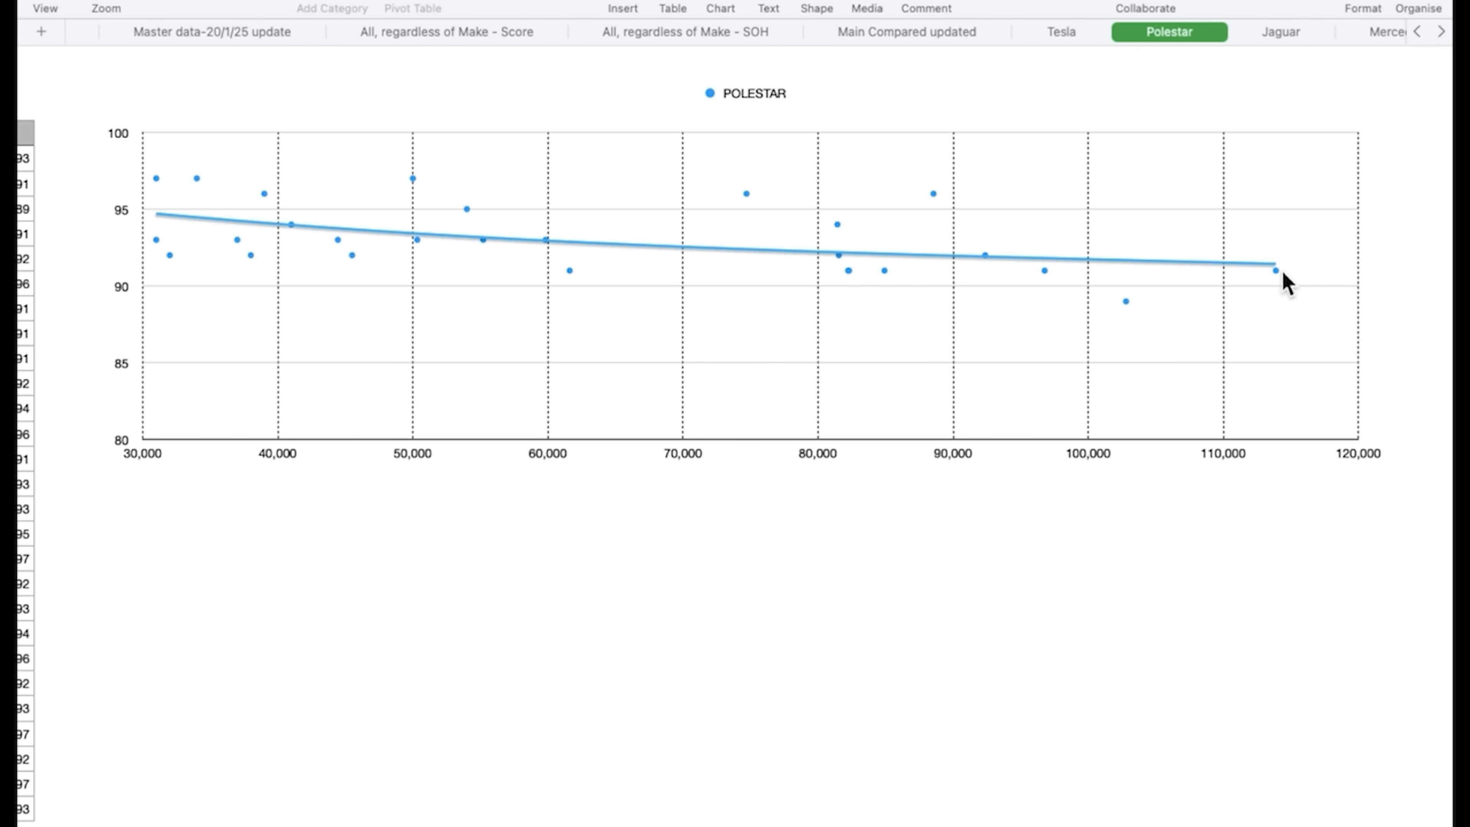
mouse_move(1280, 30)
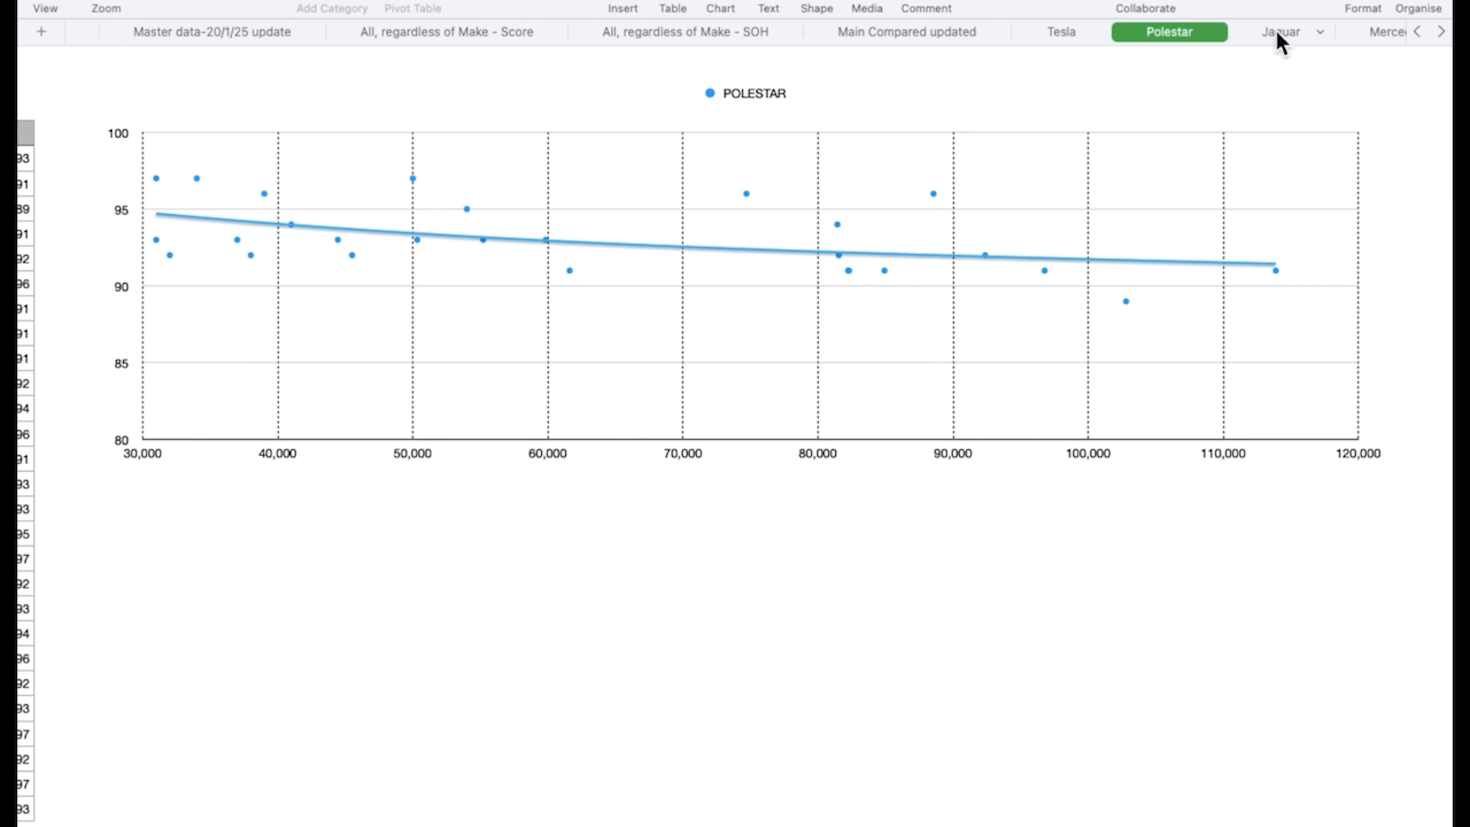
View the Jaguar i-Pace SOH scatter chart and its falling trendline
left_click(1281, 32)
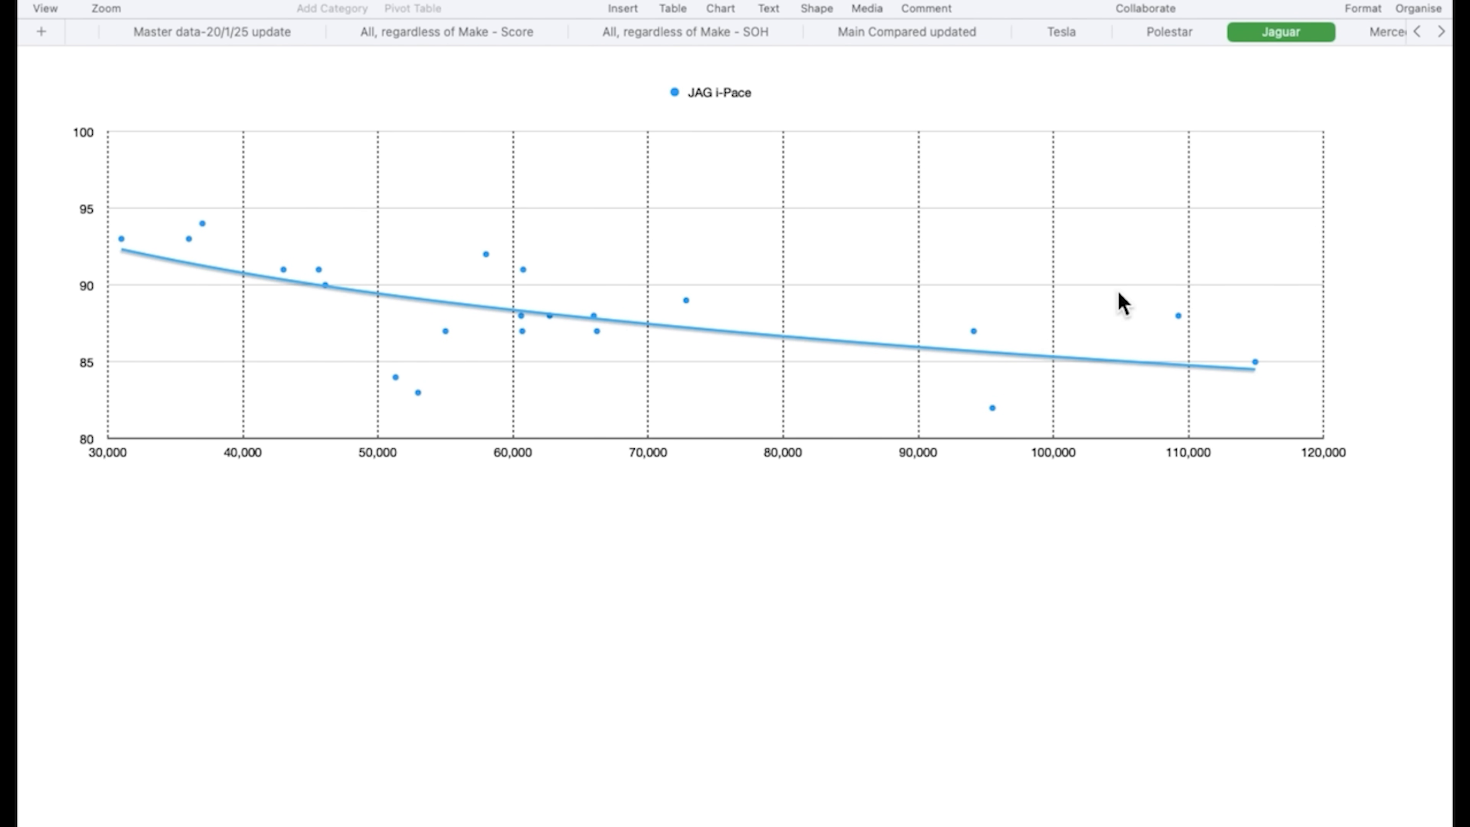
mouse_move(726, 366)
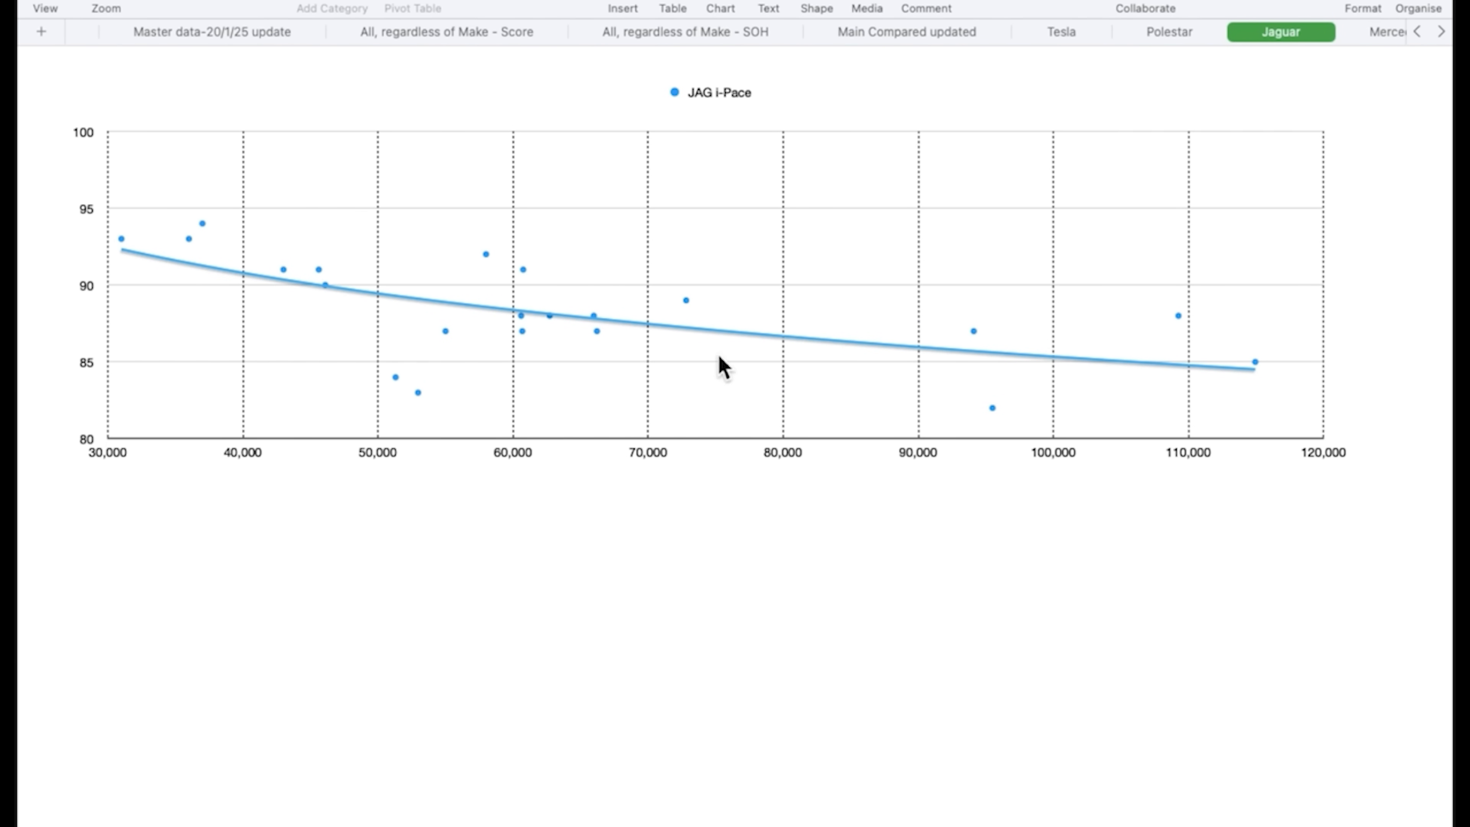
mouse_move(1176, 369)
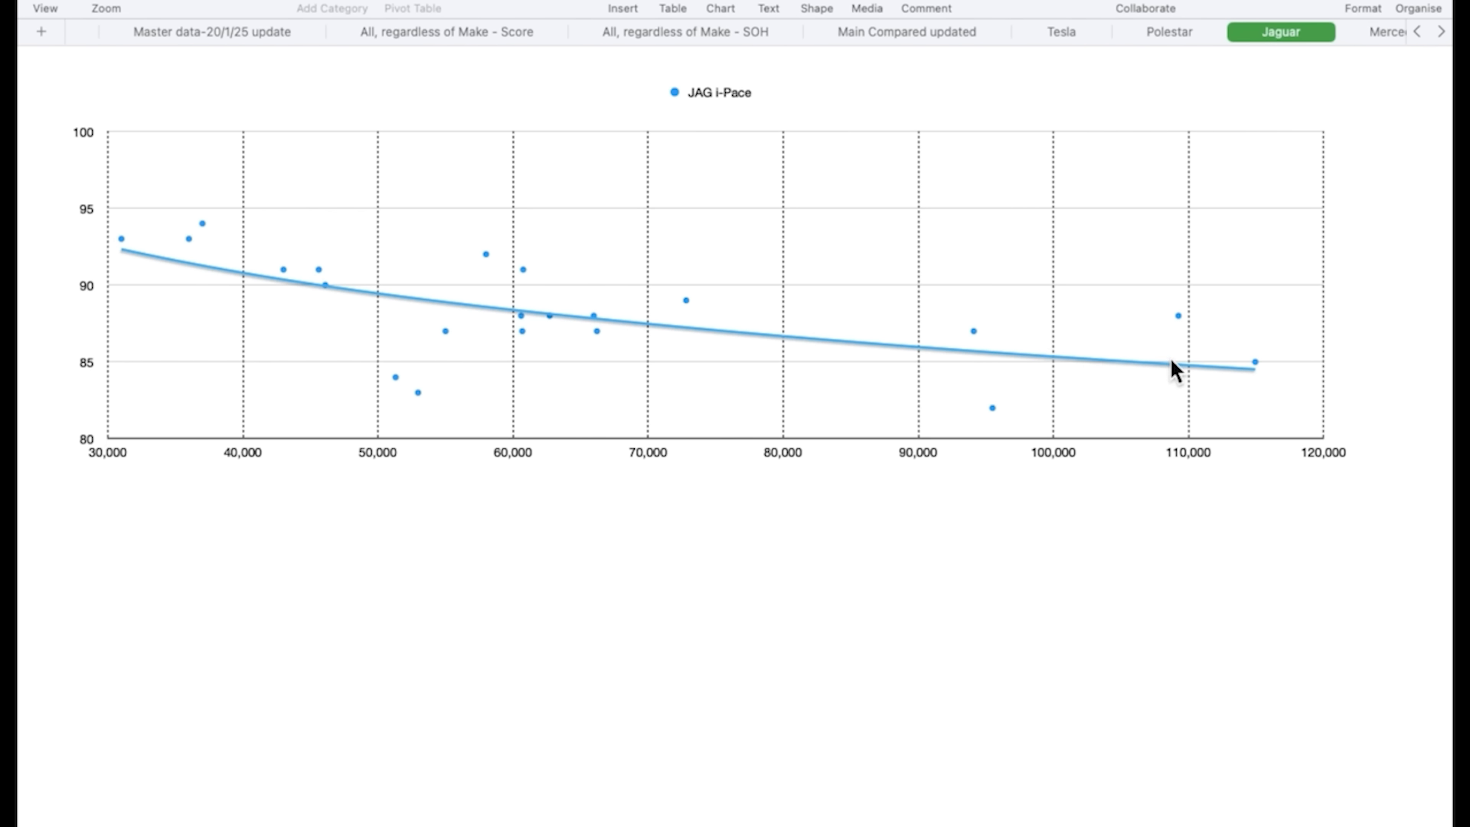
mouse_move(1079, 376)
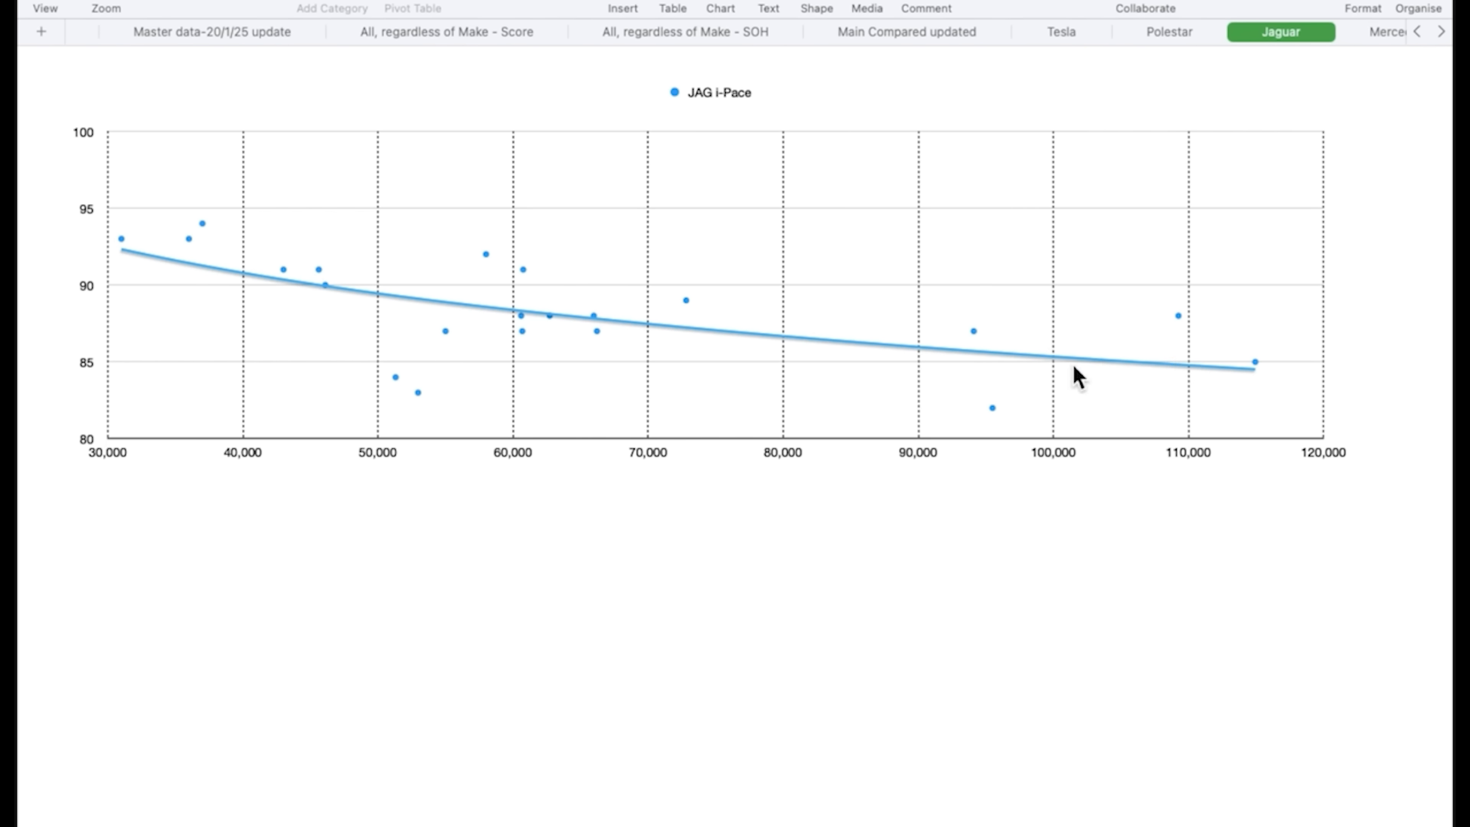
mouse_move(1057, 364)
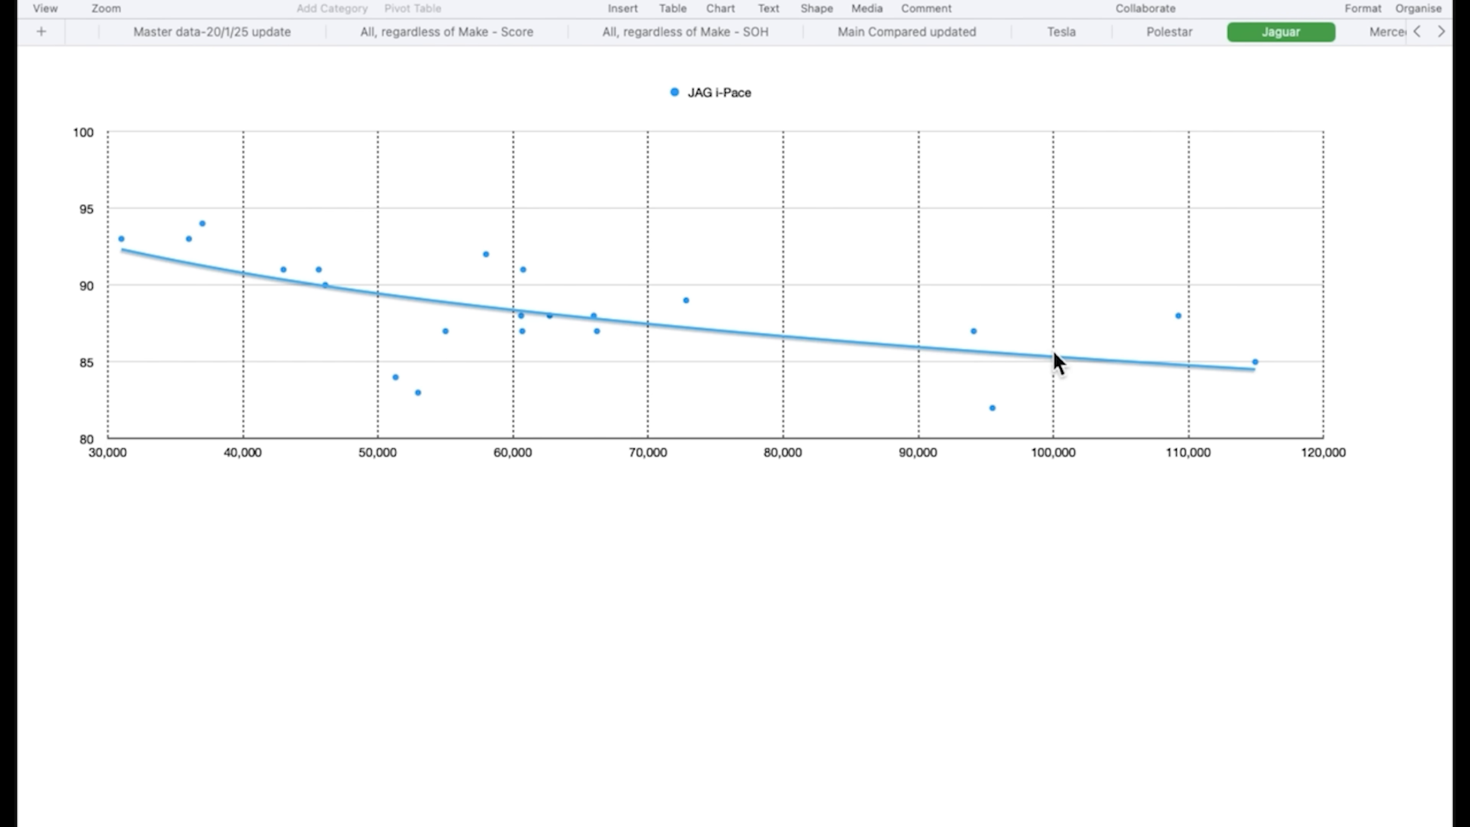
scroll("down", 3)
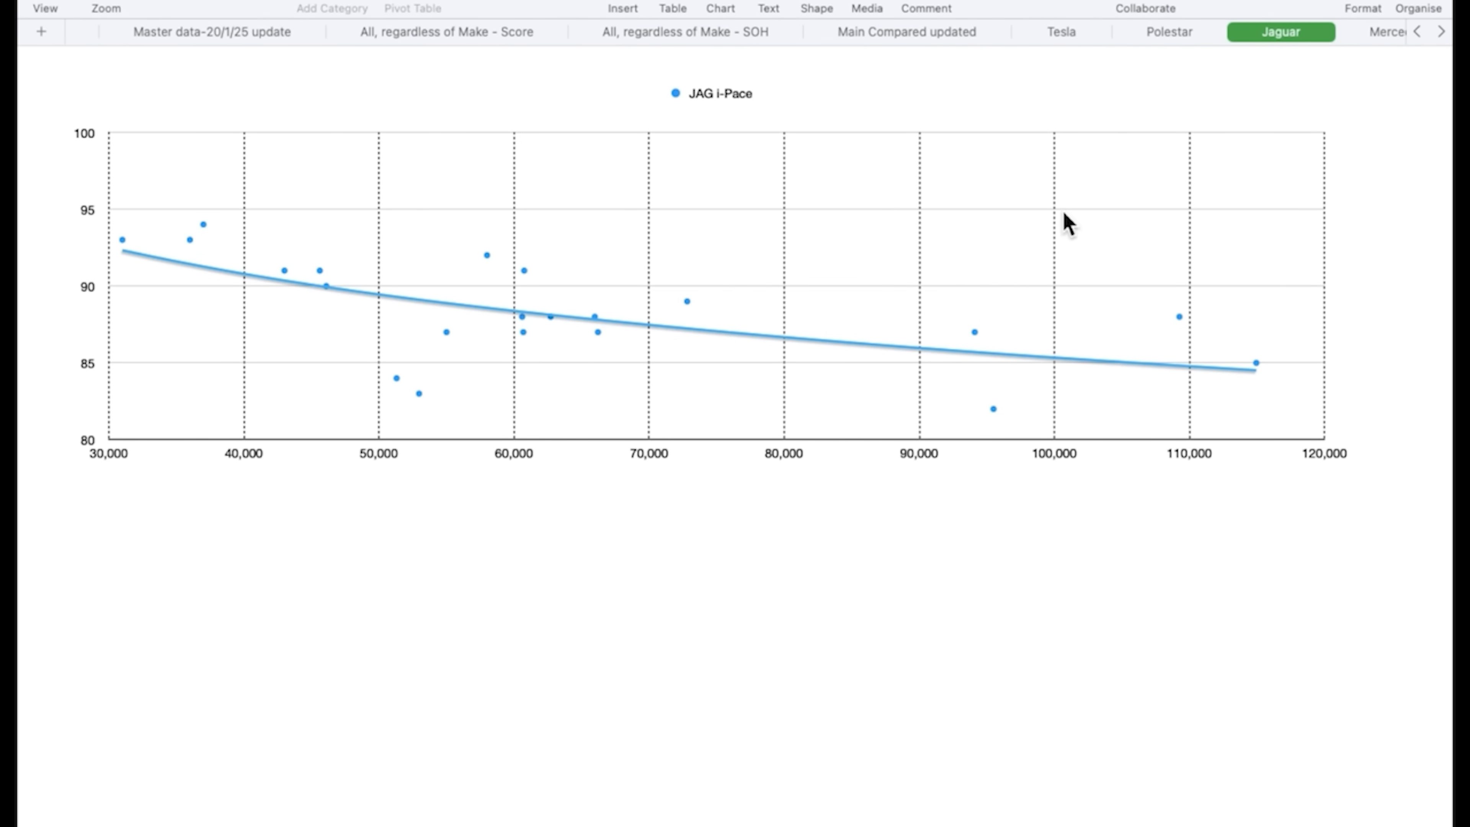
mouse_move(1386, 44)
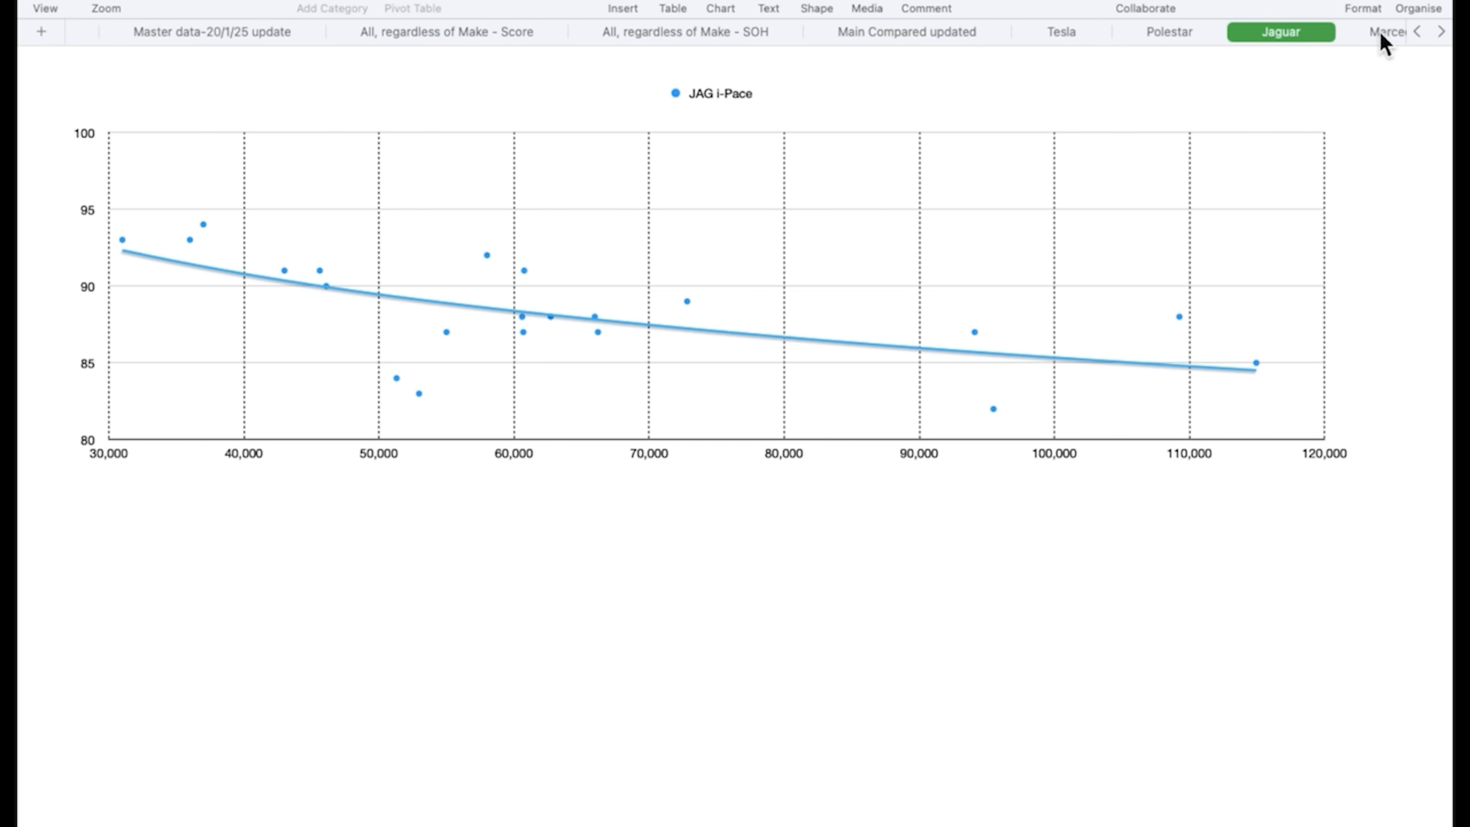
View the Mercedes SOH scatter chart with its nearly flat trendline
left_click(1386, 32)
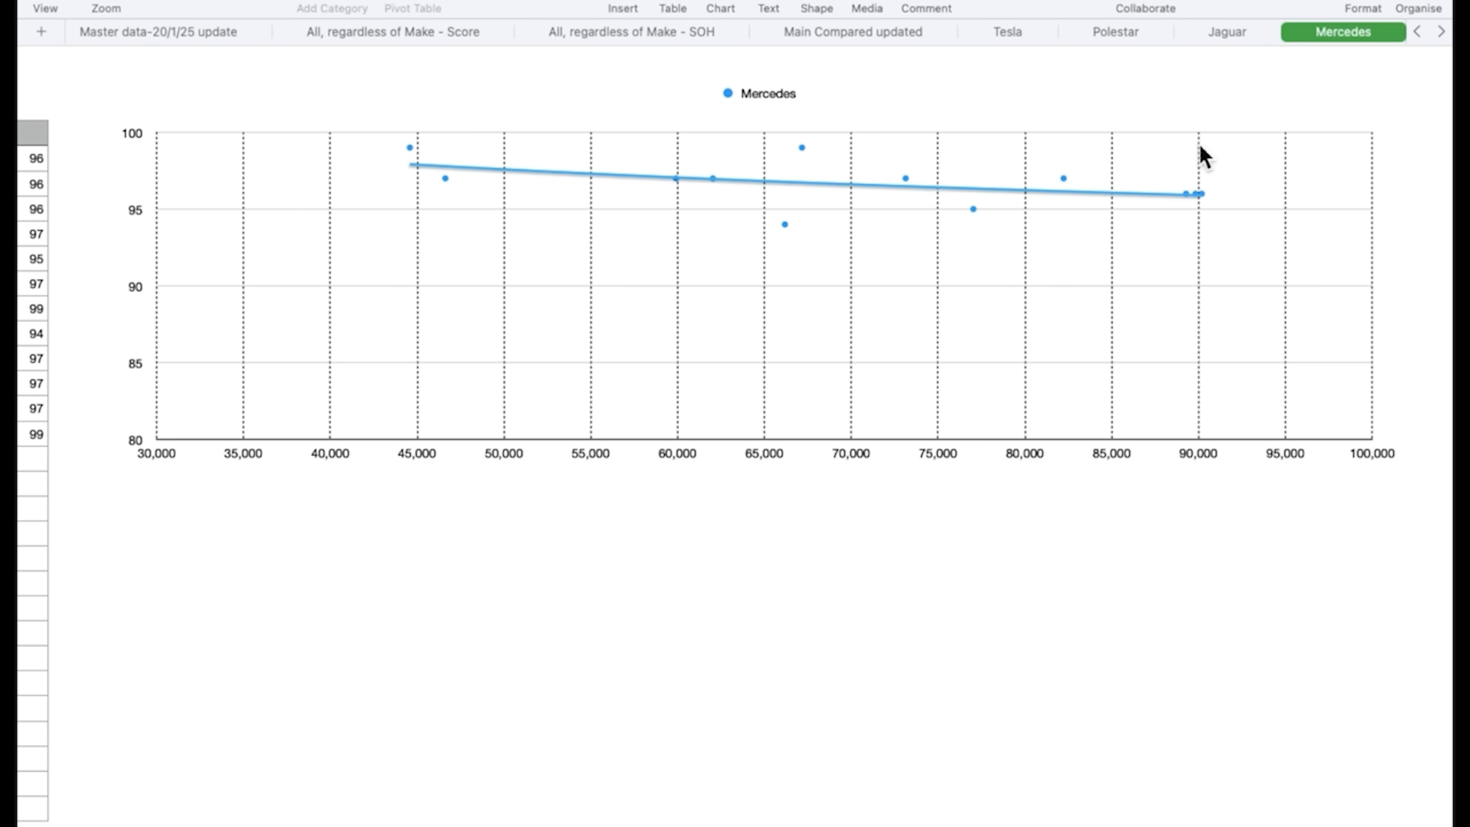
mouse_move(1099, 225)
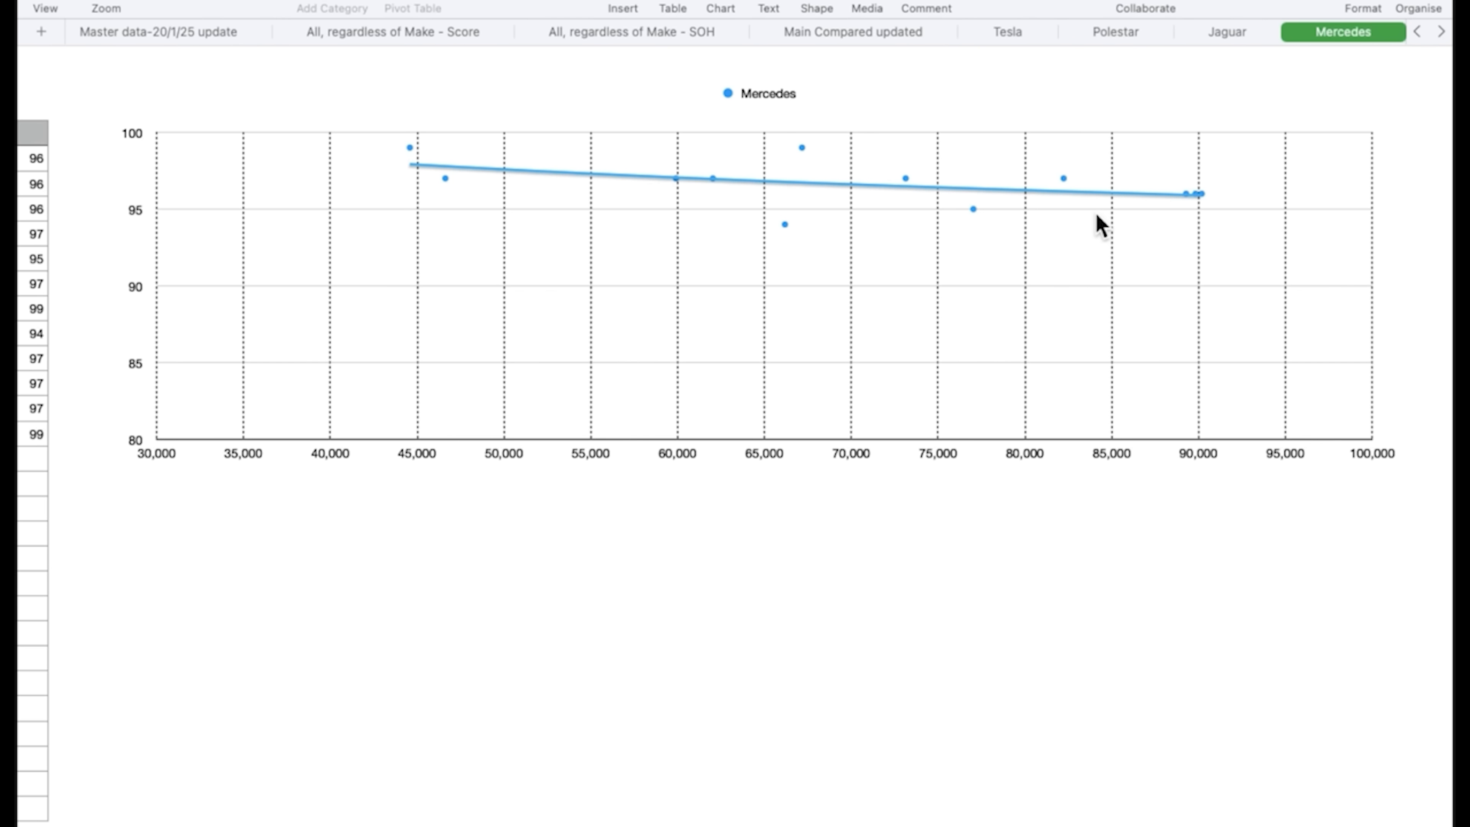
mouse_move(1221, 340)
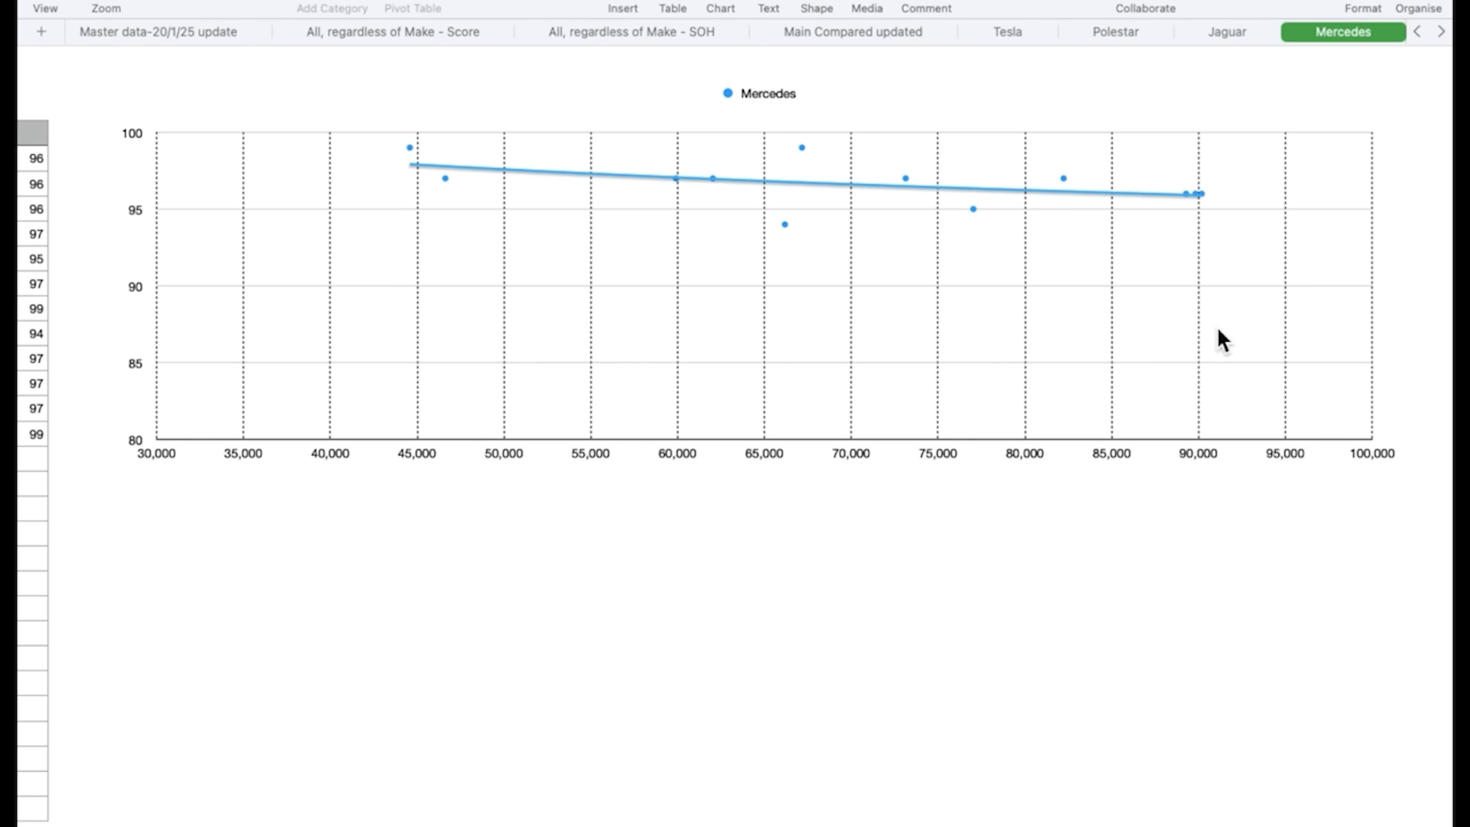
mouse_move(1222, 216)
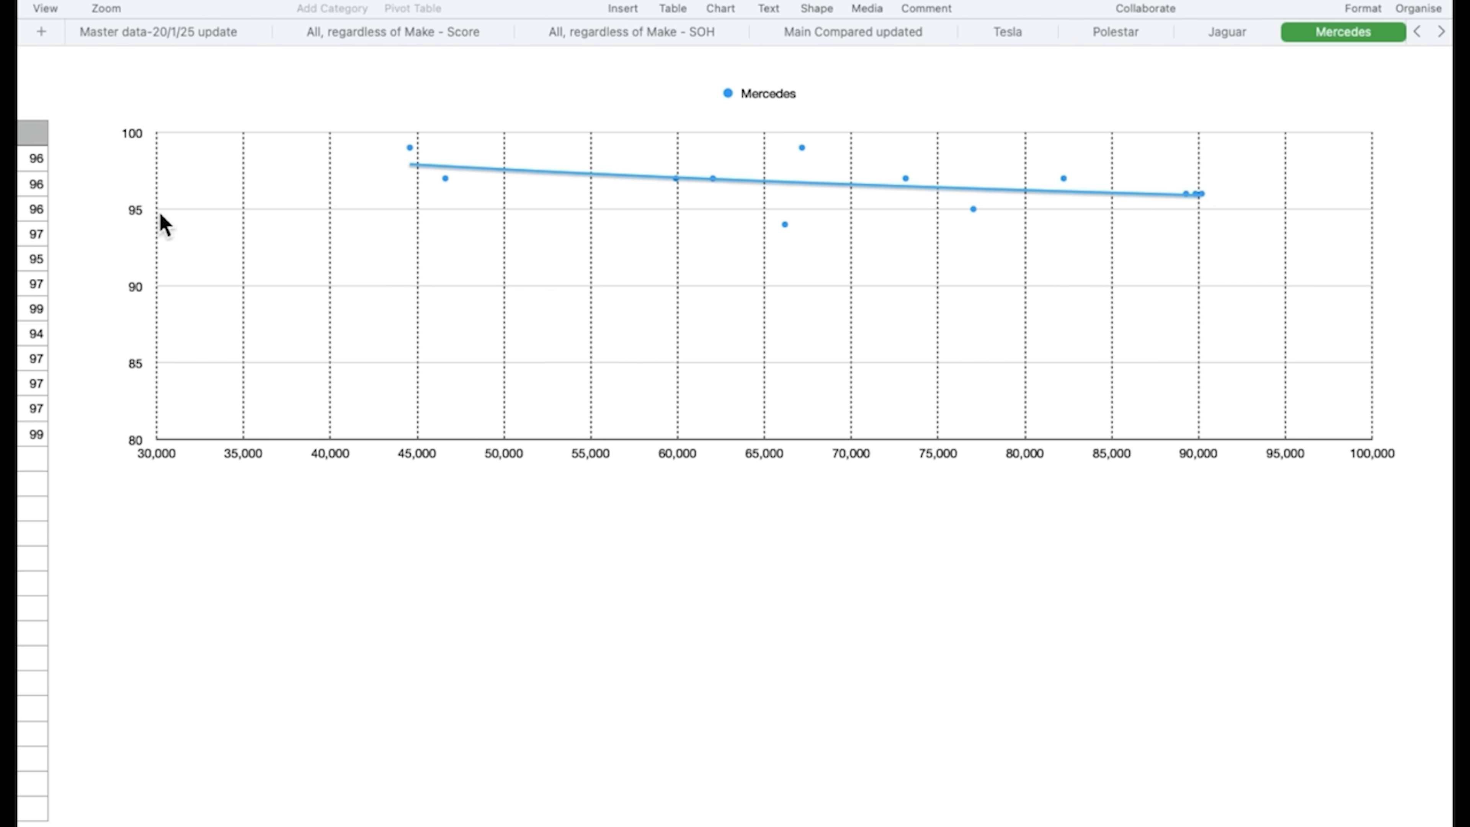
mouse_move(1231, 62)
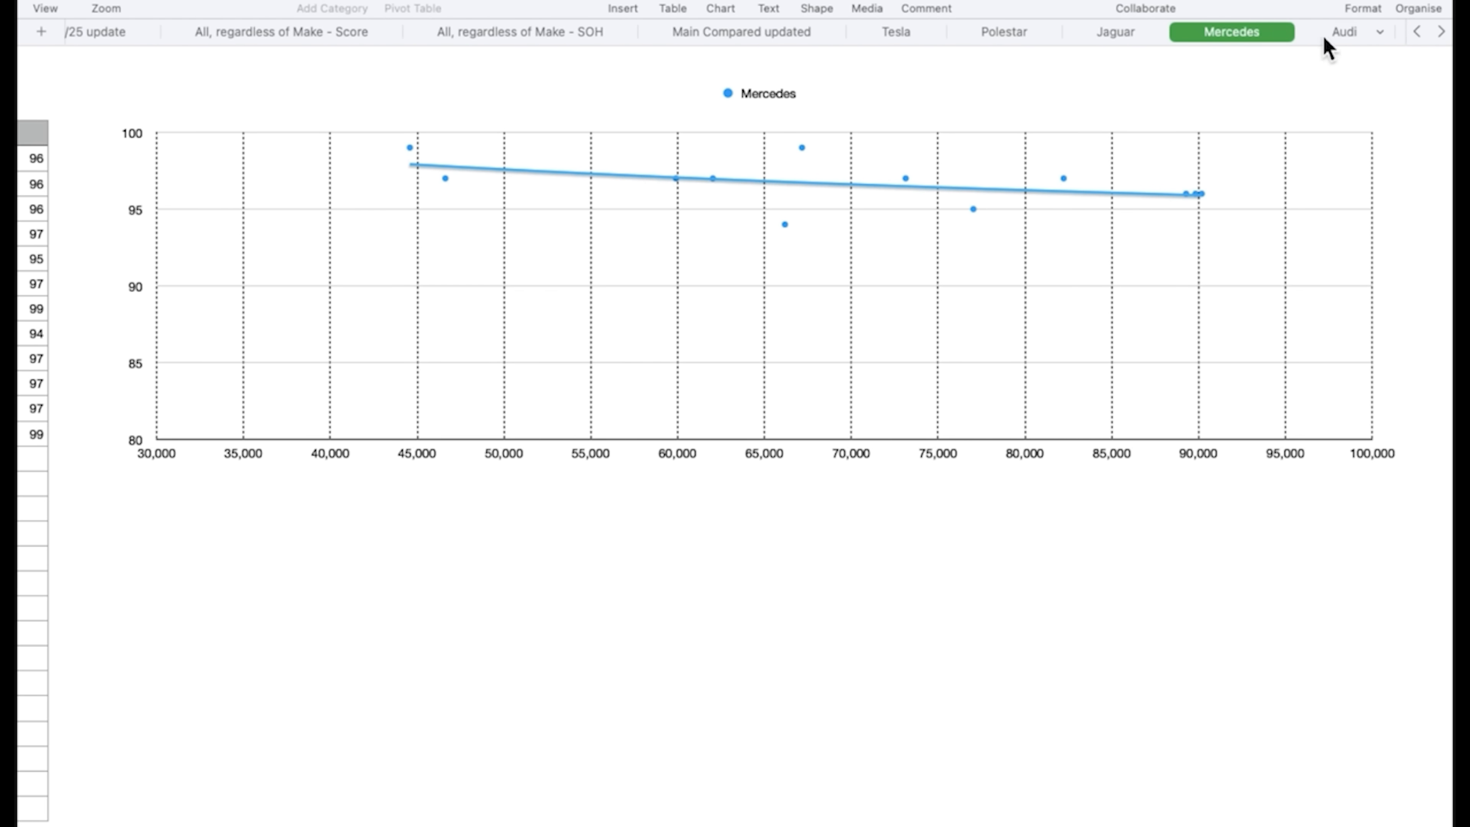
View the Audi SOH scatter chart declining from about 96% to 91%
left_click(1345, 31)
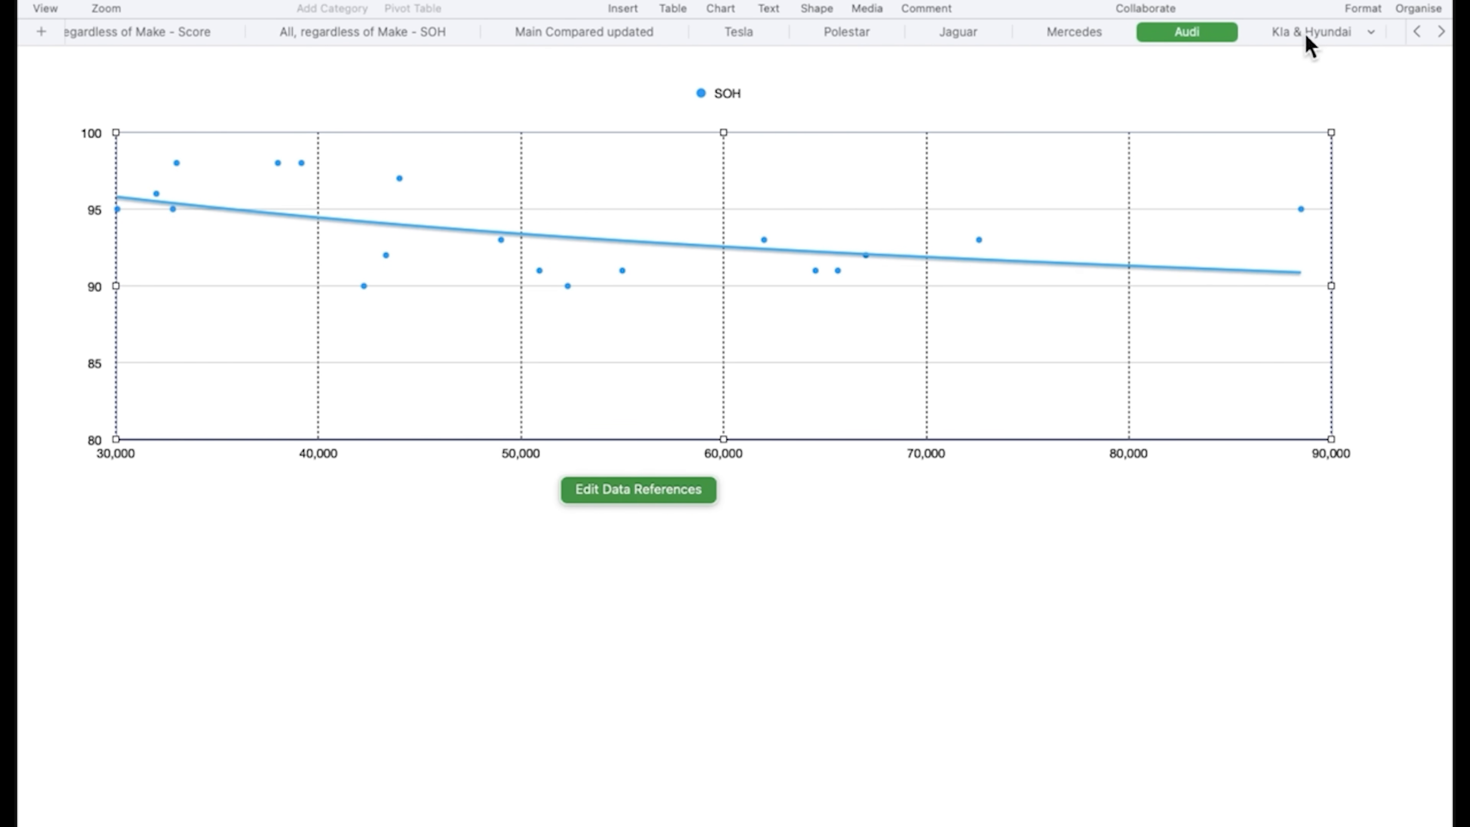
left_click(1318, 30)
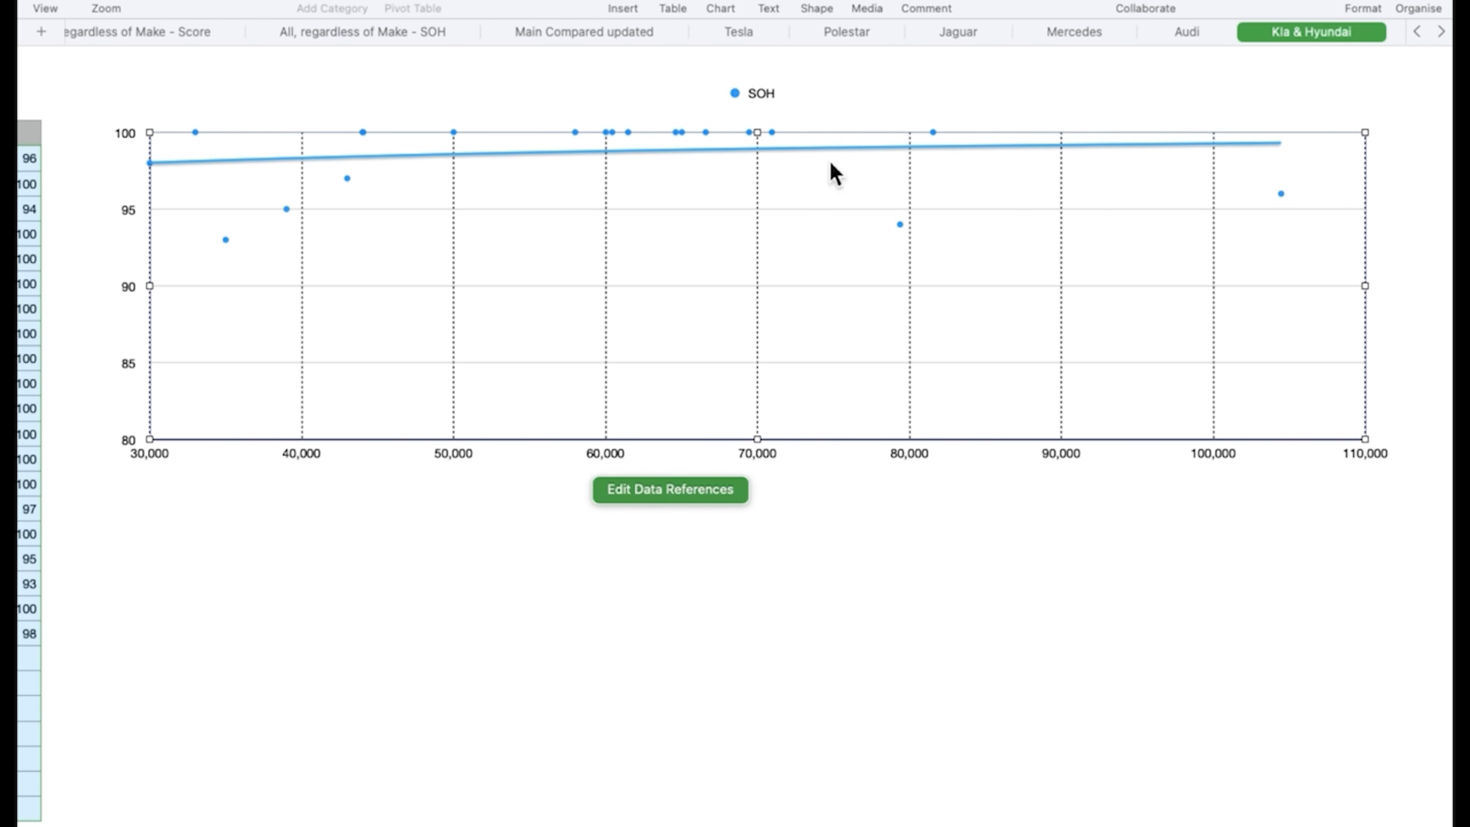
mouse_move(853, 232)
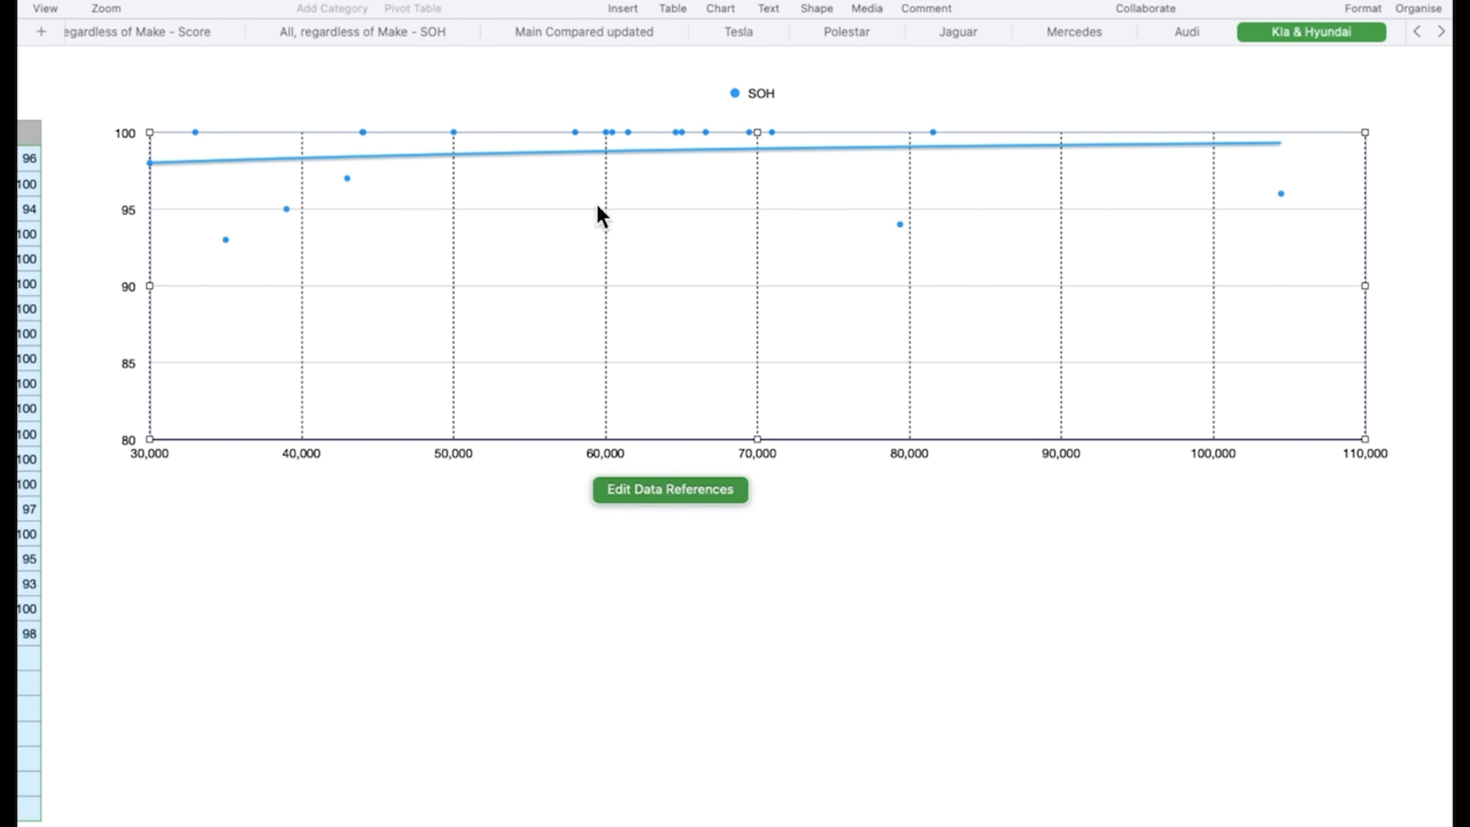
mouse_move(690, 181)
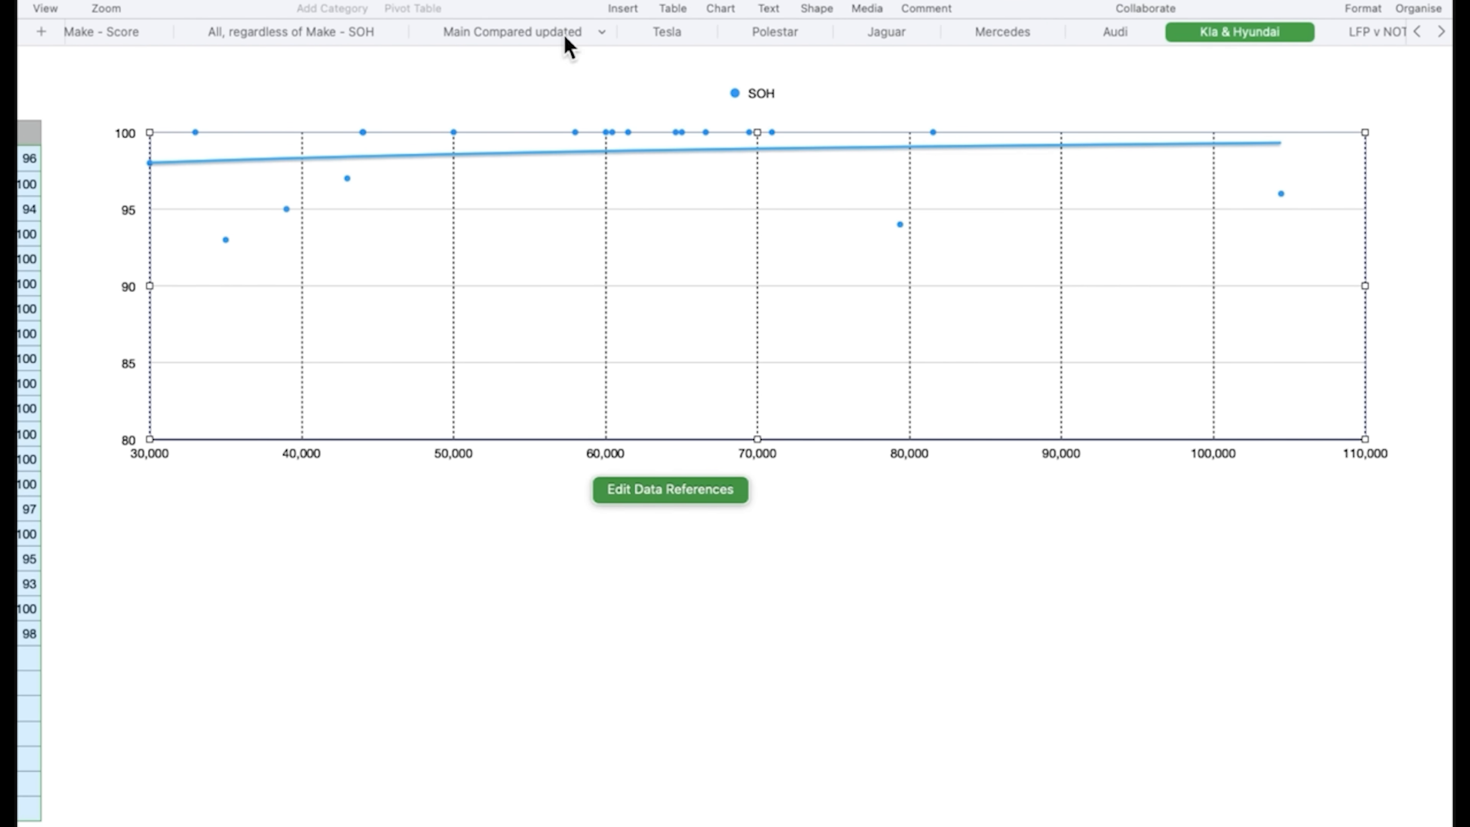
Return to the Main Compared updated sheet's combined per-make SOH chart
left_click(513, 31)
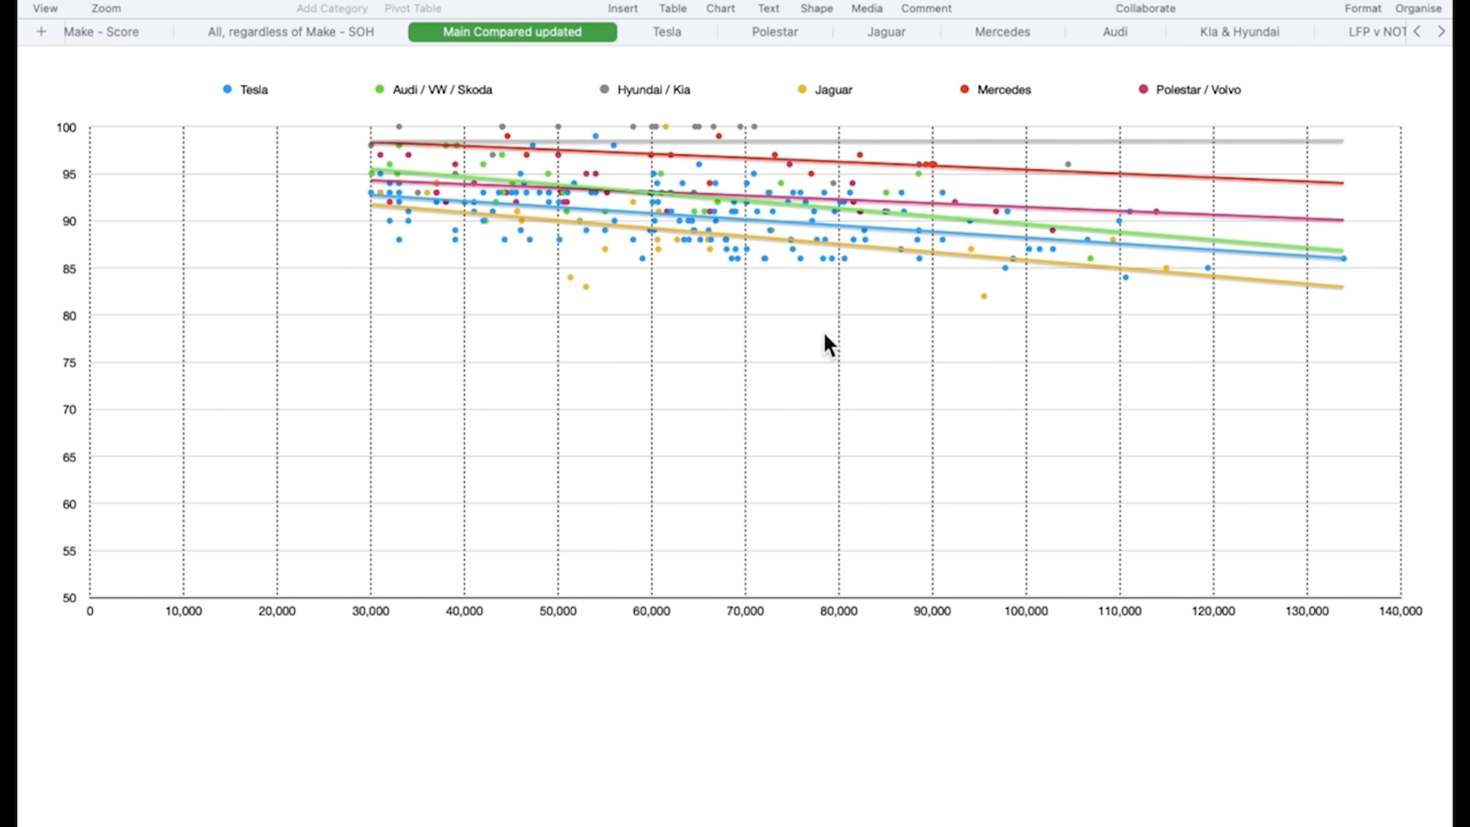
mouse_move(928, 430)
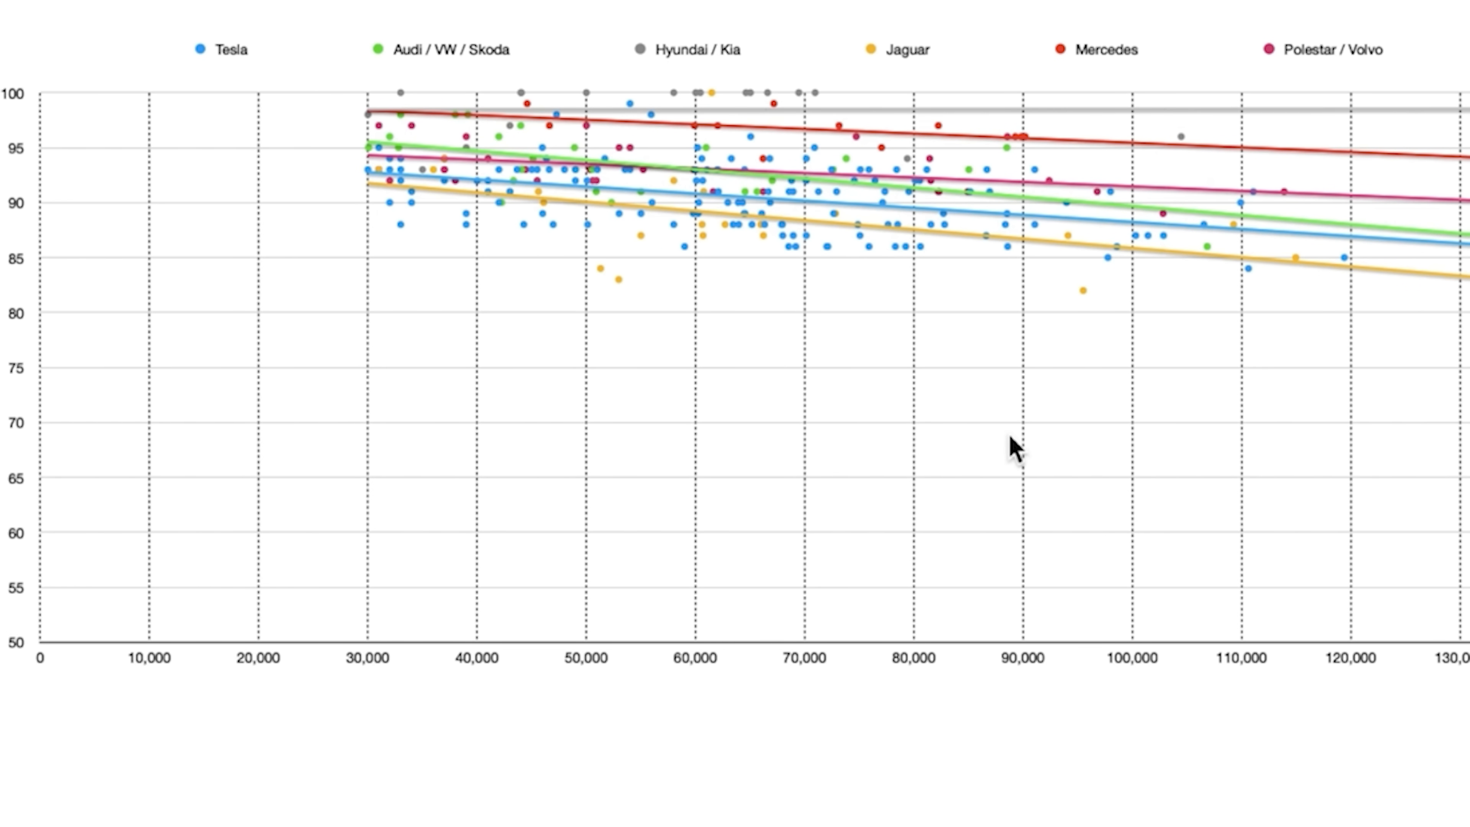
mouse_move(1131, 276)
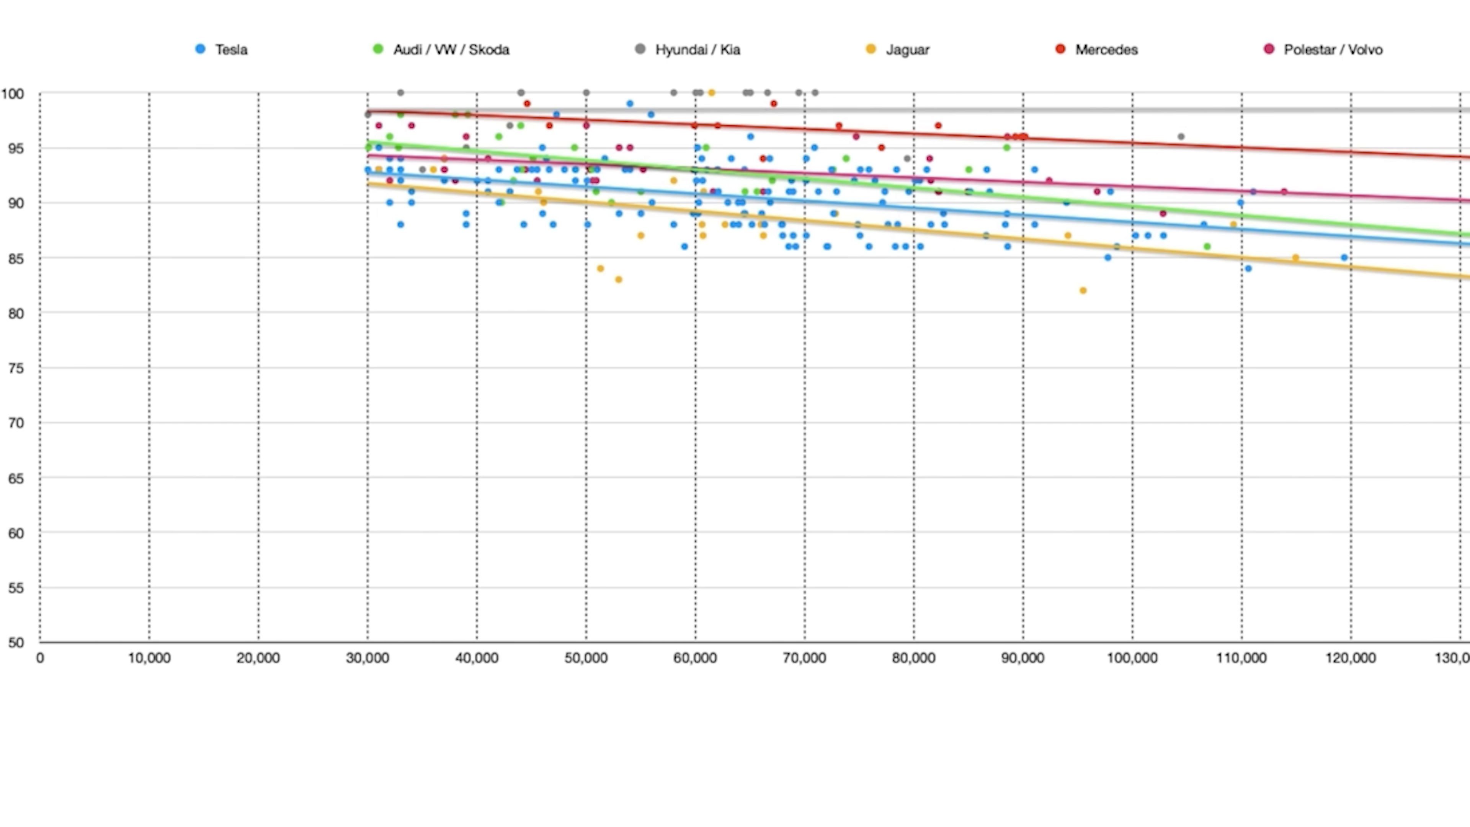
mouse_move(1278, 61)
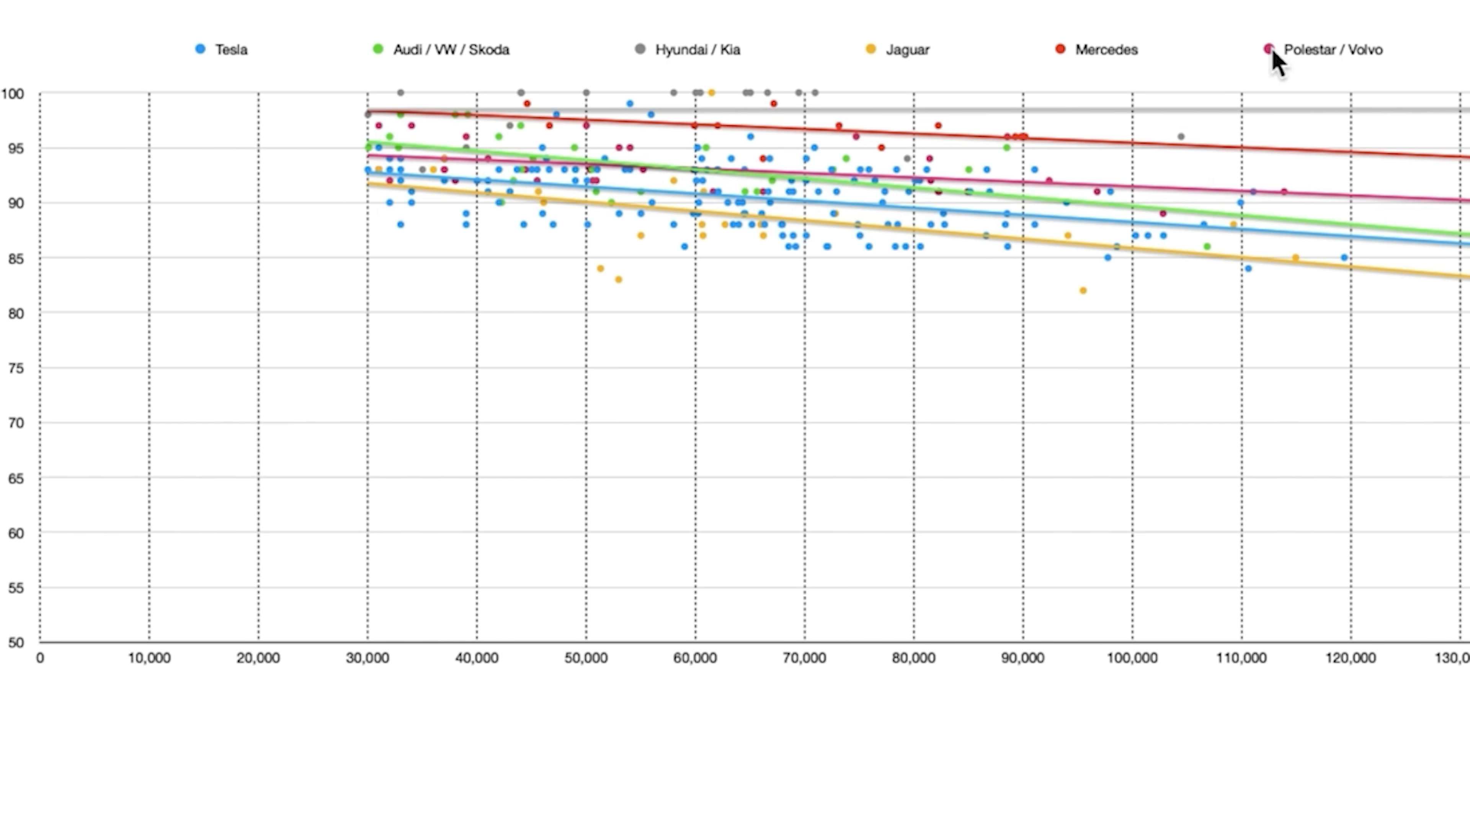
mouse_move(1379, 178)
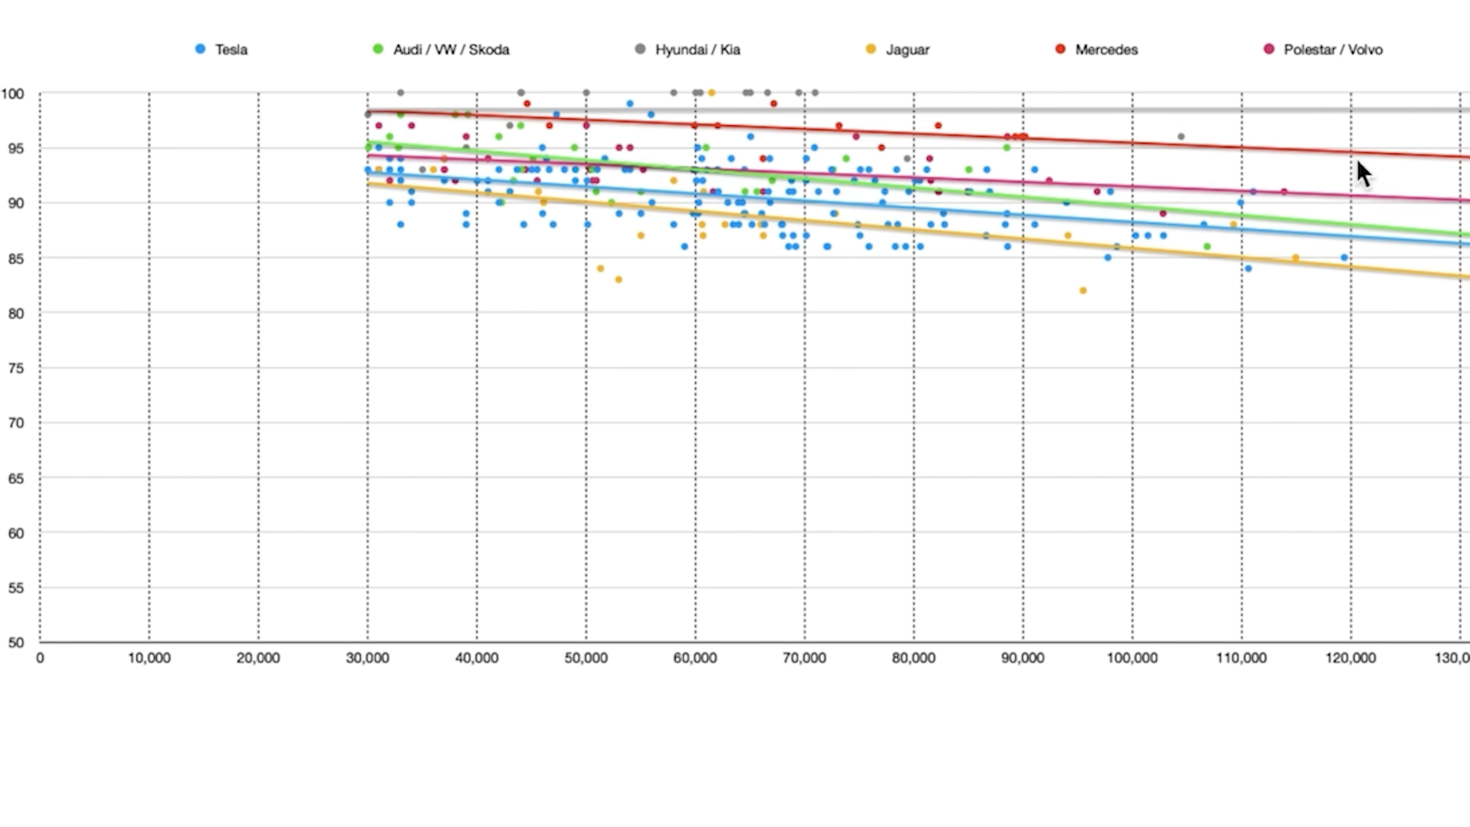
mouse_move(1365, 210)
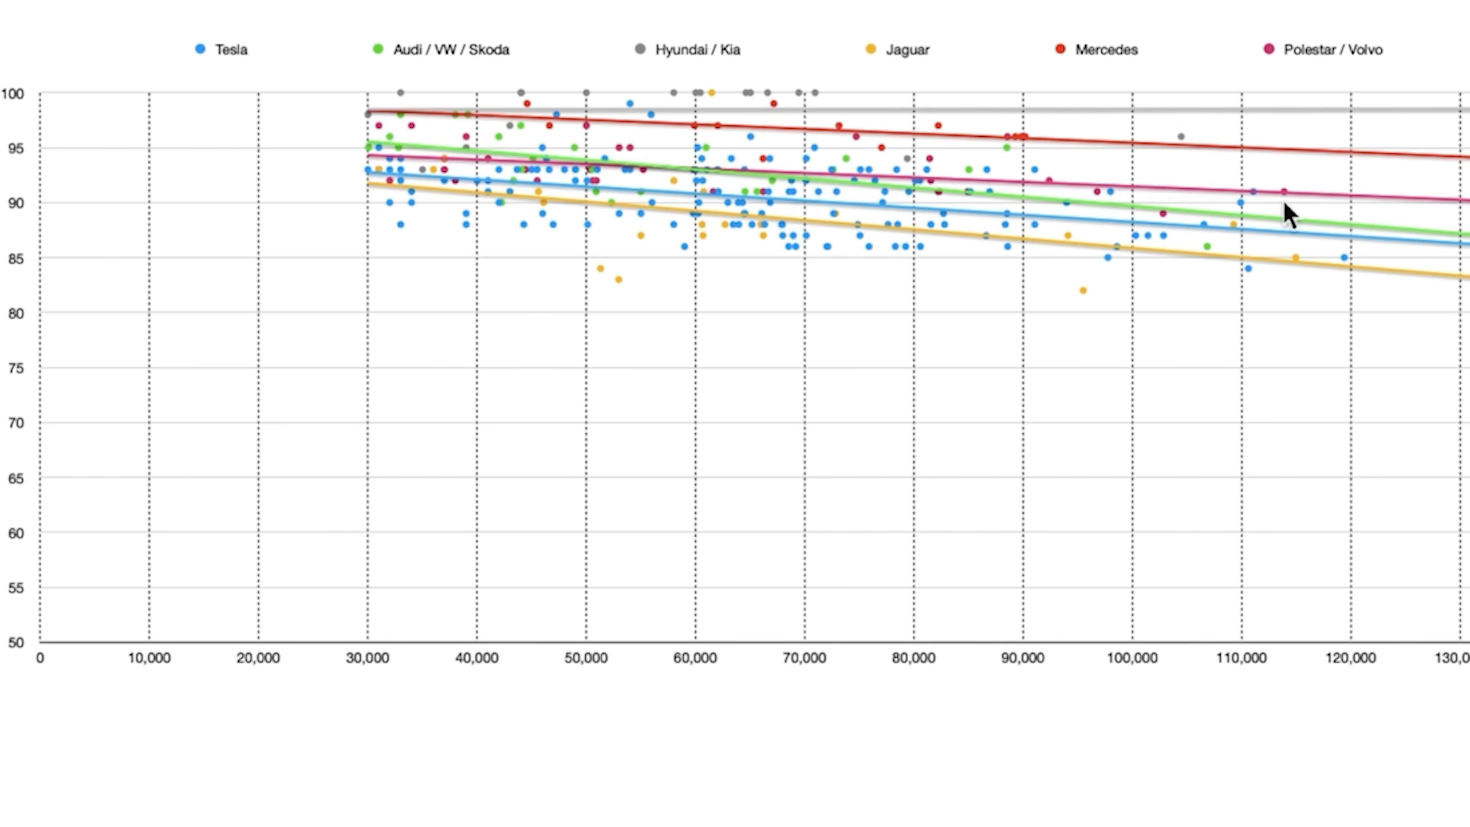
mouse_move(1102, 209)
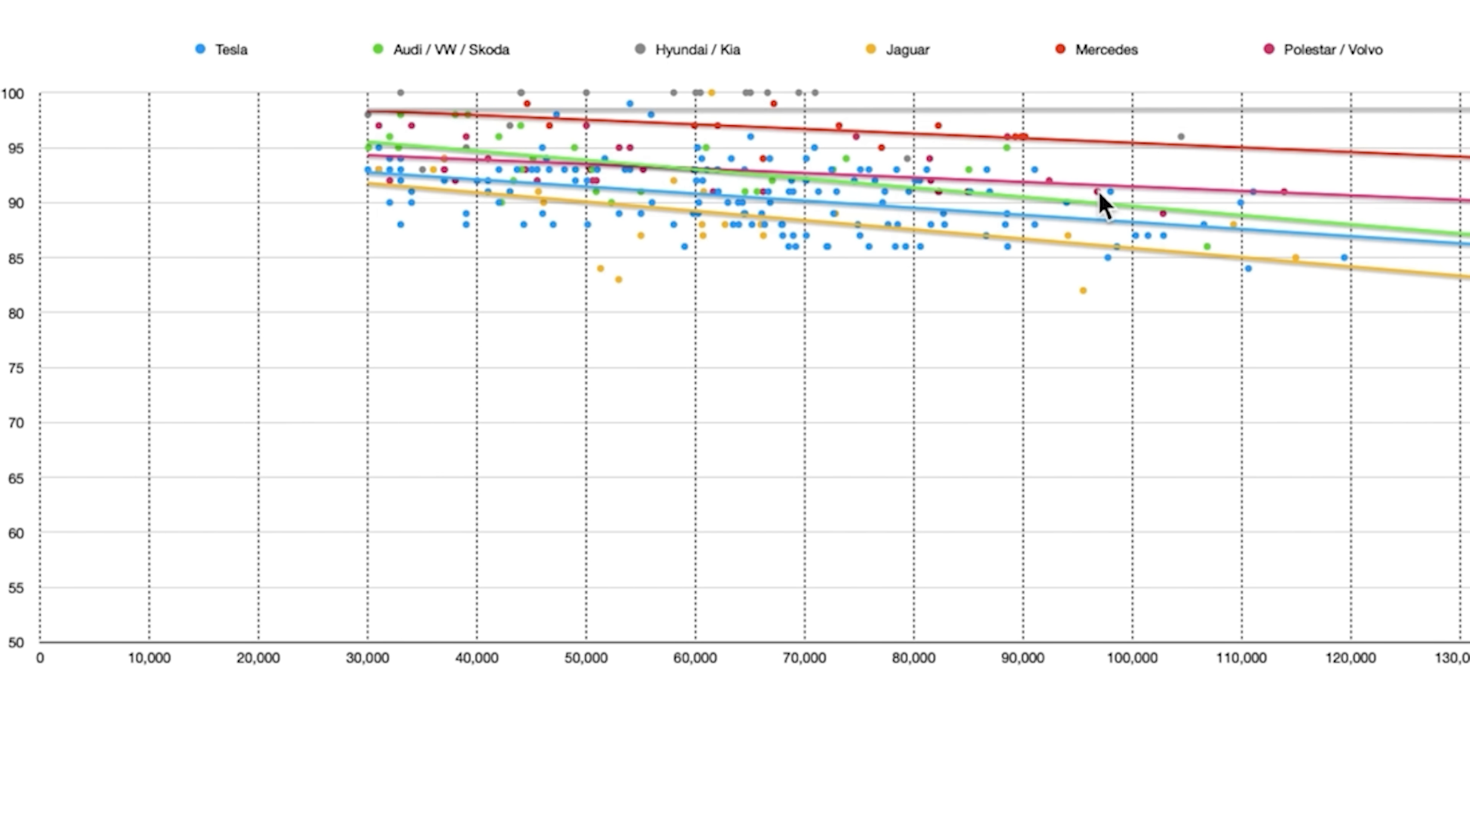
mouse_move(915, 230)
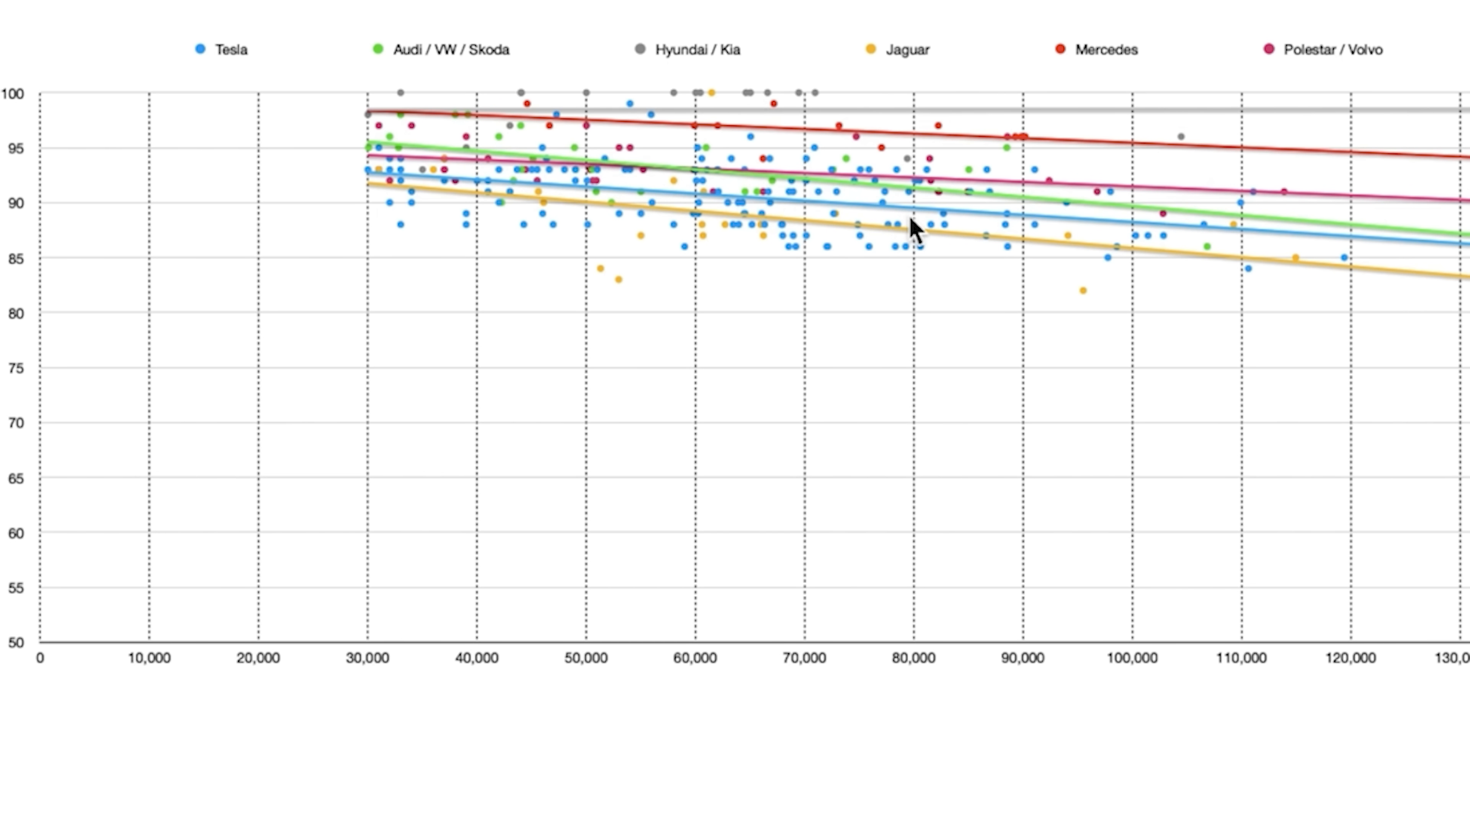
mouse_move(1425, 244)
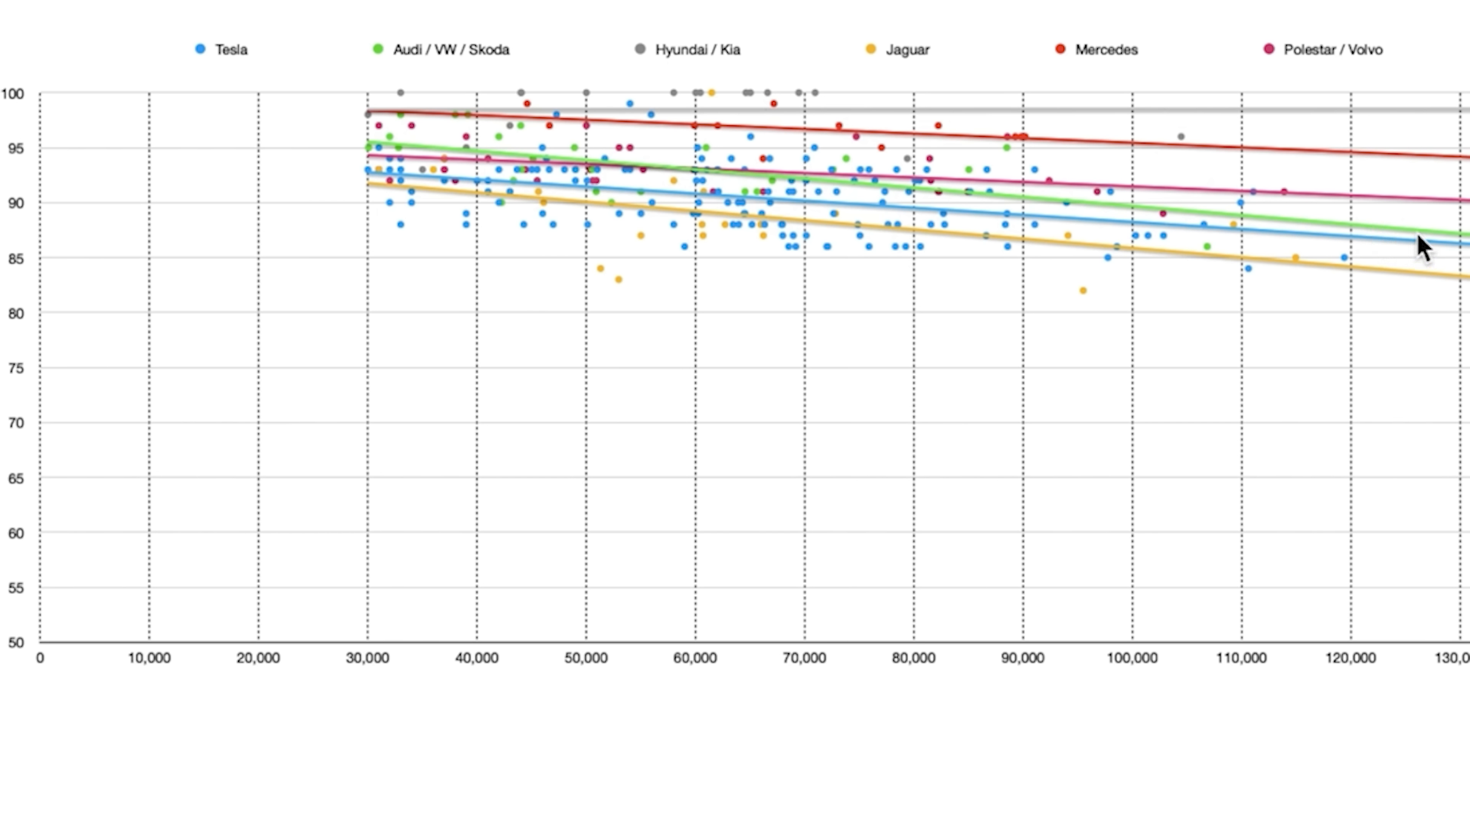
mouse_move(1112, 234)
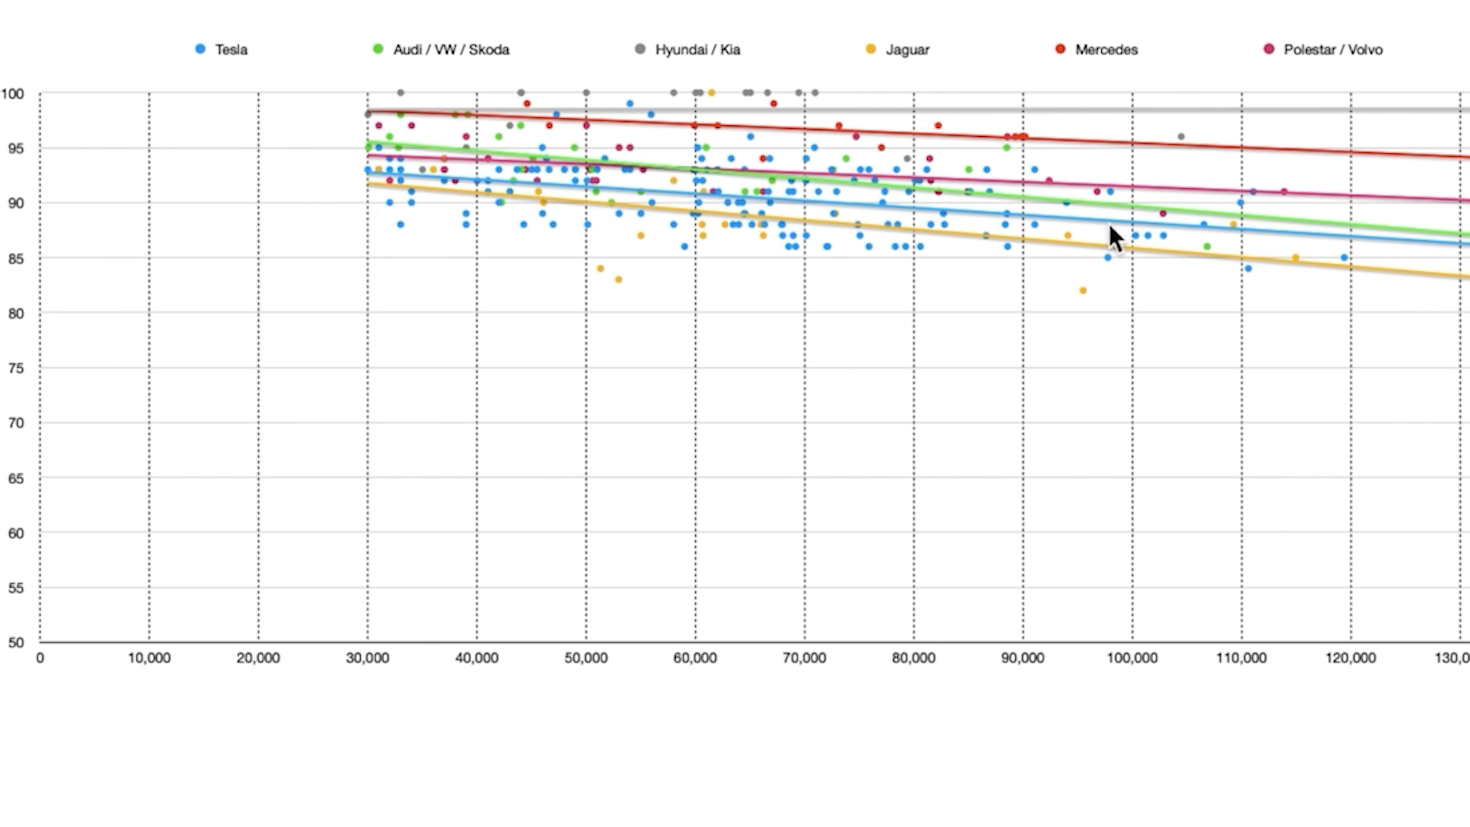
mouse_move(923, 225)
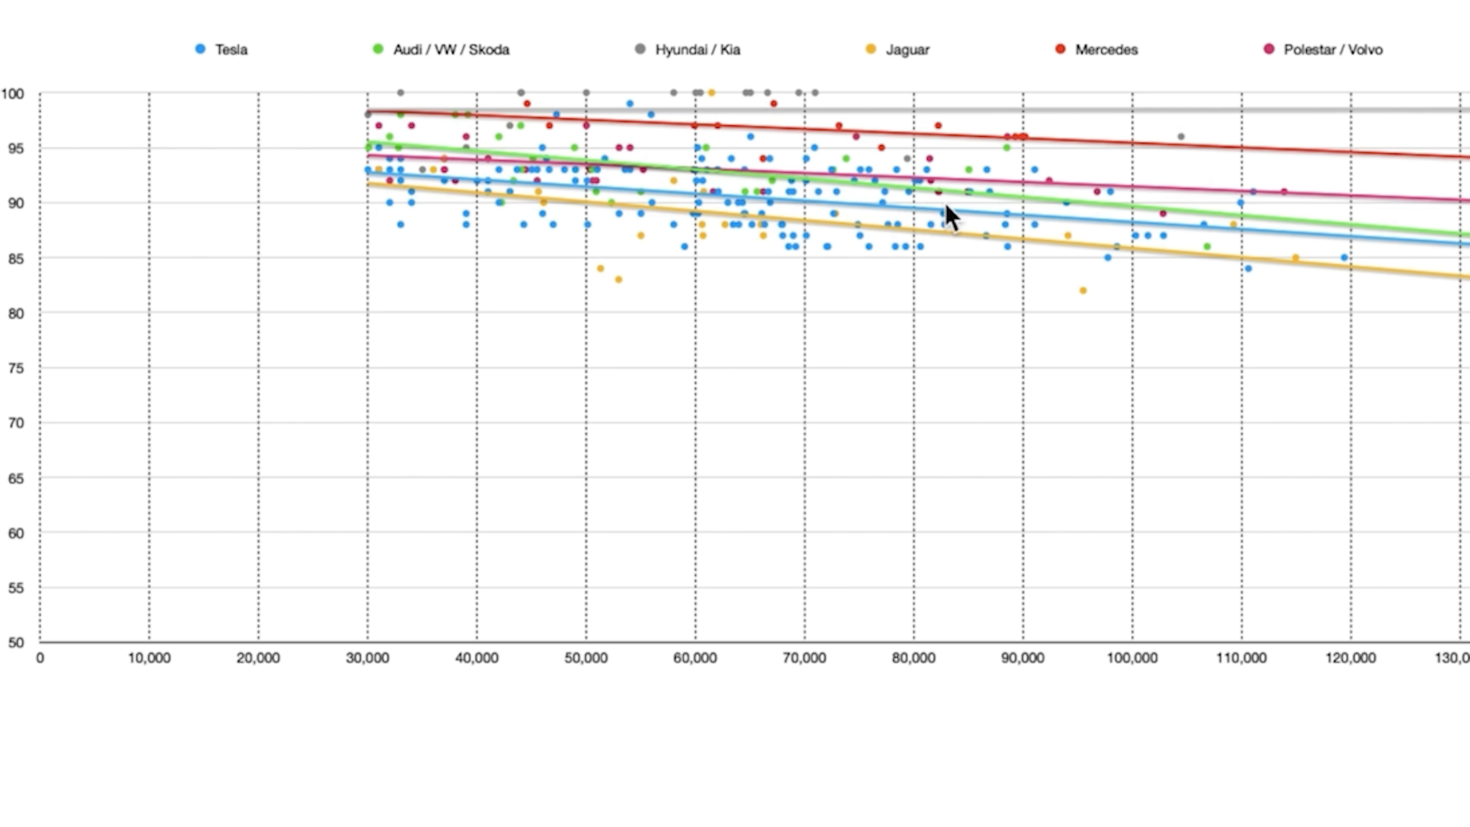
mouse_move(955, 218)
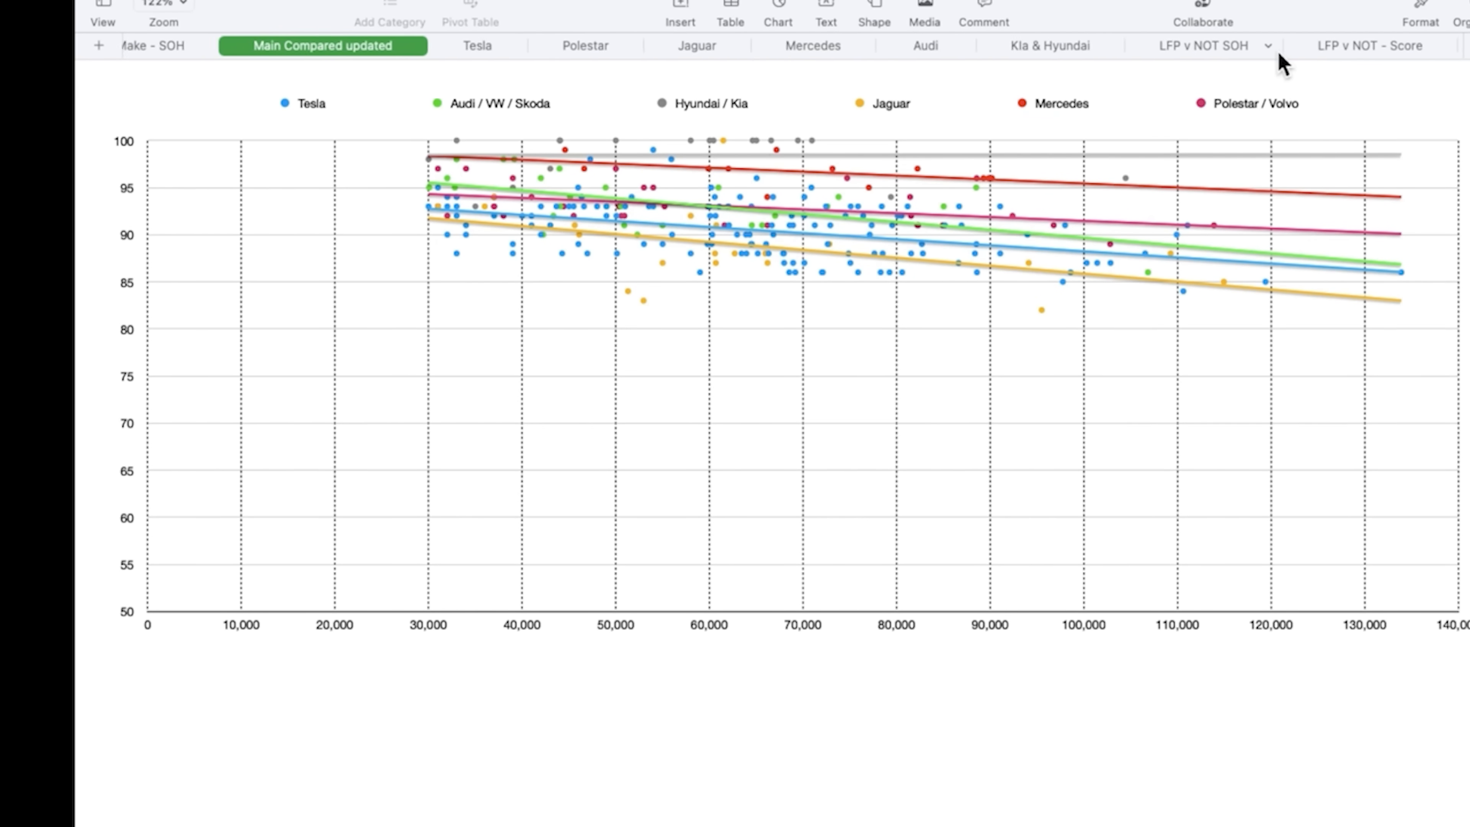
View the LFP v NOT SOH chart comparing flat LFP and declining non-LFP trendlines
left_click(1200, 45)
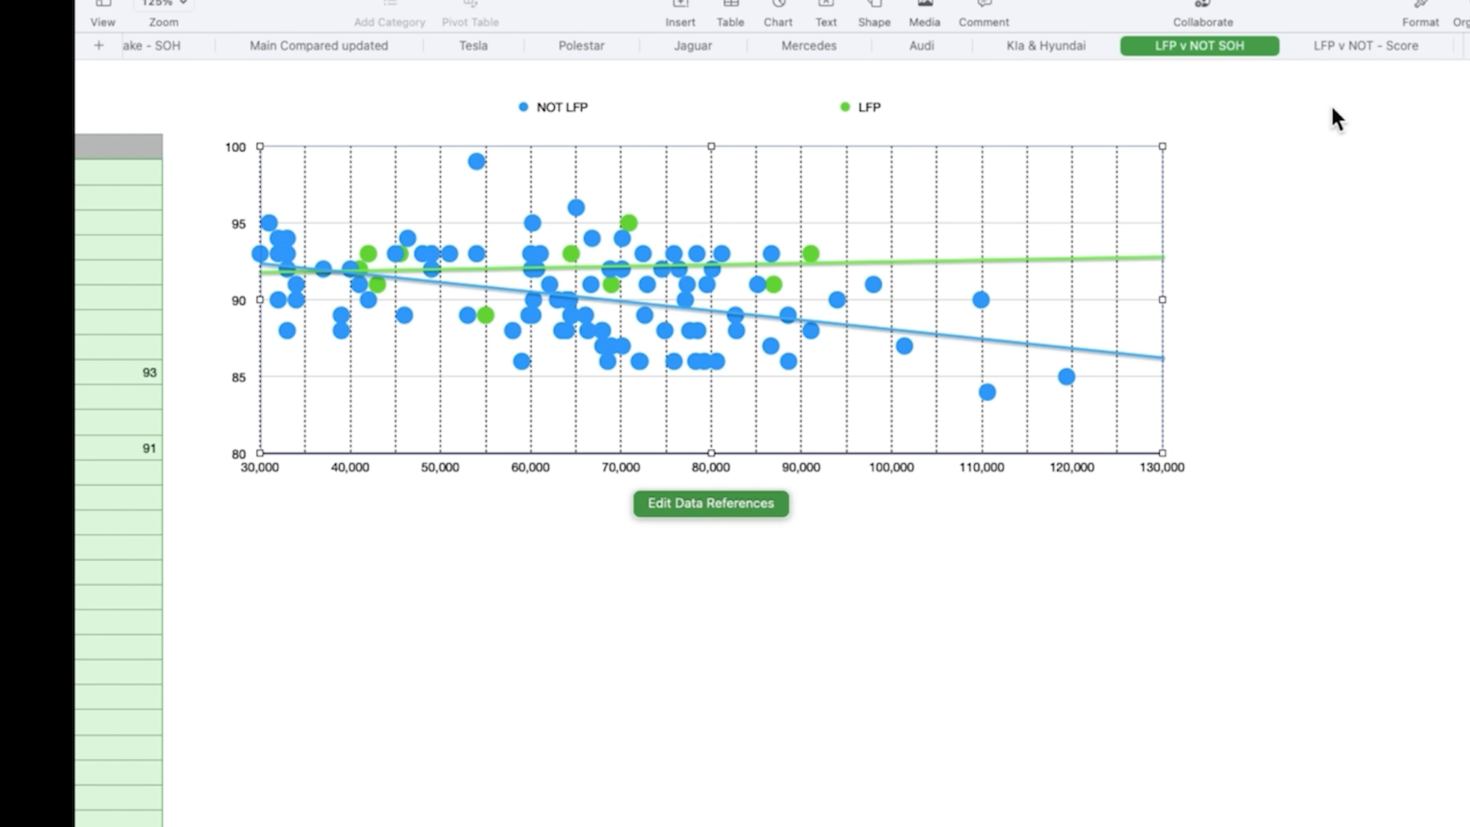
mouse_move(1028, 283)
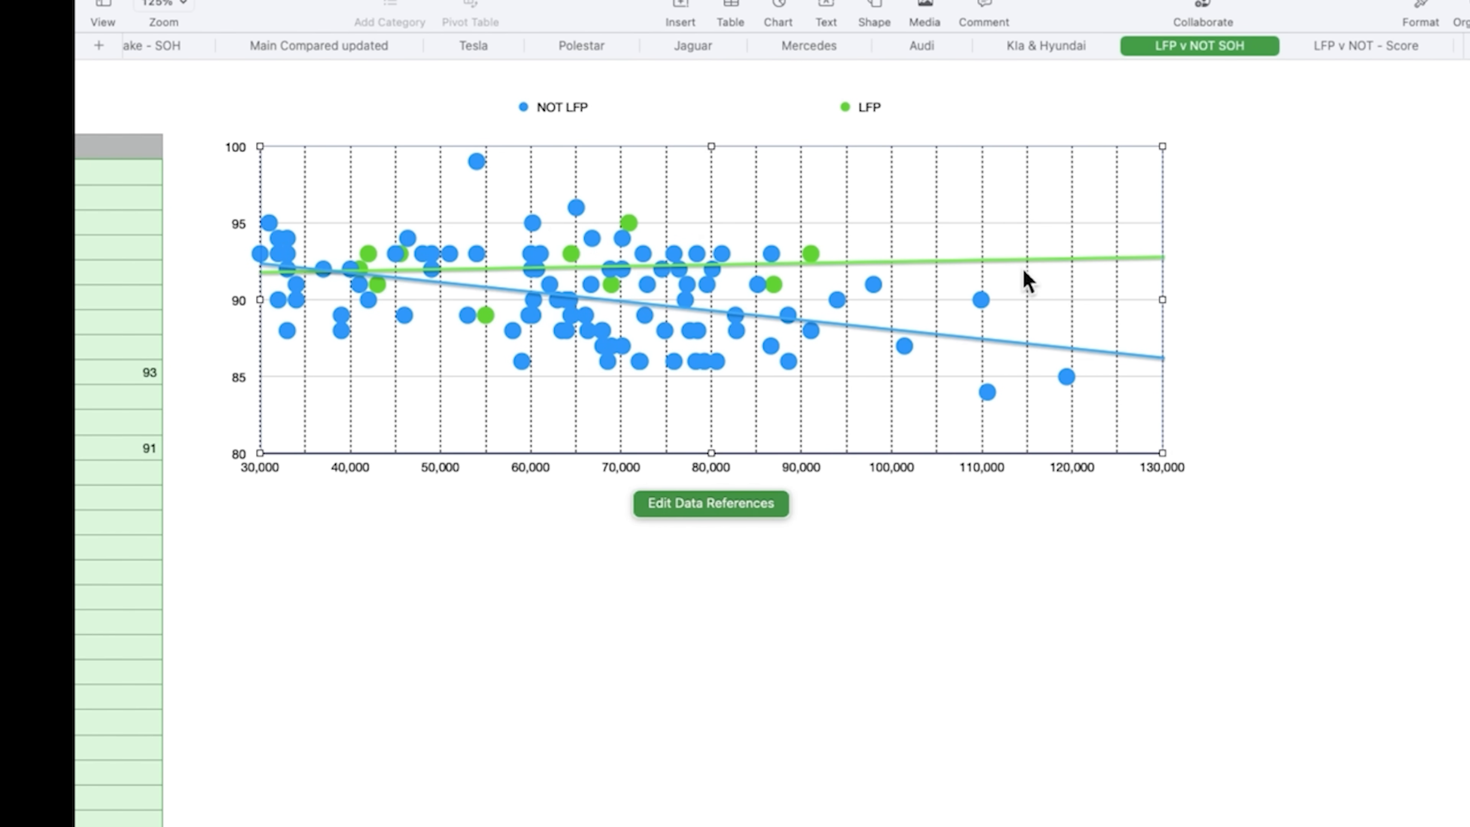
mouse_move(1179, 192)
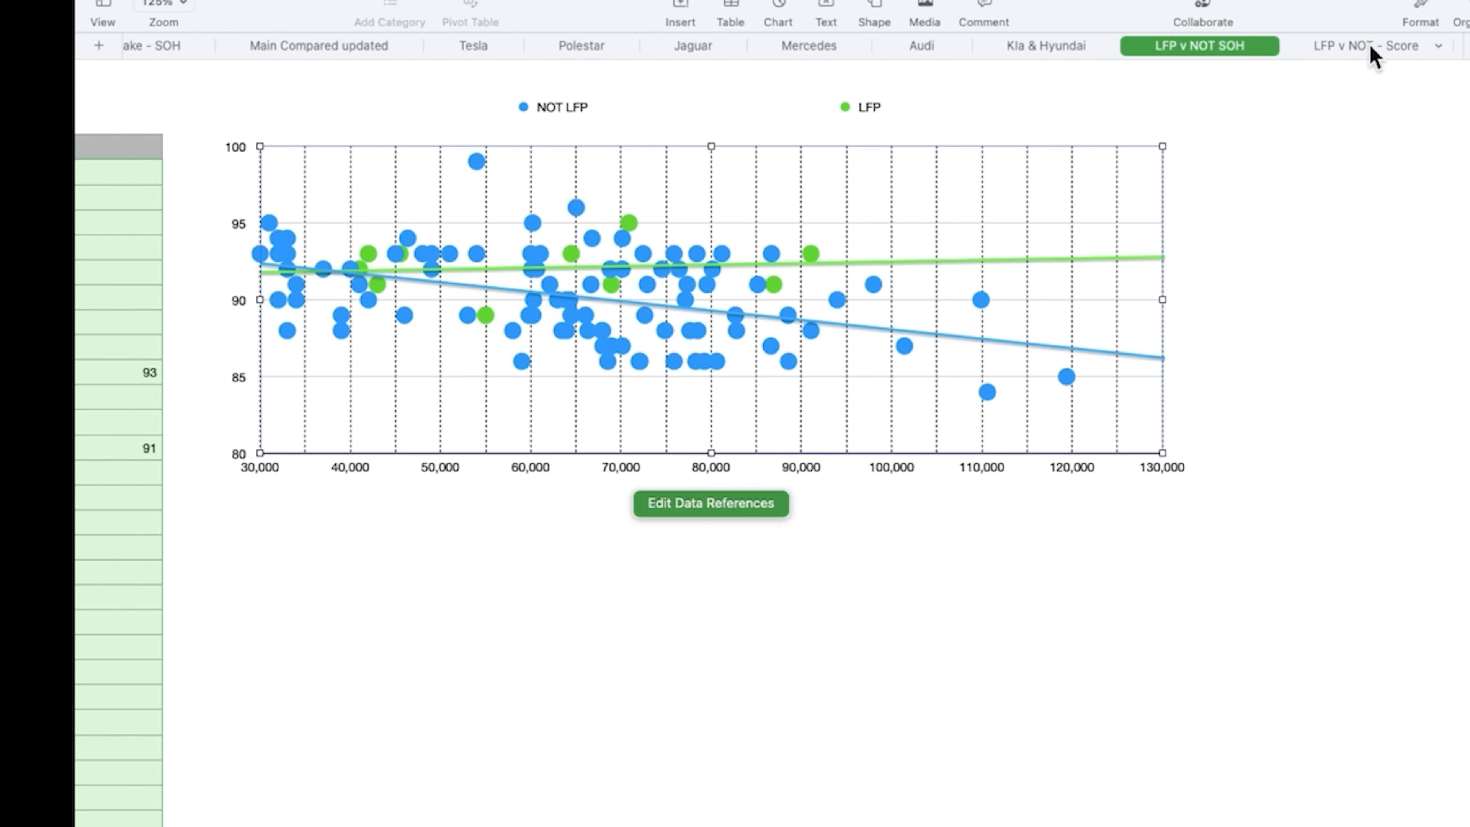
Review the LFP v NOT - Score chart, then return to Main Compared updated
left_click(1366, 45)
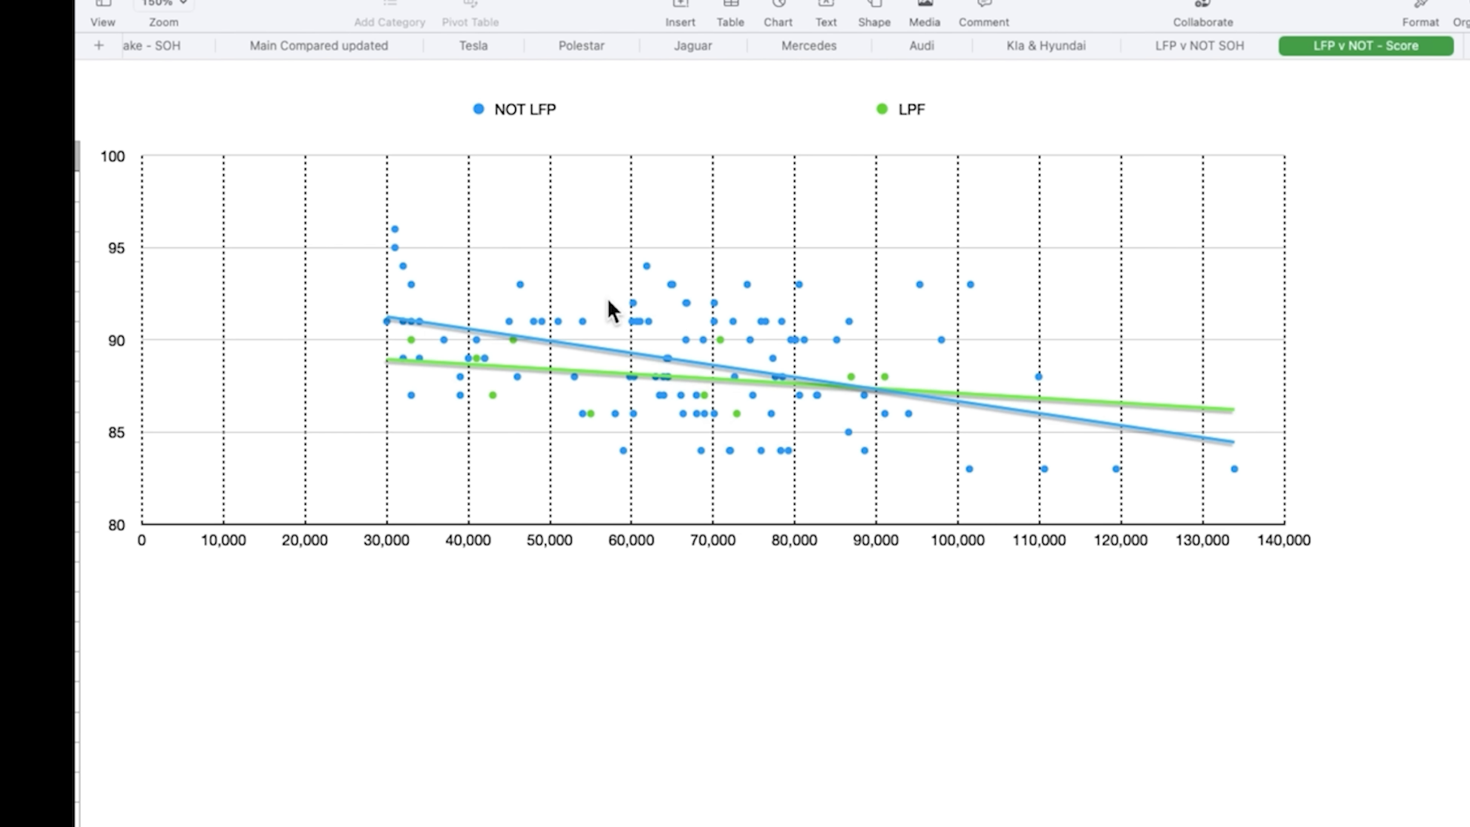
mouse_move(399, 366)
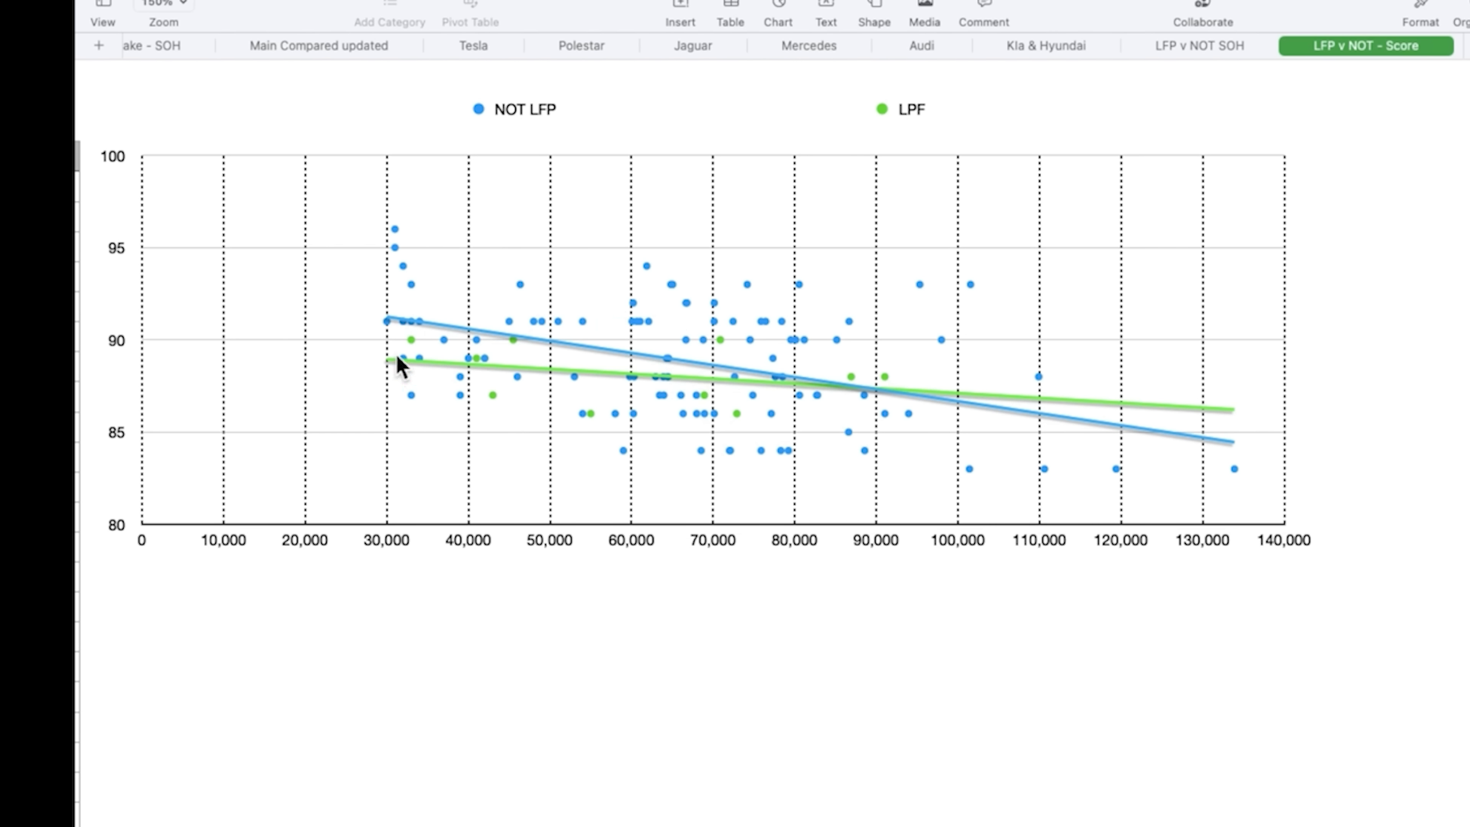
mouse_move(464, 393)
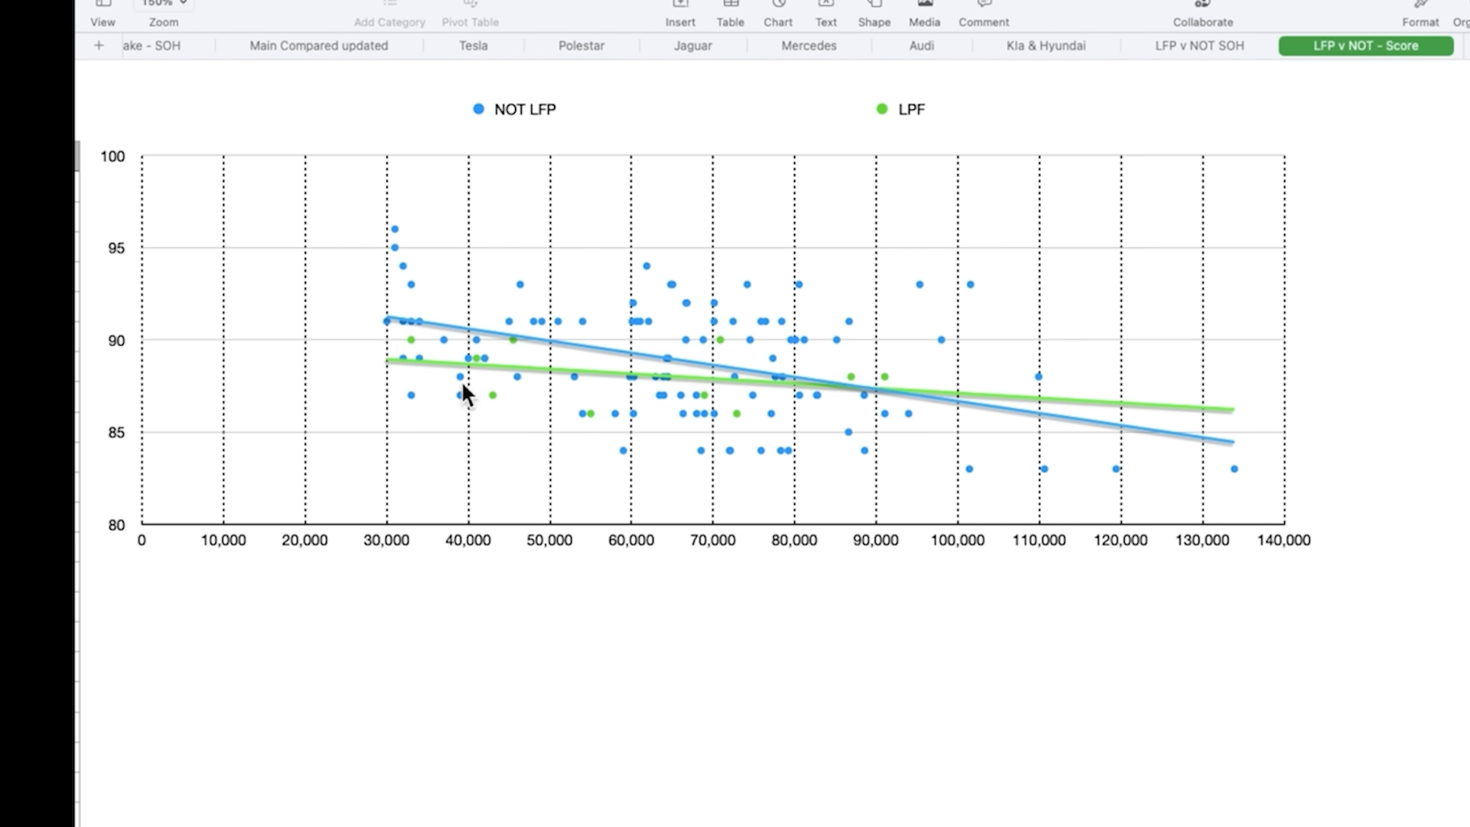
mouse_move(506, 404)
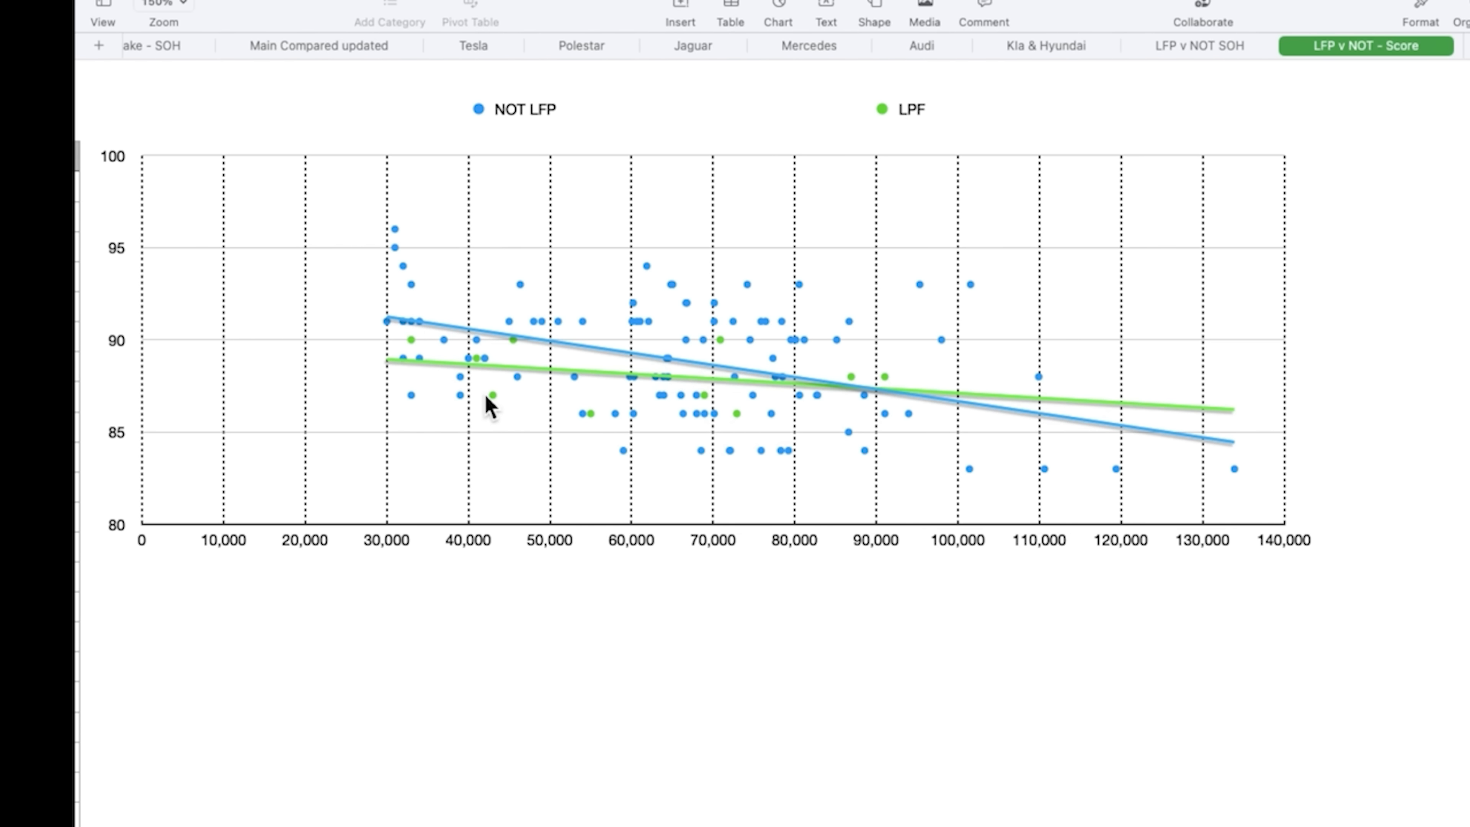
mouse_move(408, 385)
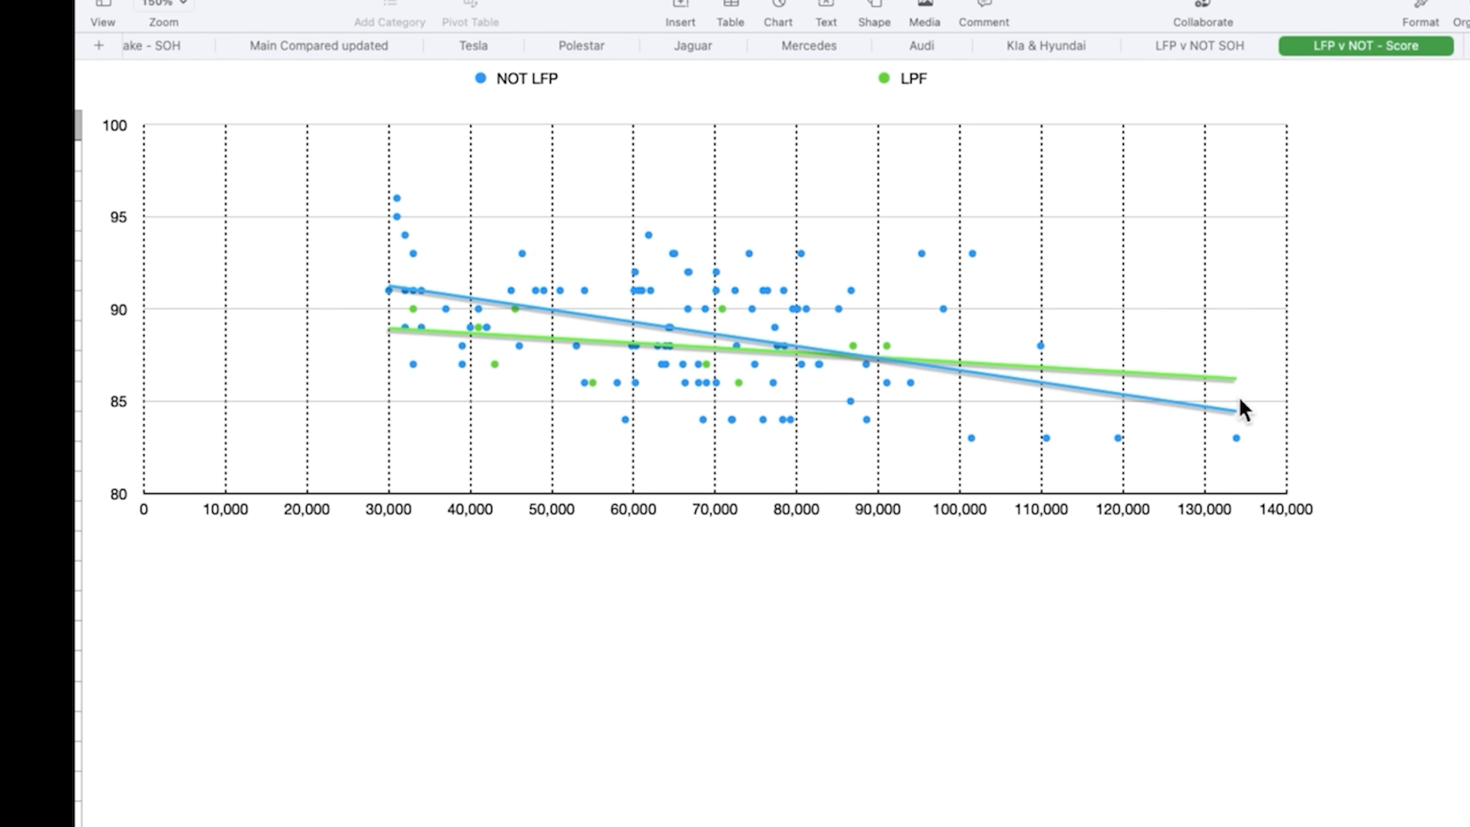
left_click(614, 46)
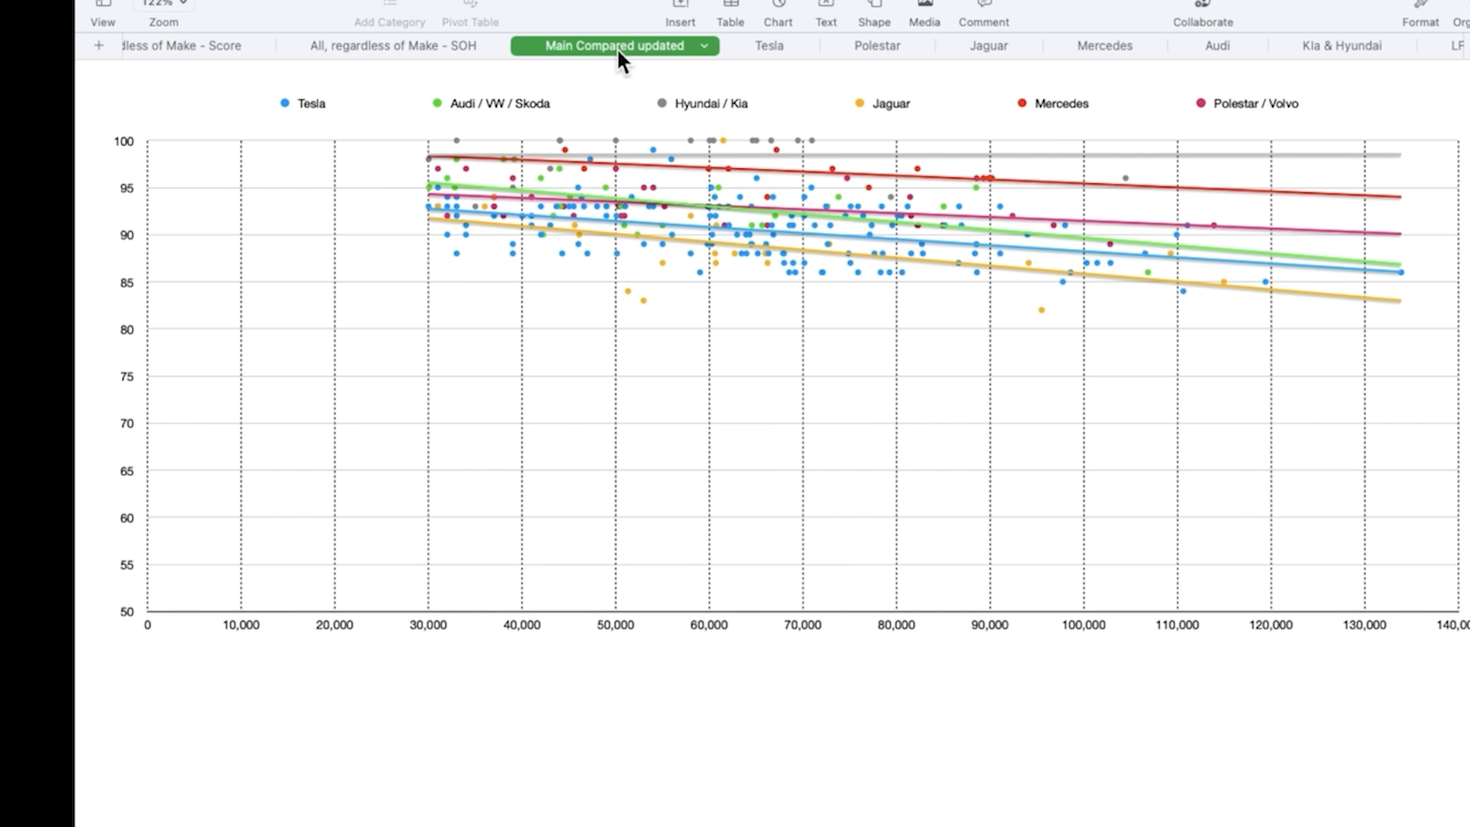
mouse_move(403, 58)
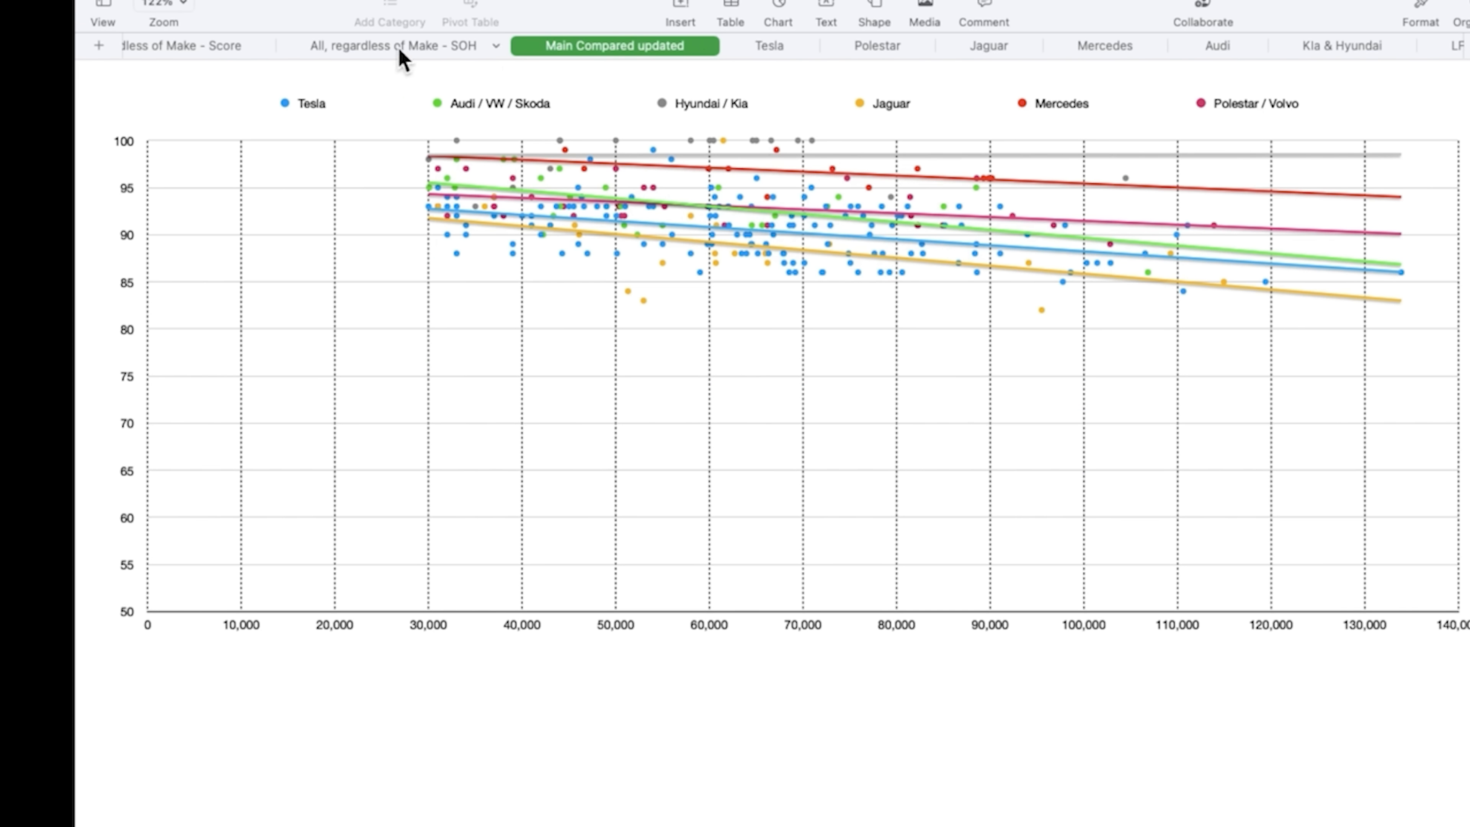
Switch to the All, regardless of Make - SOH sheet with every car's SOH scatter
left_click(400, 45)
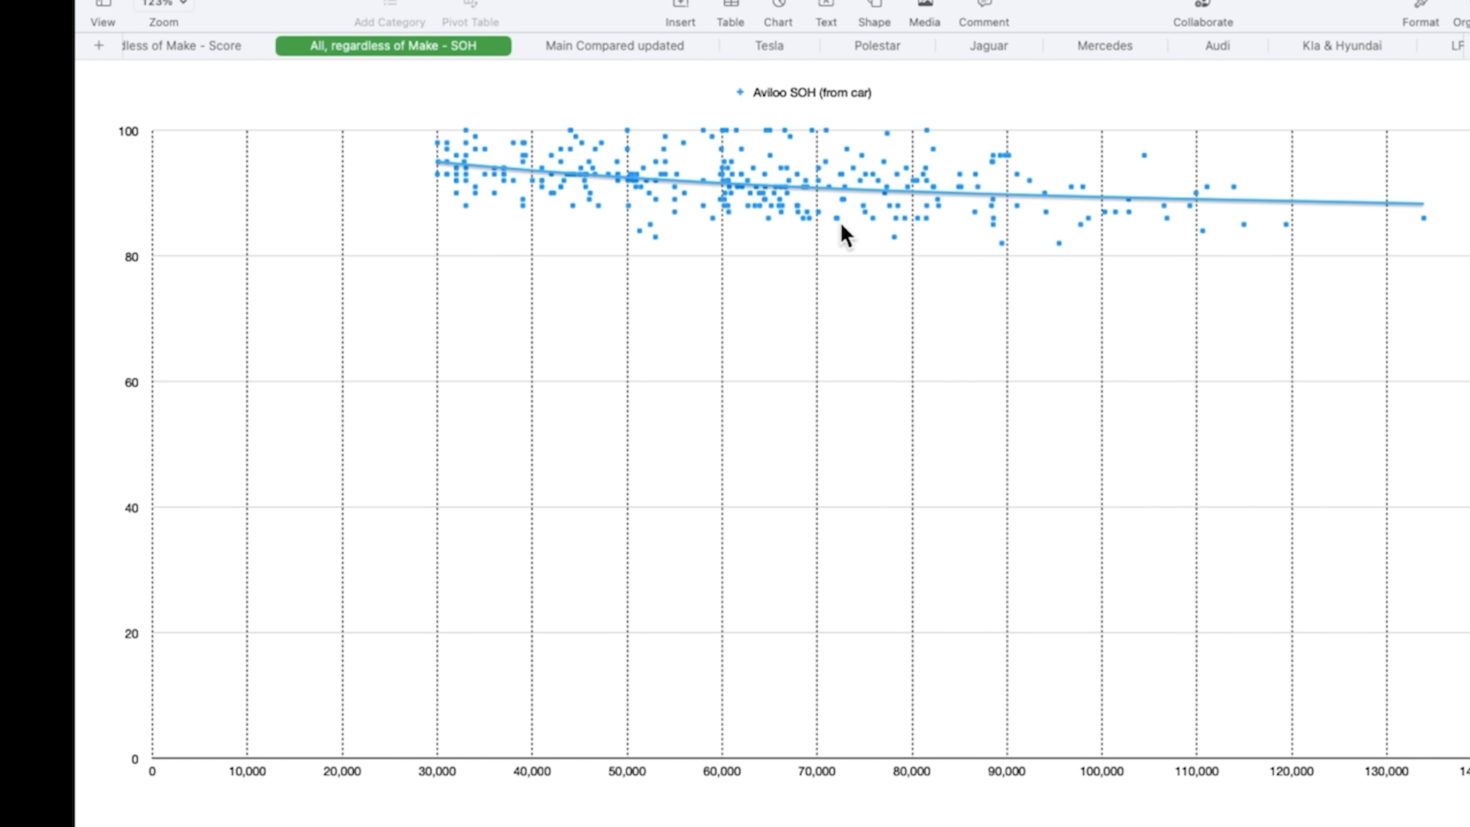
mouse_move(683, 202)
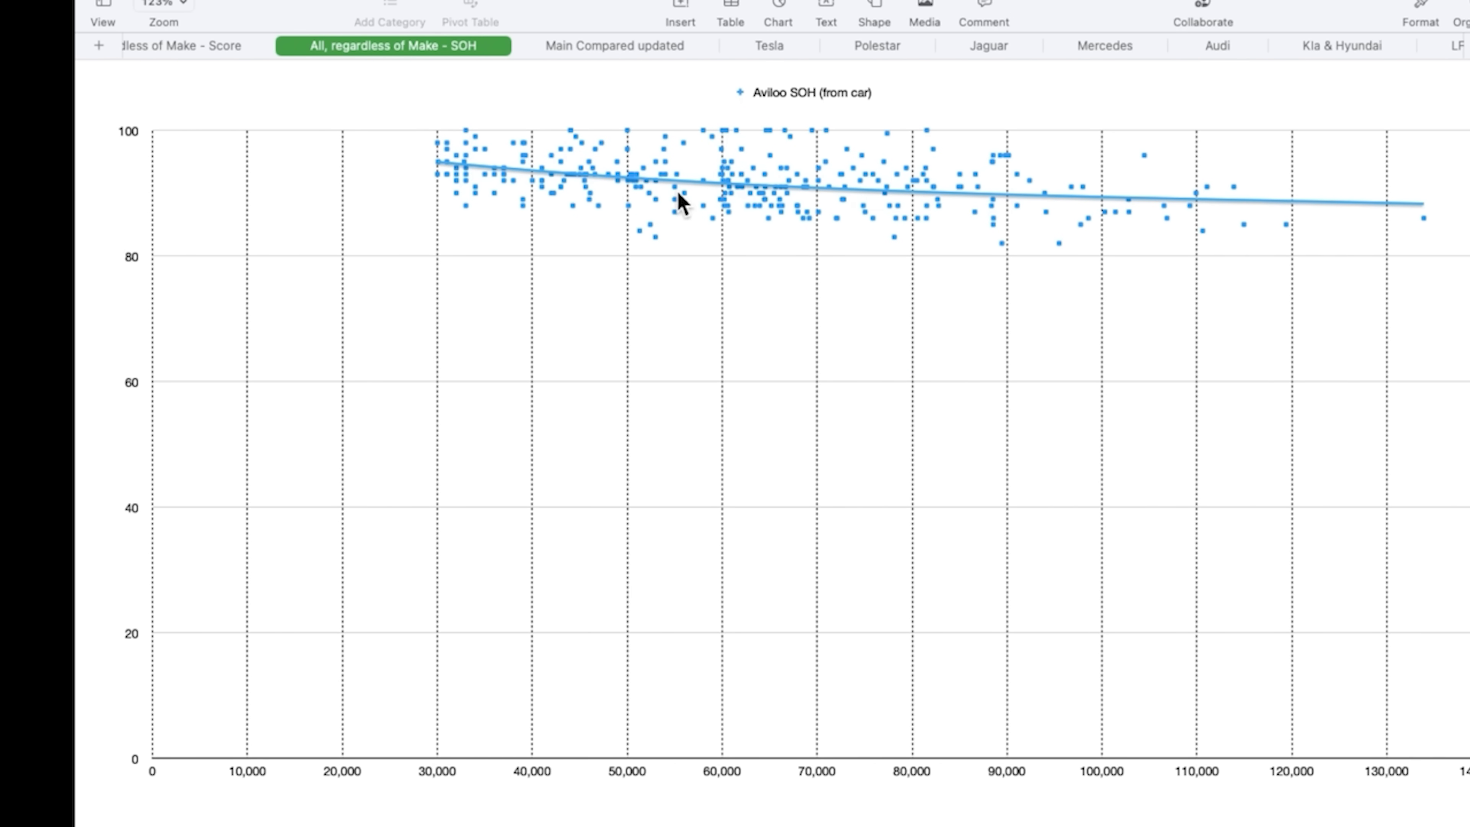
mouse_move(1135, 185)
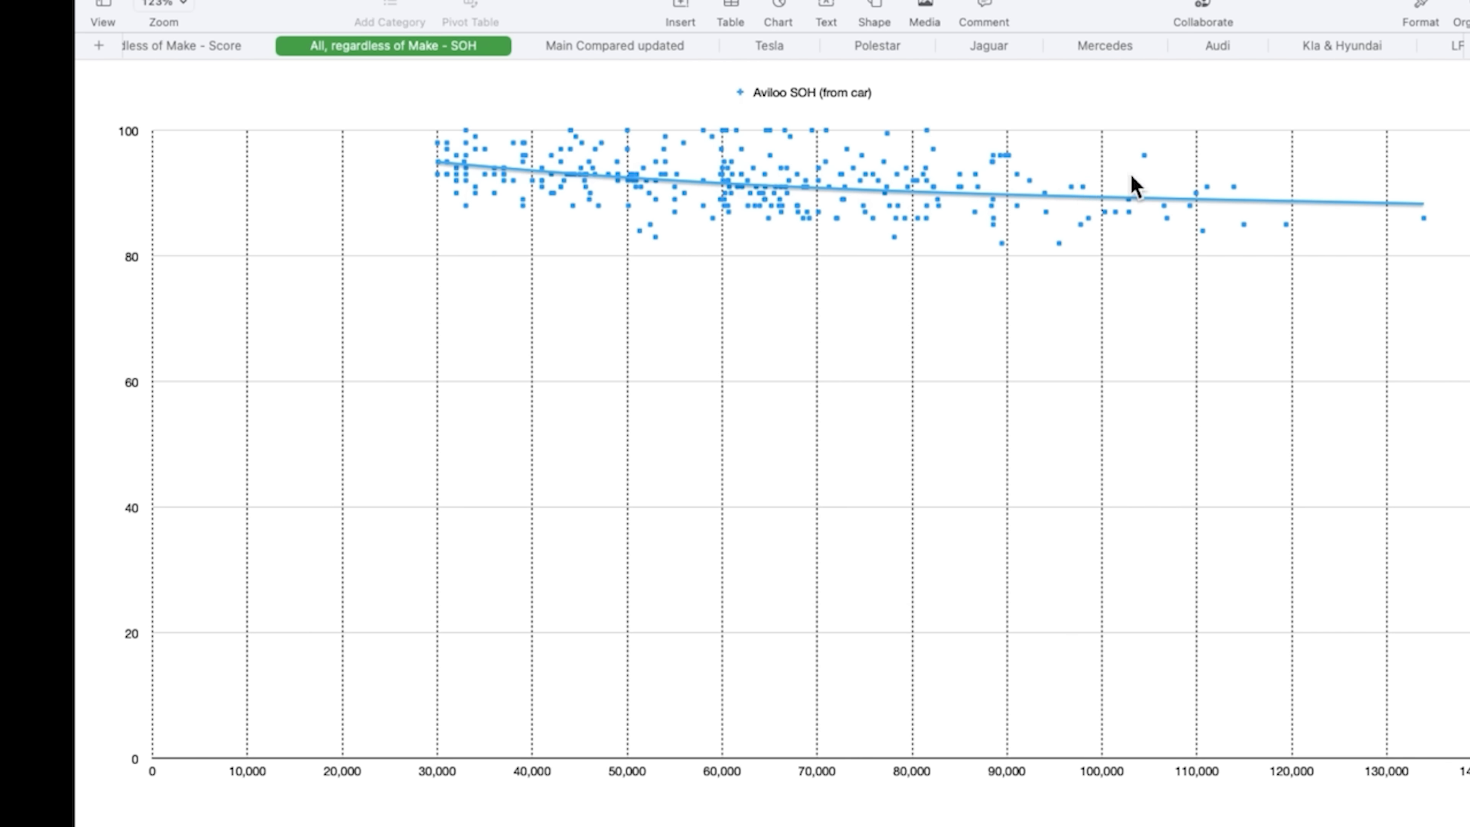